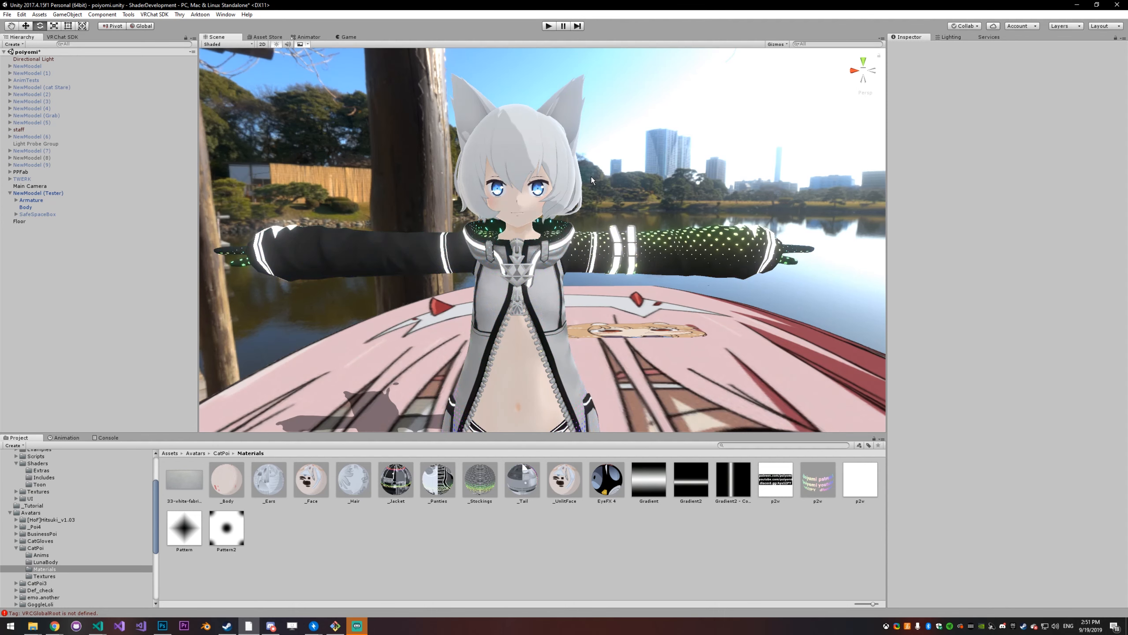
Step: Select the ten CatPoi avatar materials together in the Project window
click(226, 479)
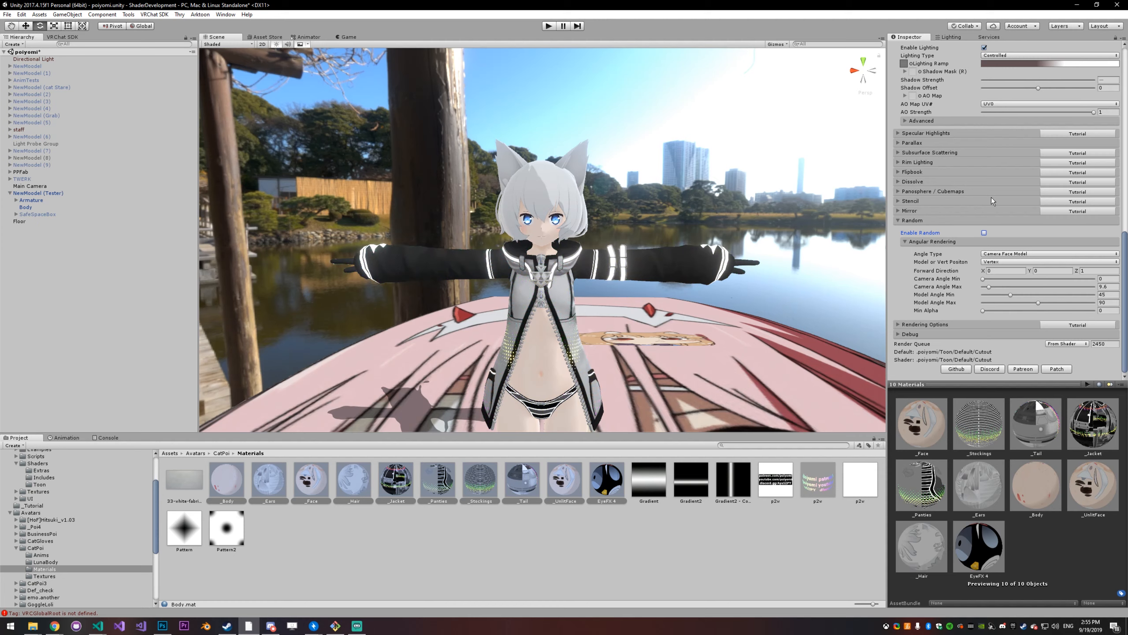
click(984, 232)
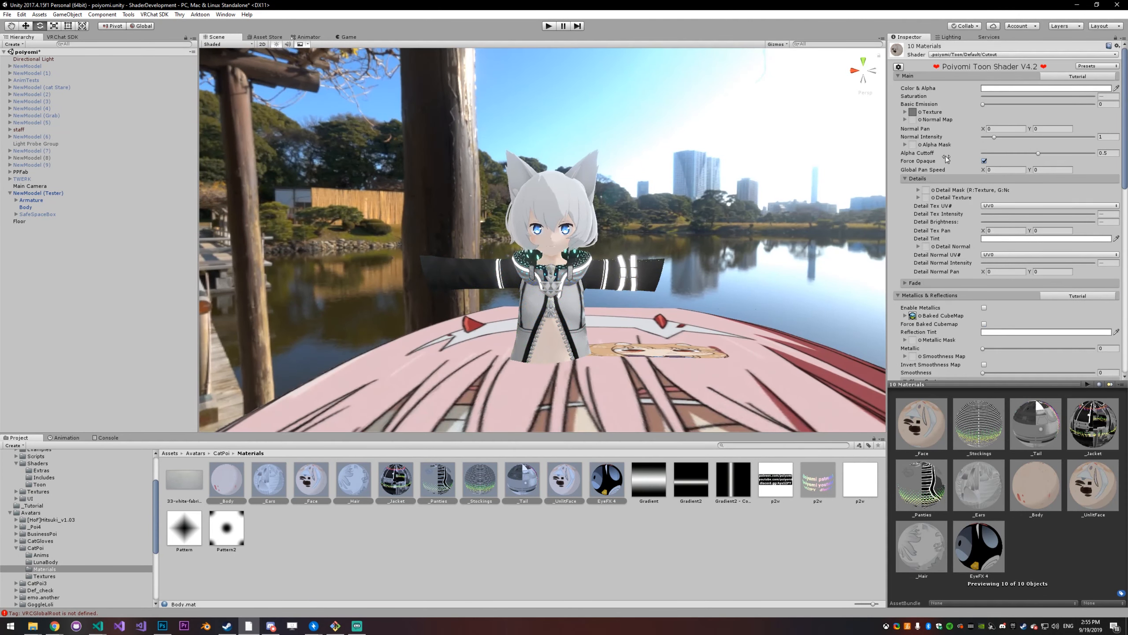
Step: Open the Shader dropdown at the top of the Inspector
click(984, 161)
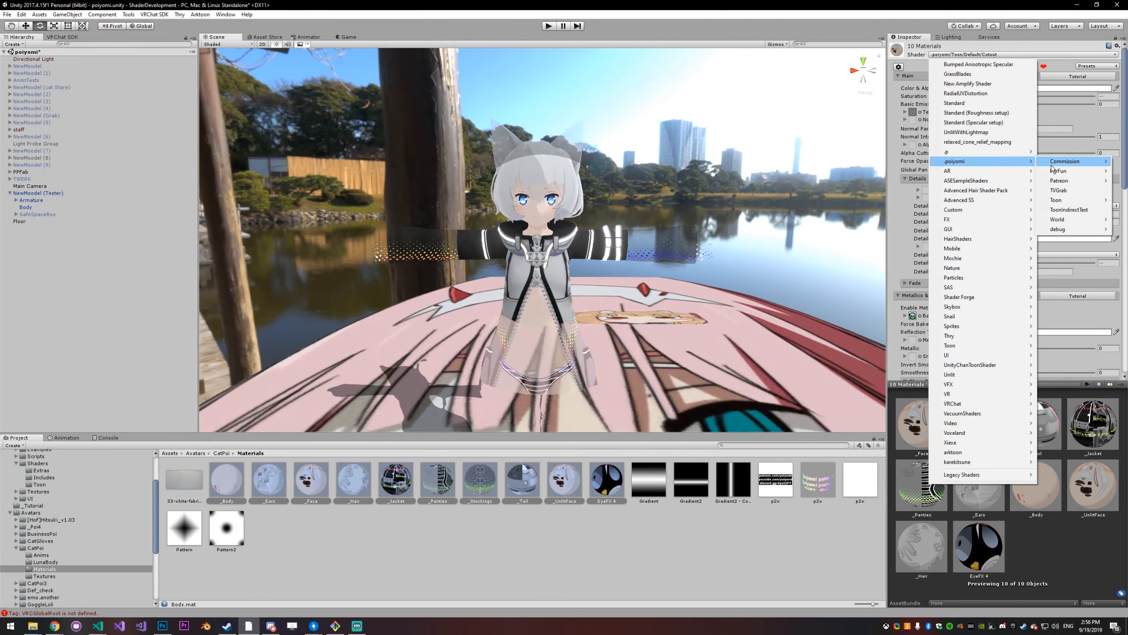
mouse_move(1060, 180)
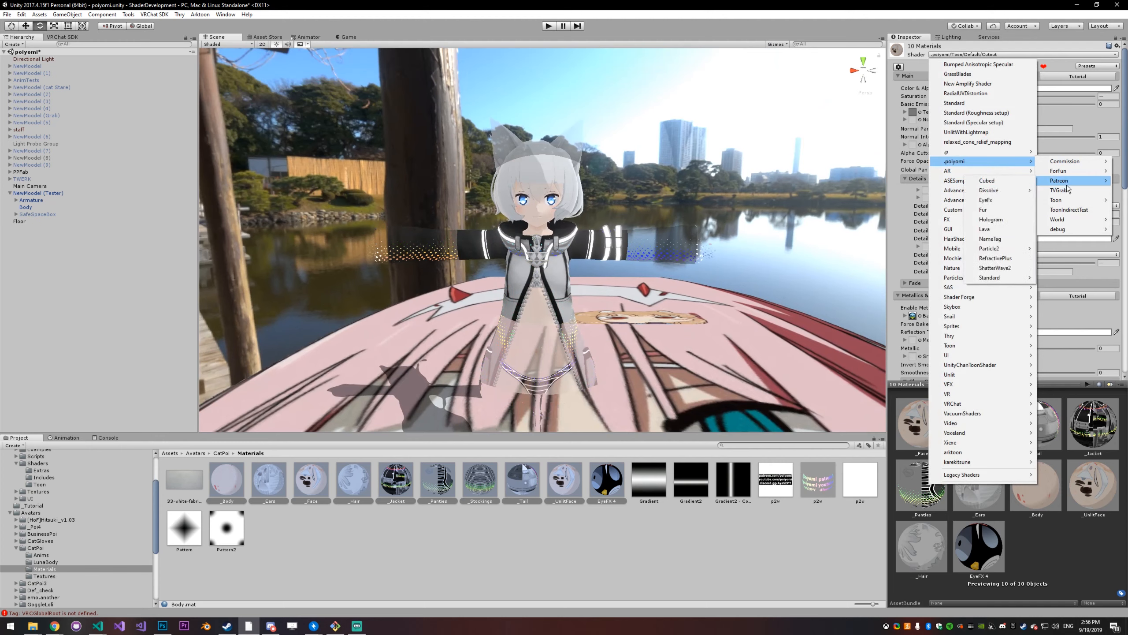
mouse_move(1003, 199)
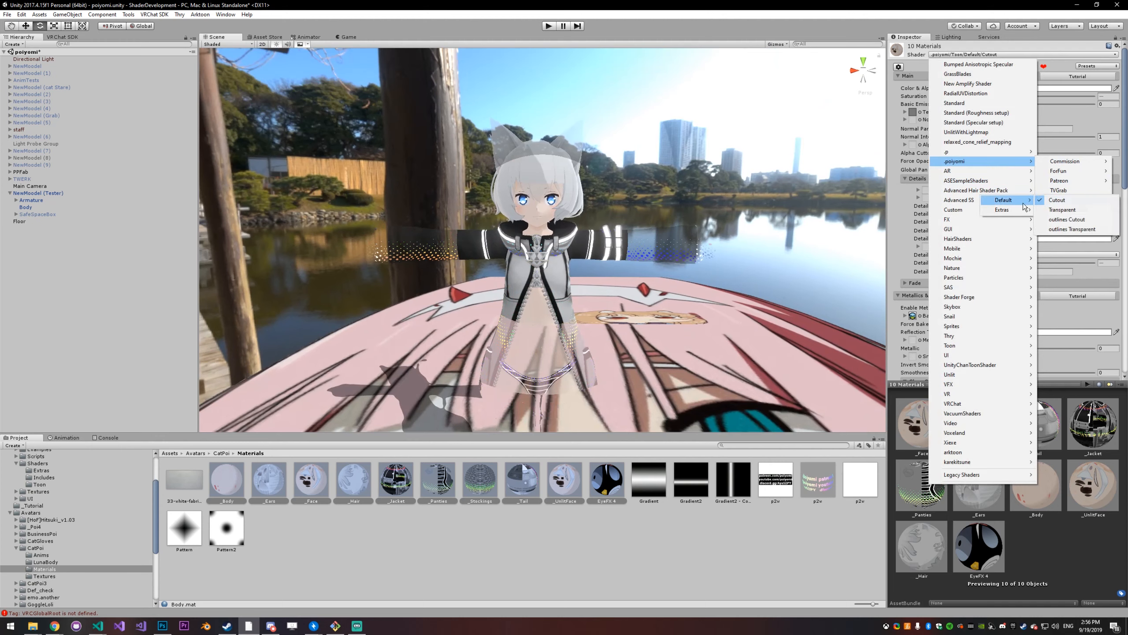
Step: Choose .poiyomi > Toon > Default > Transparent as the shader
click(1057, 200)
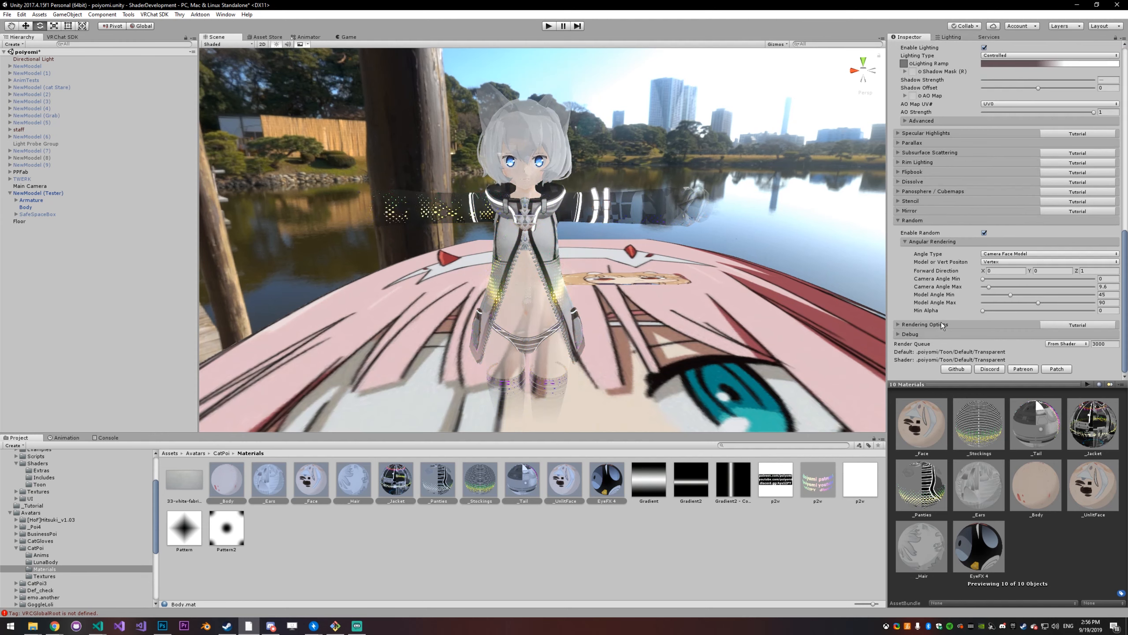
Step: In Rendering Options, set ZWrite to Off, then back to On
click(925, 324)
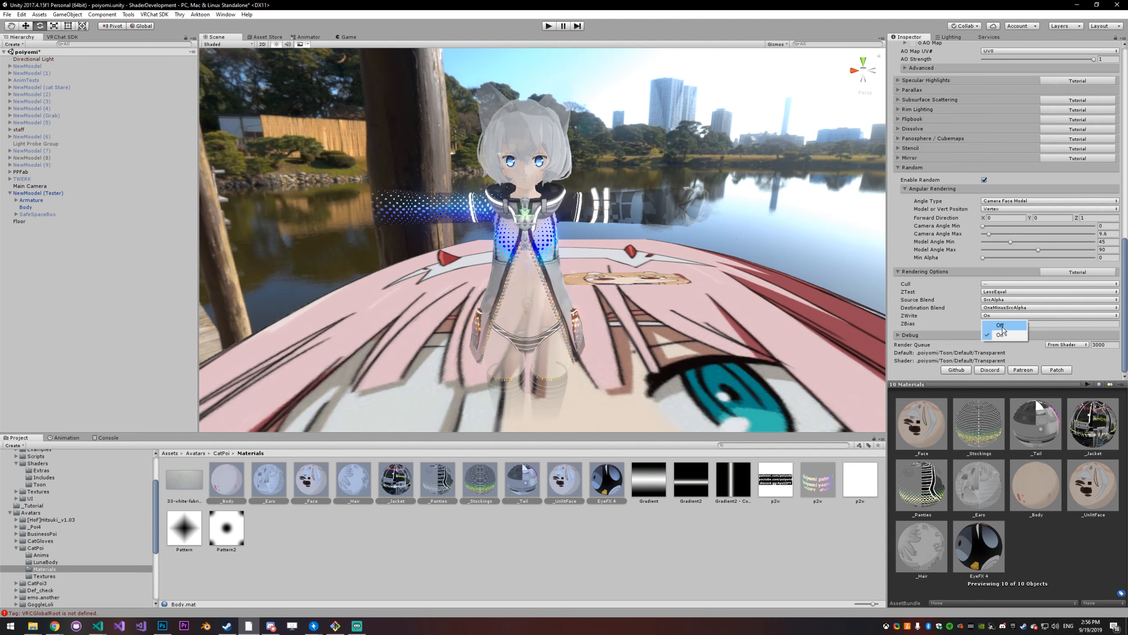
click(1000, 325)
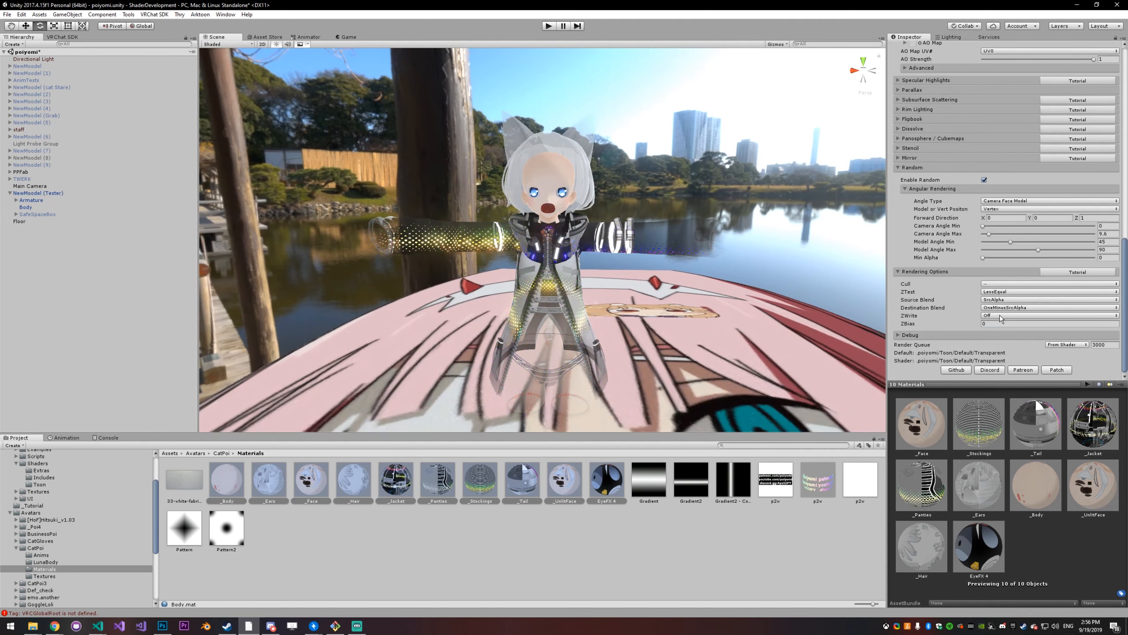
click(1050, 315)
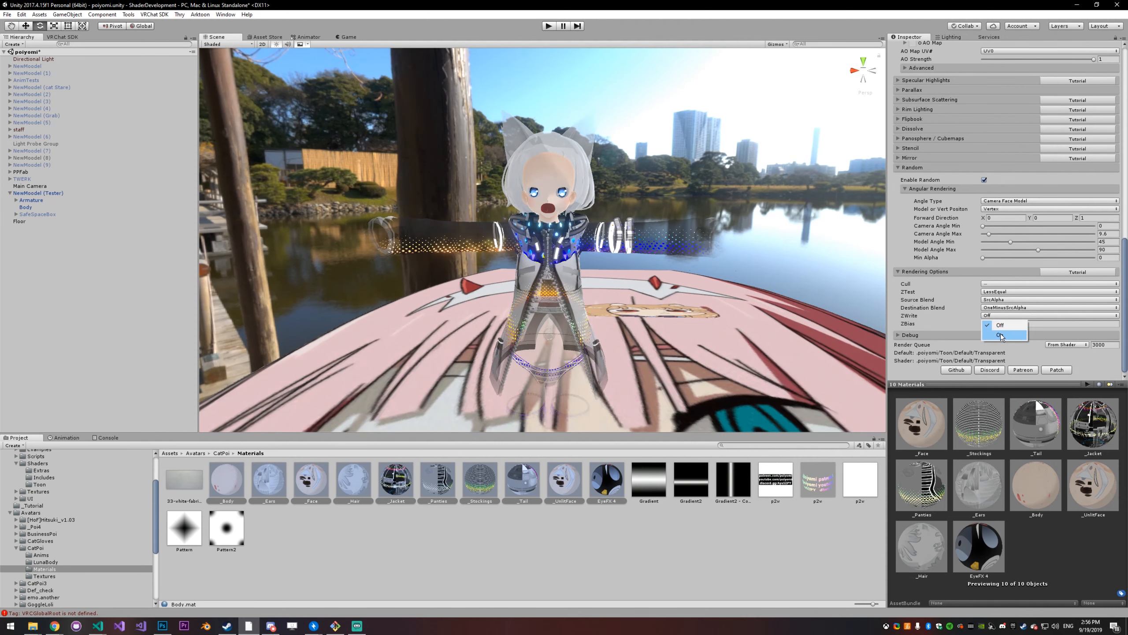
click(1000, 334)
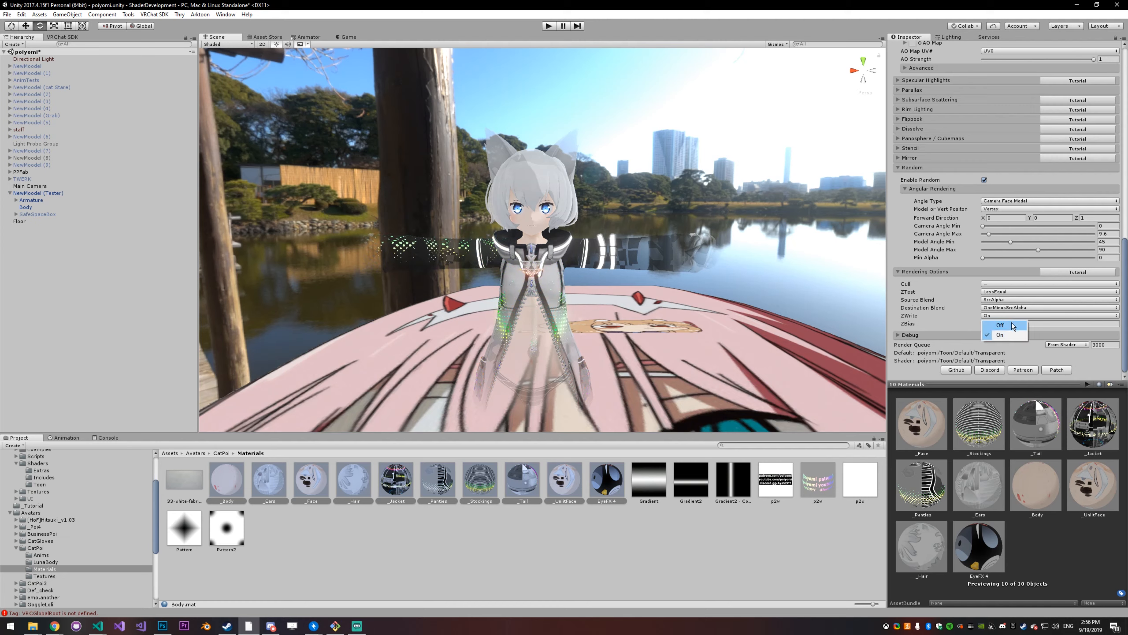
click(1000, 325)
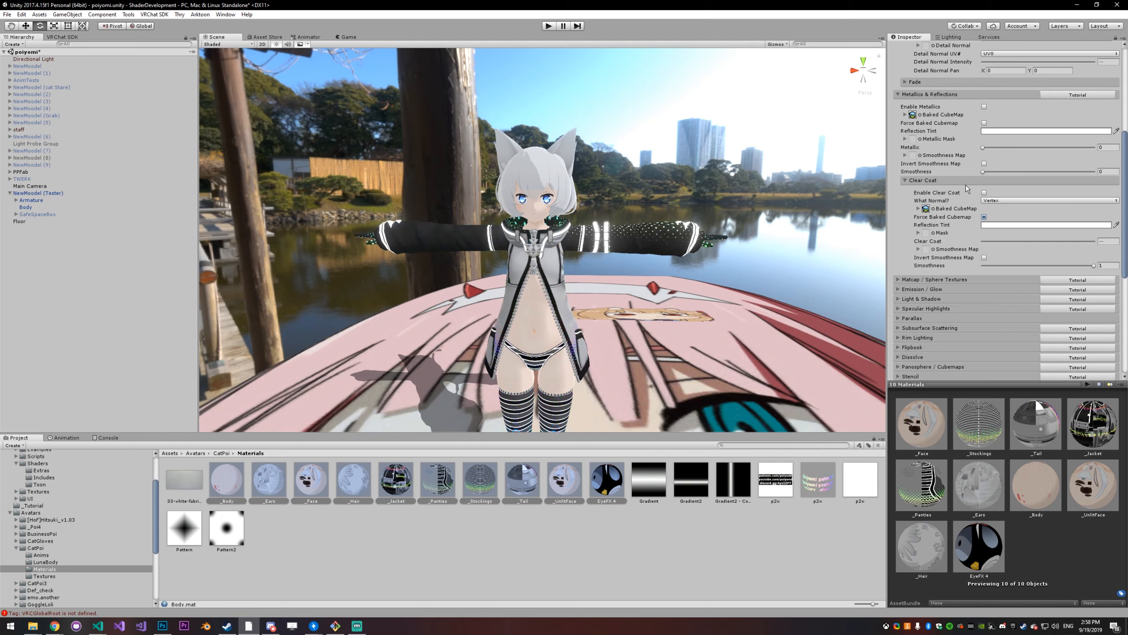
Step: Tick Enable Clear Coat and raise its strength to about 0.8
click(984, 192)
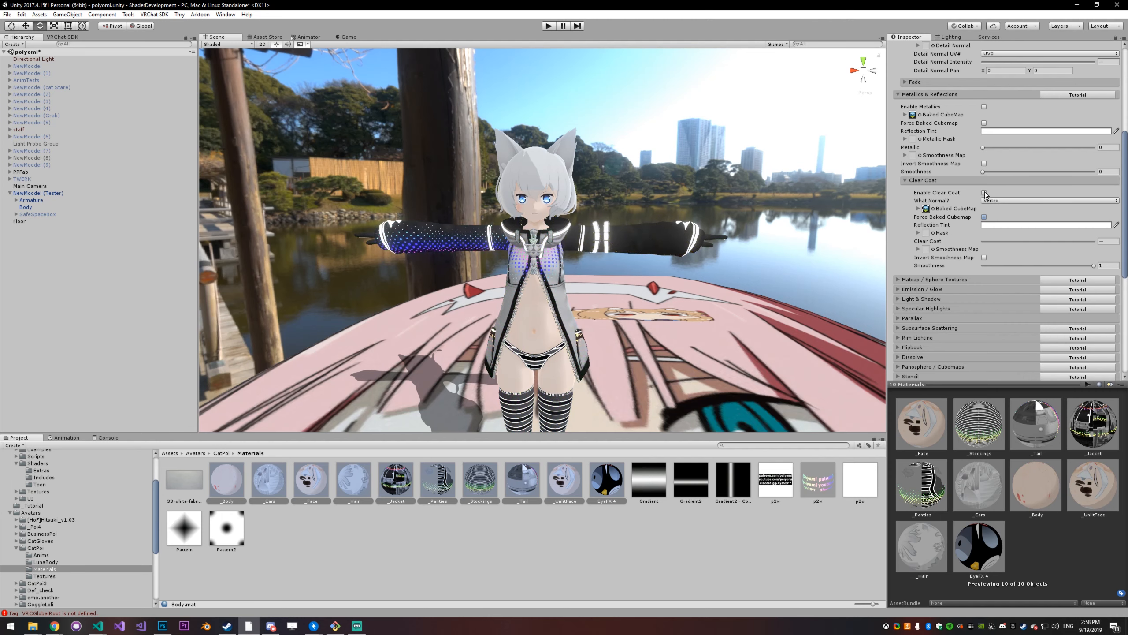
click(984, 193)
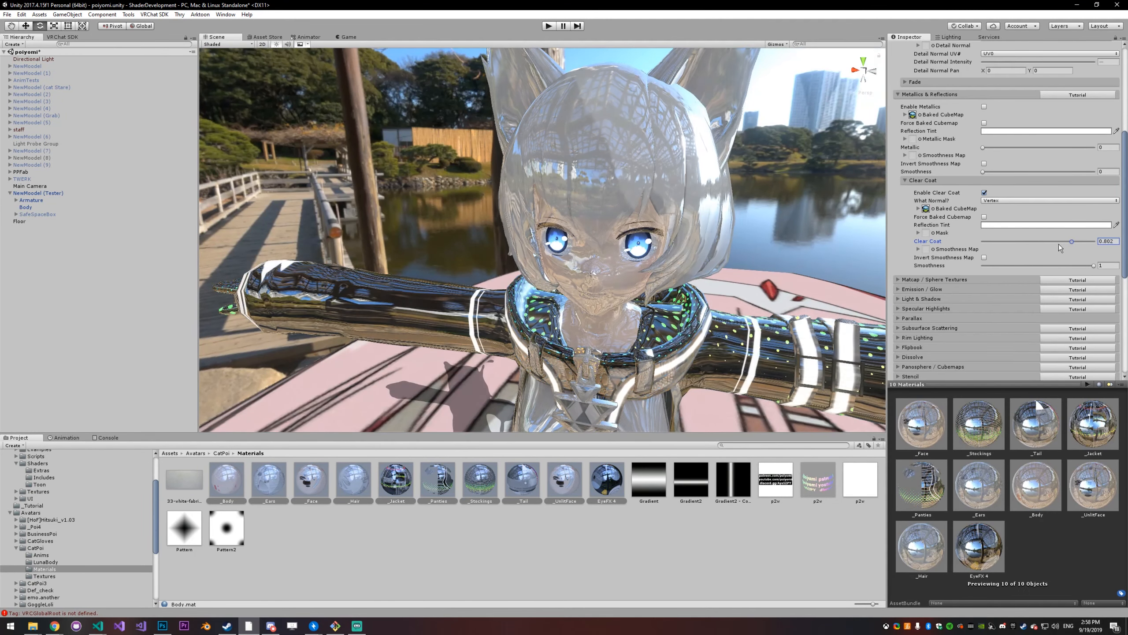
Step: Sweep the Clear Coat slider between 0 and 1, settling at 0.473
drag(1072, 242, 1007, 242)
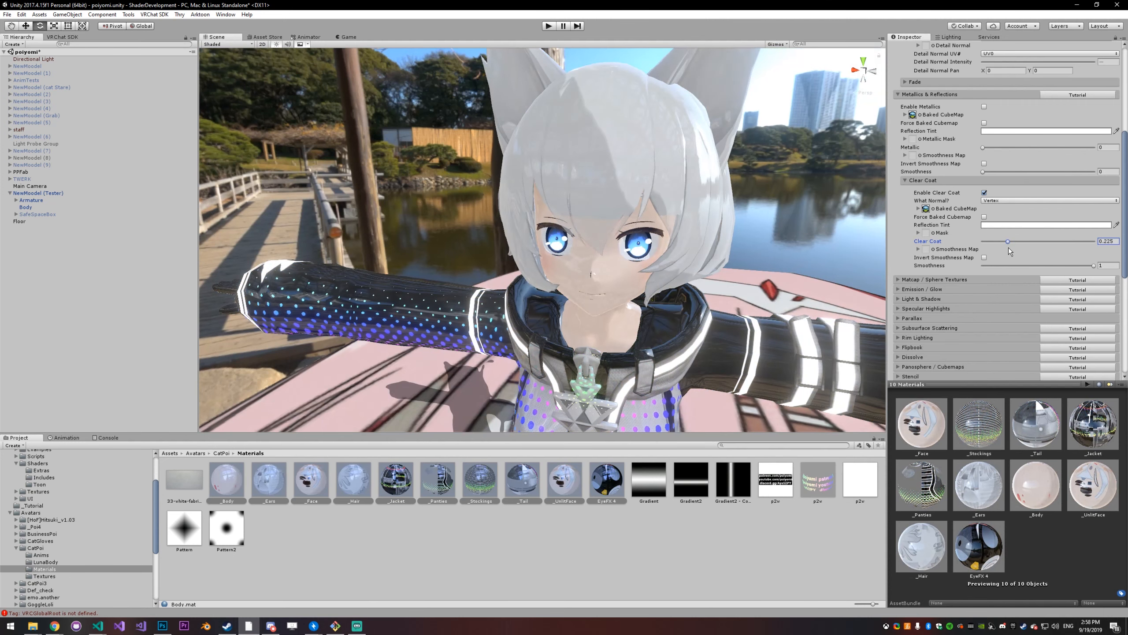
drag(1008, 242, 1040, 242)
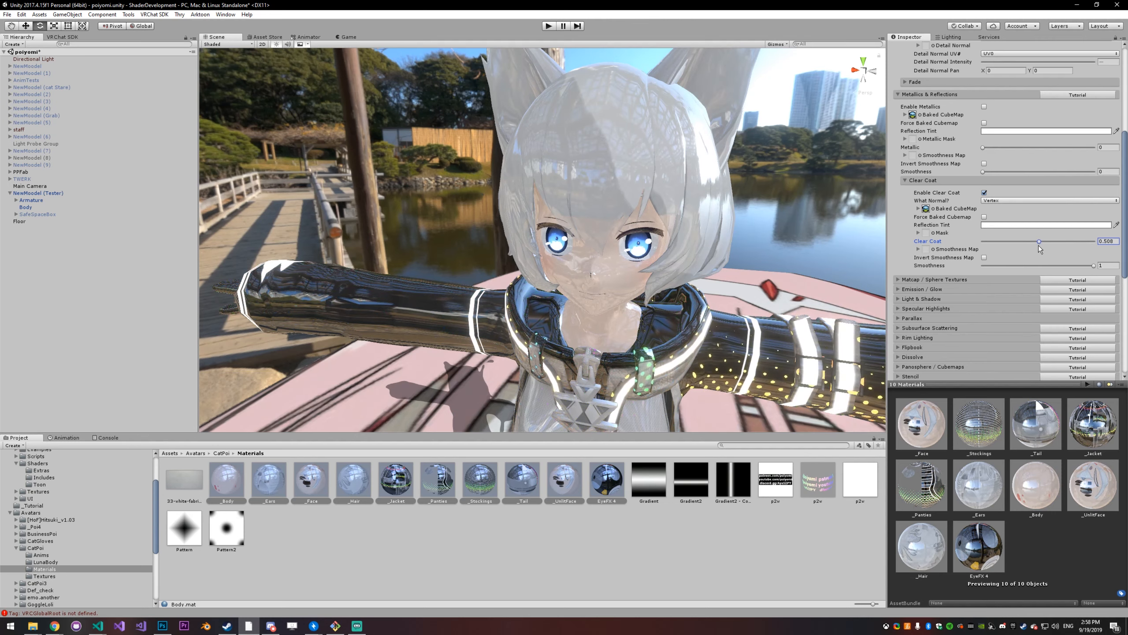
drag(1038, 241, 986, 242)
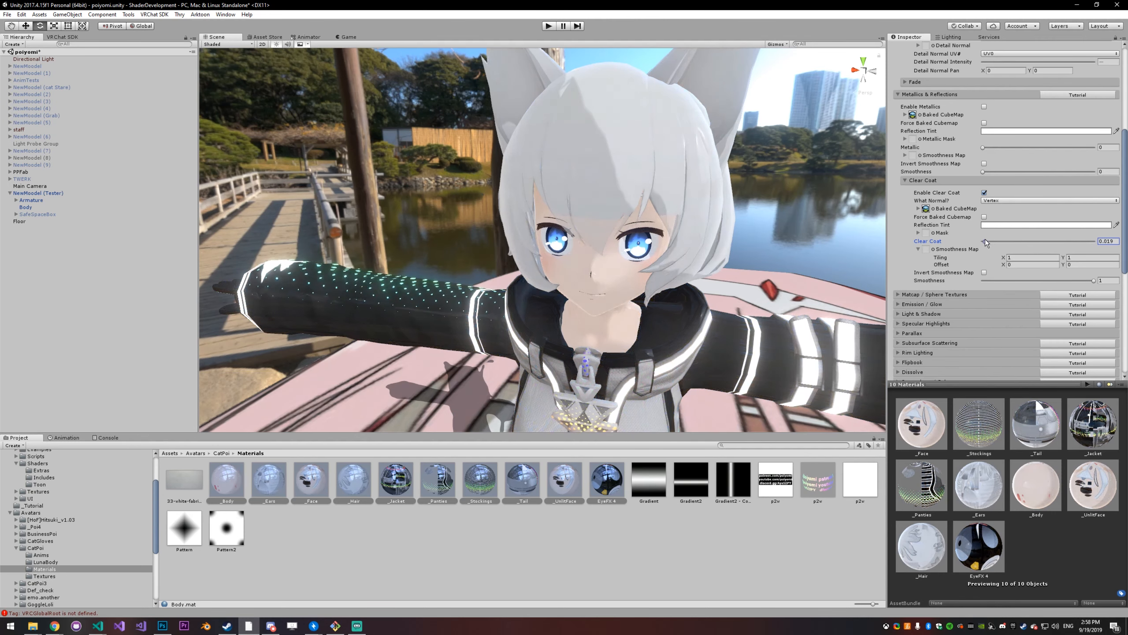
drag(986, 242, 995, 241)
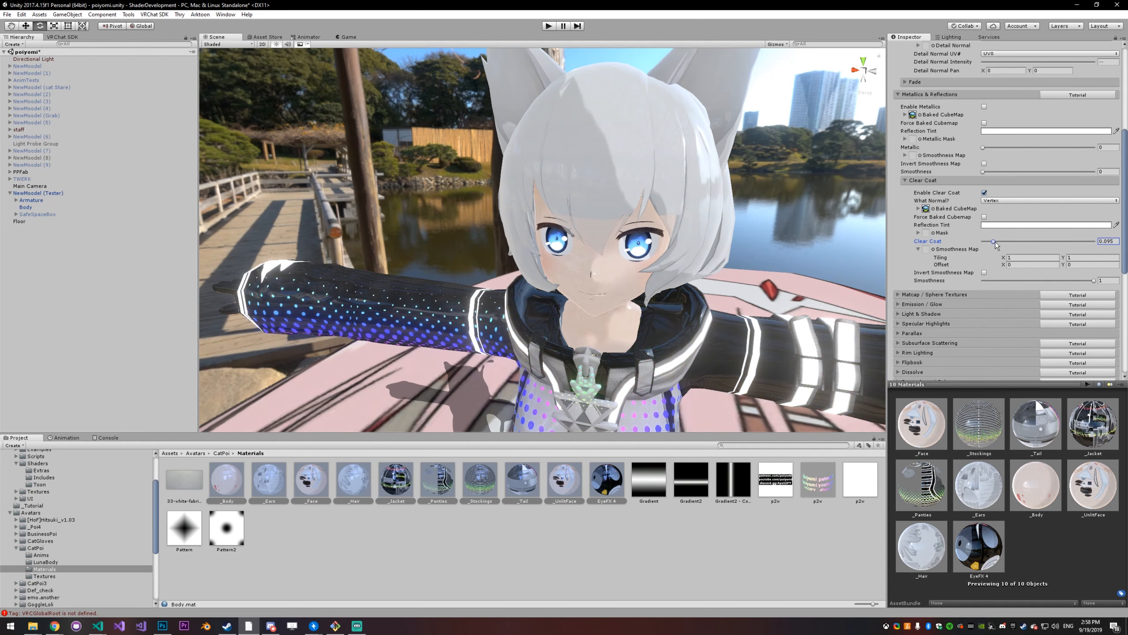
drag(996, 242, 1068, 242)
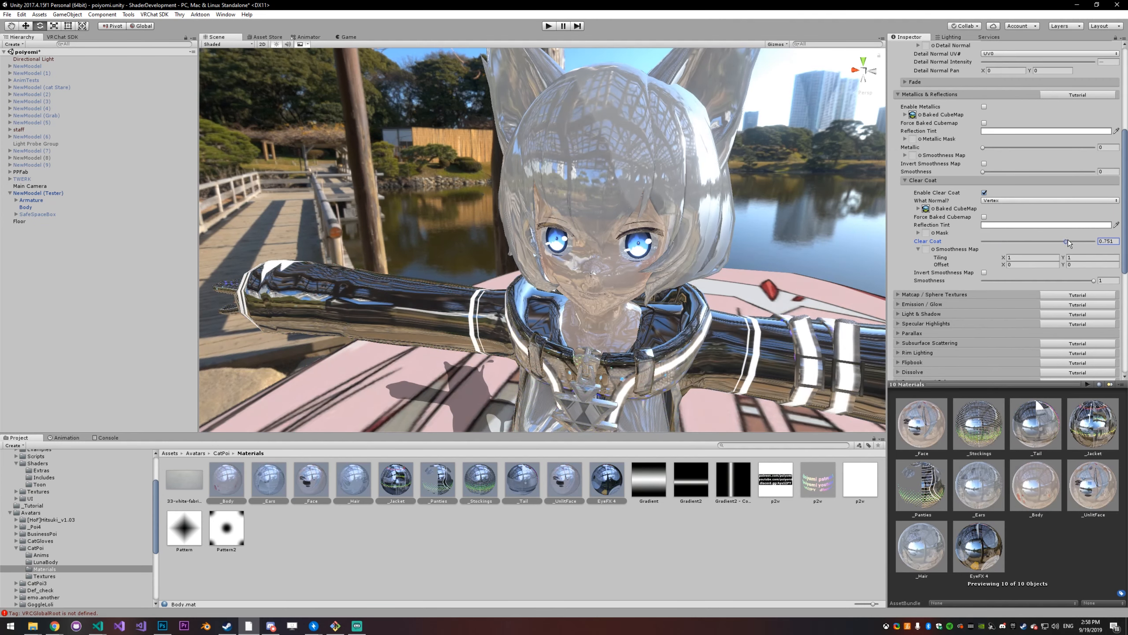
drag(1069, 241, 1105, 241)
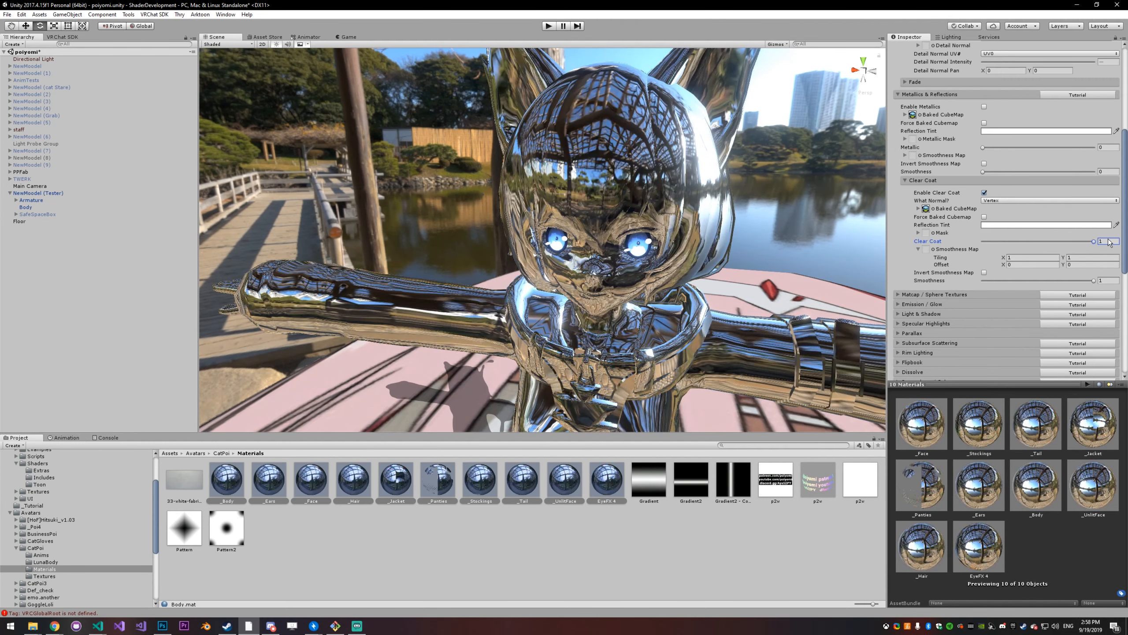
drag(1108, 241, 1094, 241)
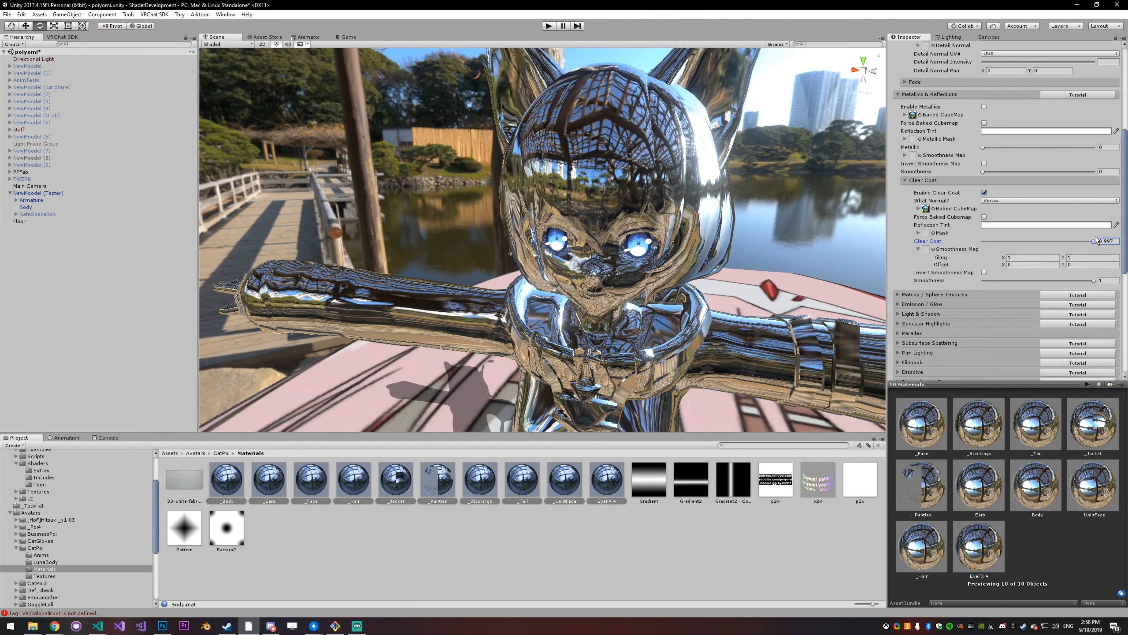
drag(1094, 241, 990, 242)
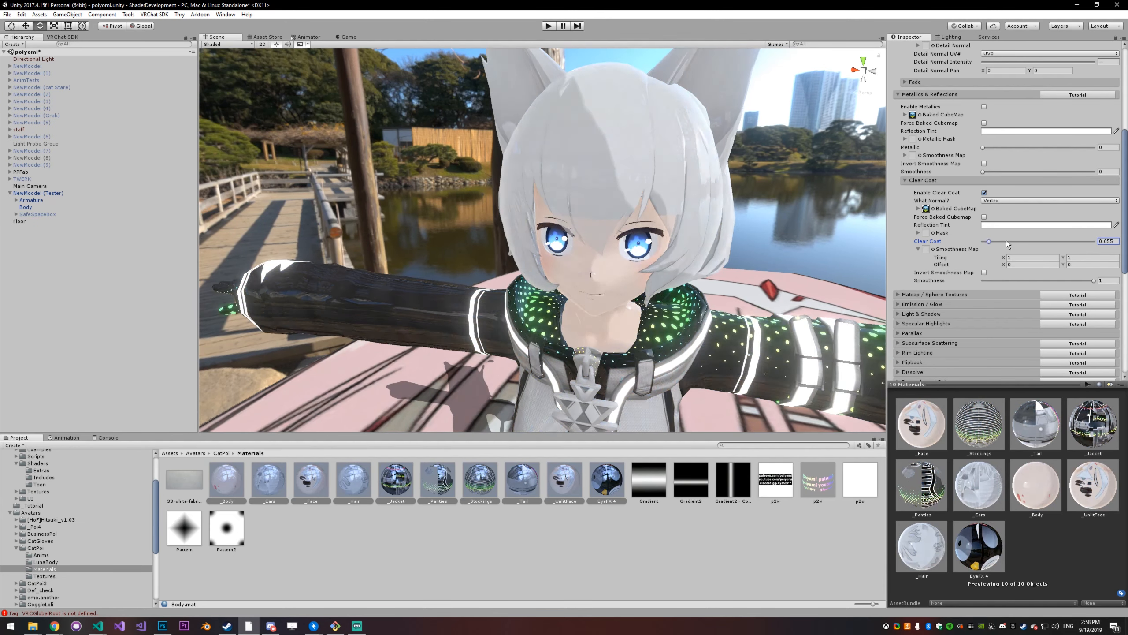
drag(990, 241, 1036, 242)
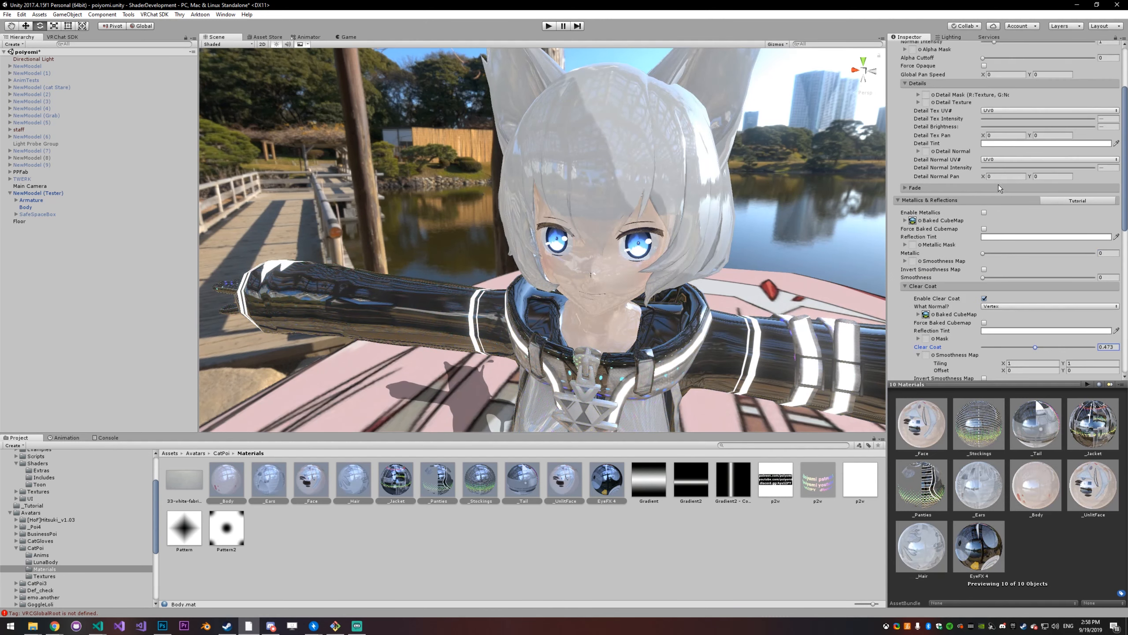
Step: Toggle Force Opaque on and zoom the Scene view in on the jacket
click(984, 161)
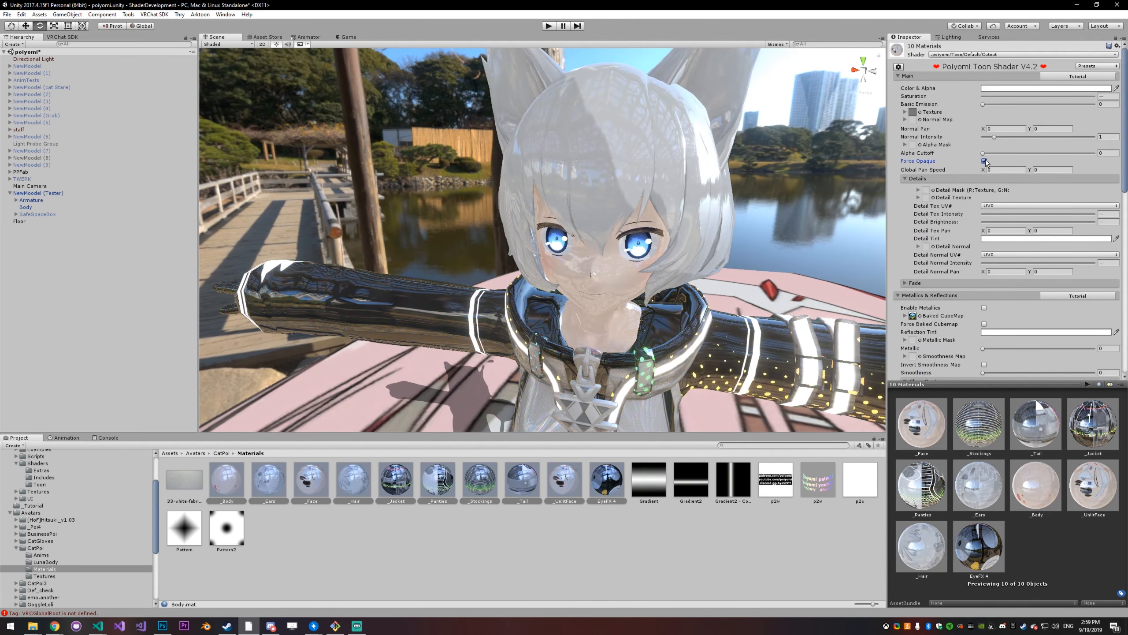
click(984, 161)
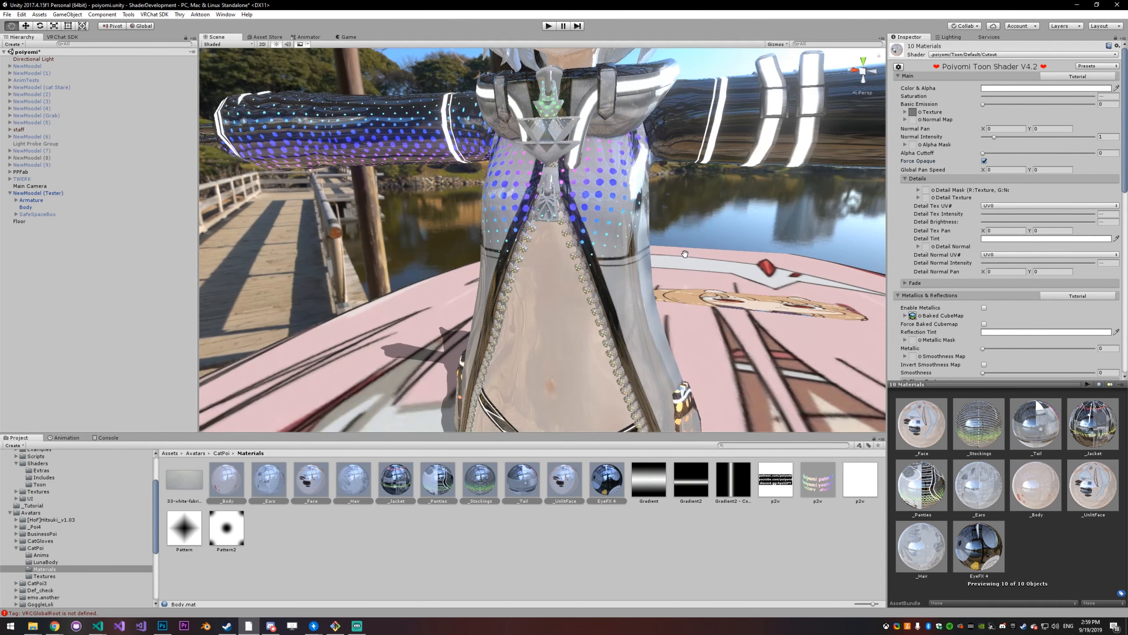
drag(685, 253, 648, 289)
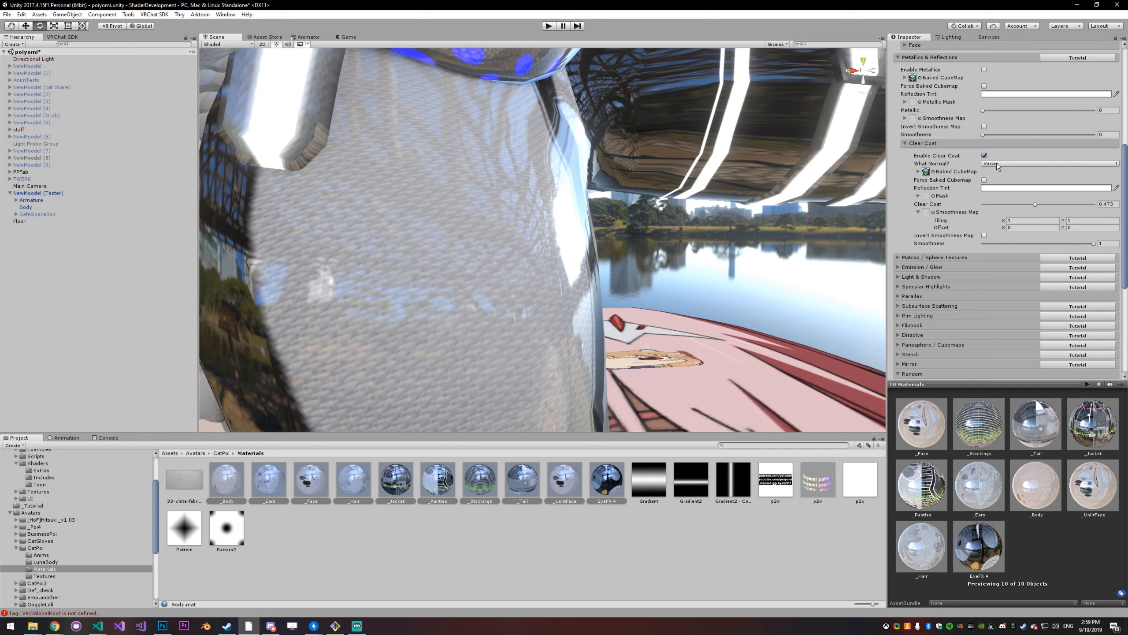
Step: Set the Clear Coat What Normal? option to Vertex
click(1060, 163)
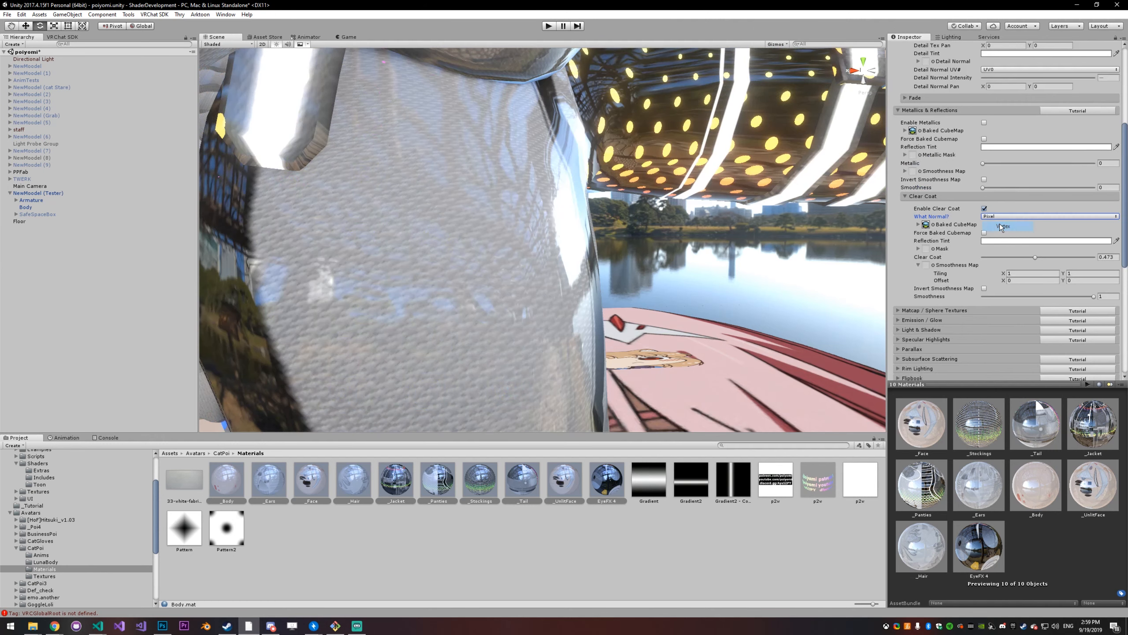
click(1002, 226)
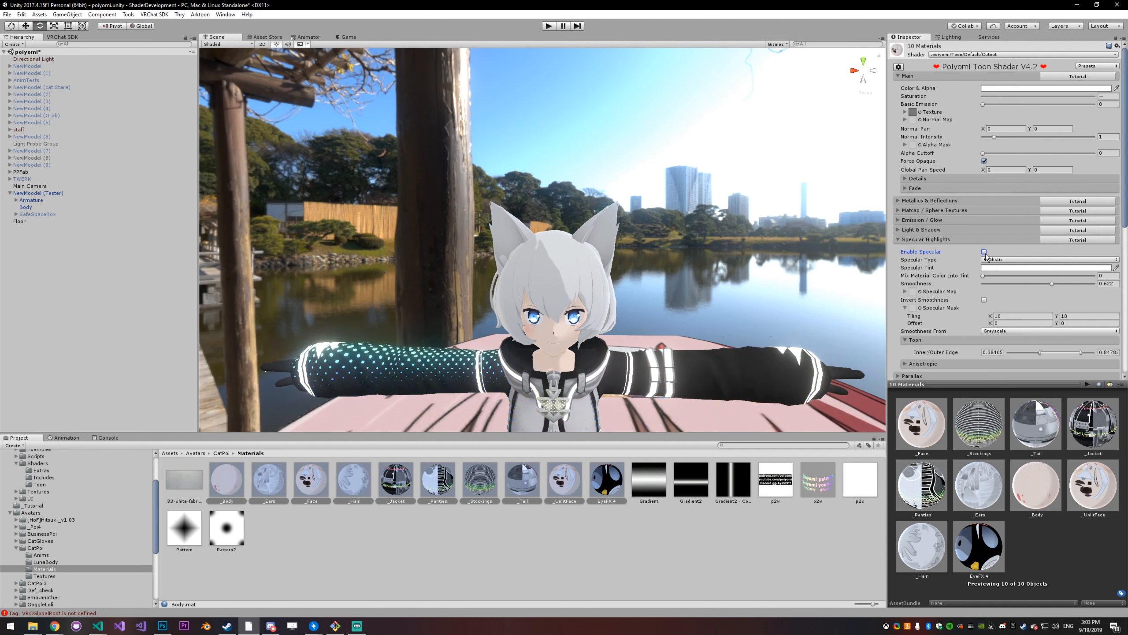
Step: Tick Enable Specular and sweep Smoothness, settling around 0.81
click(984, 252)
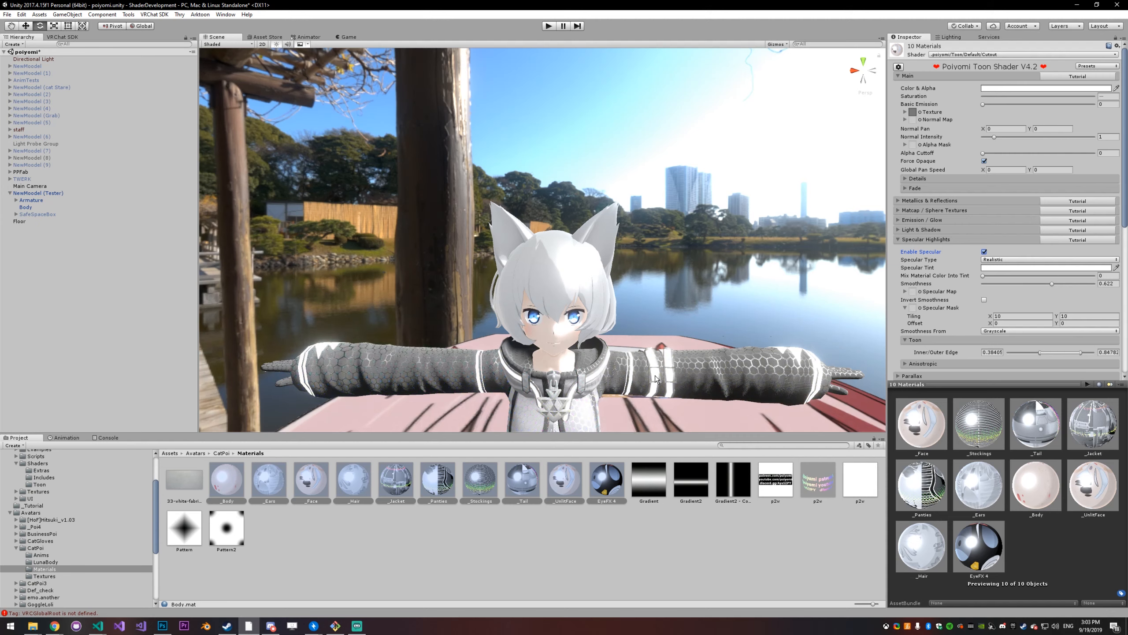
drag(1051, 284, 1014, 283)
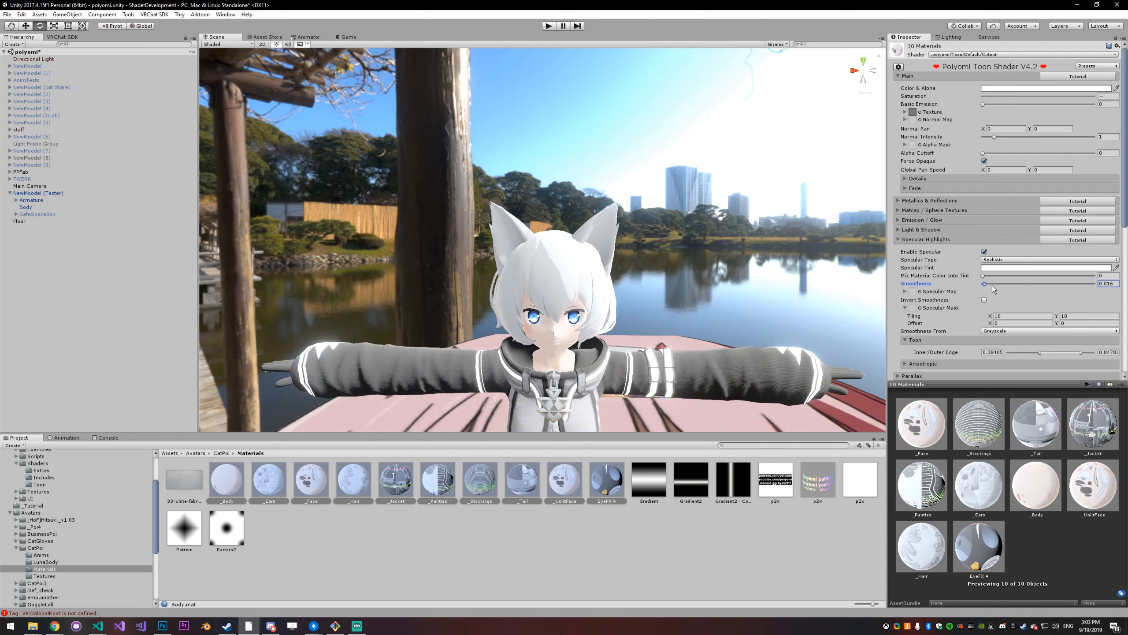
drag(984, 283, 1084, 283)
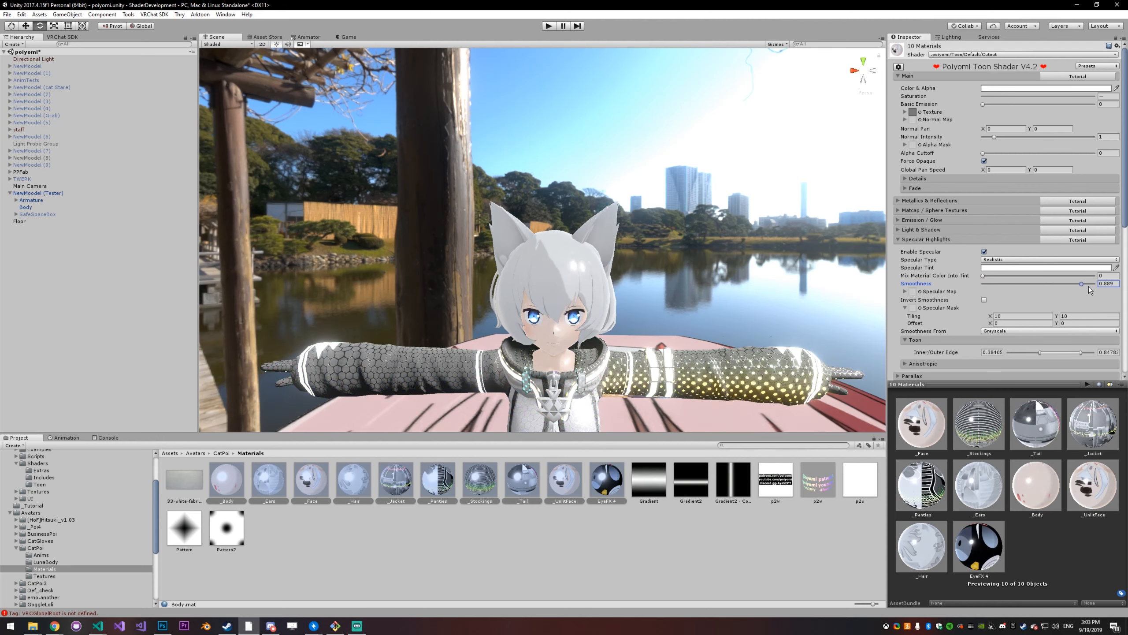
drag(1082, 283, 1075, 284)
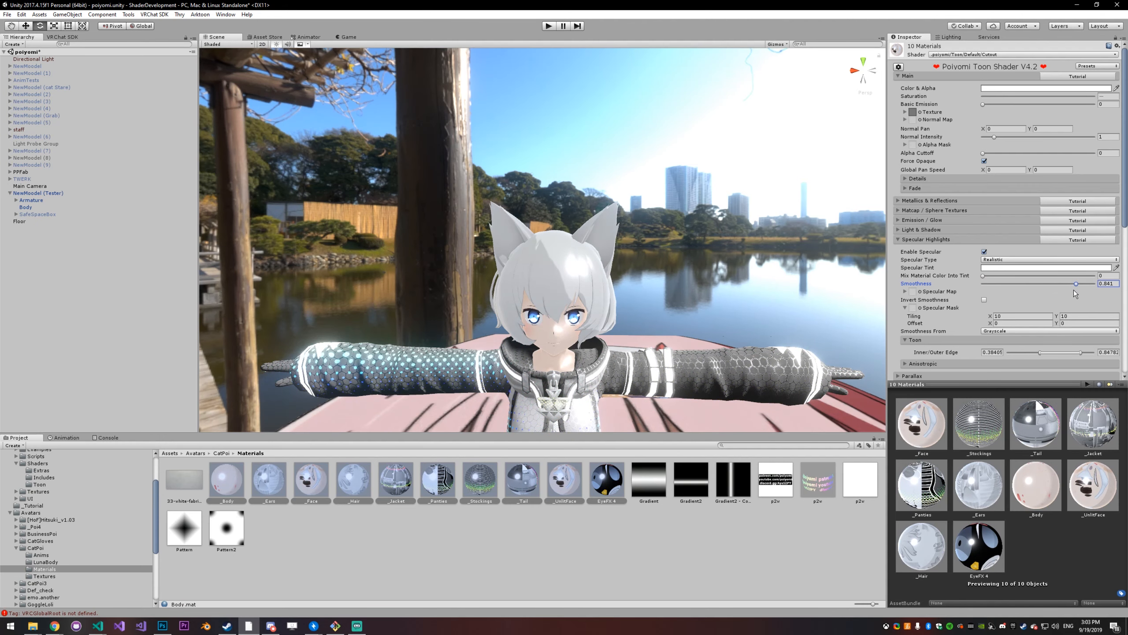
drag(1078, 284, 1072, 284)
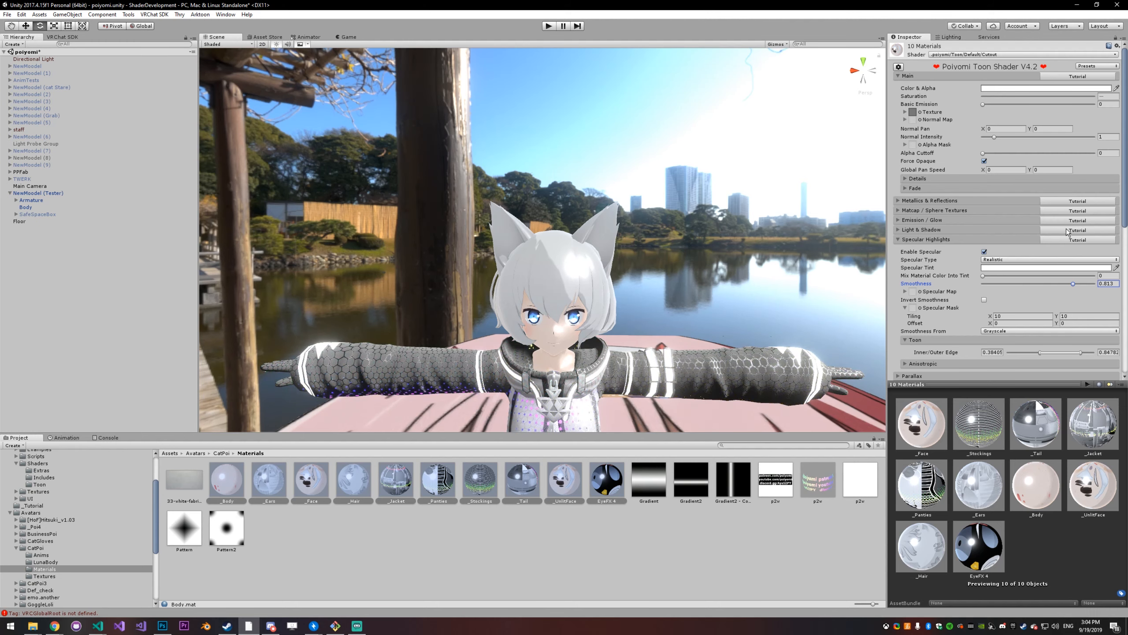
Step: Assign a 'noise' texture to the Specular Mask slot
click(913, 308)
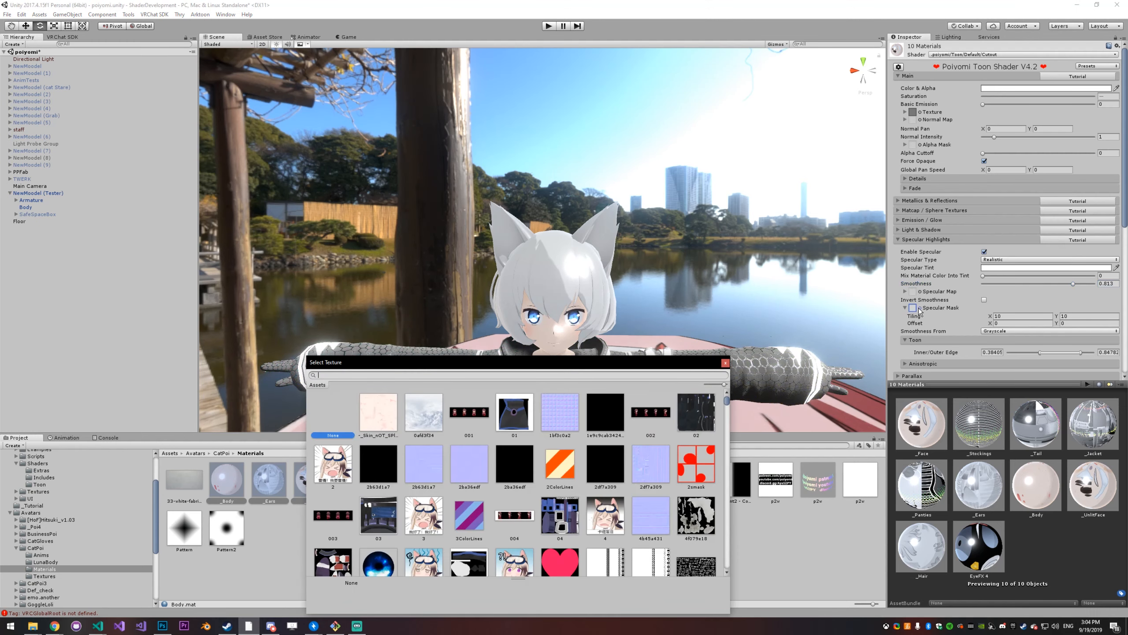
text(noise)
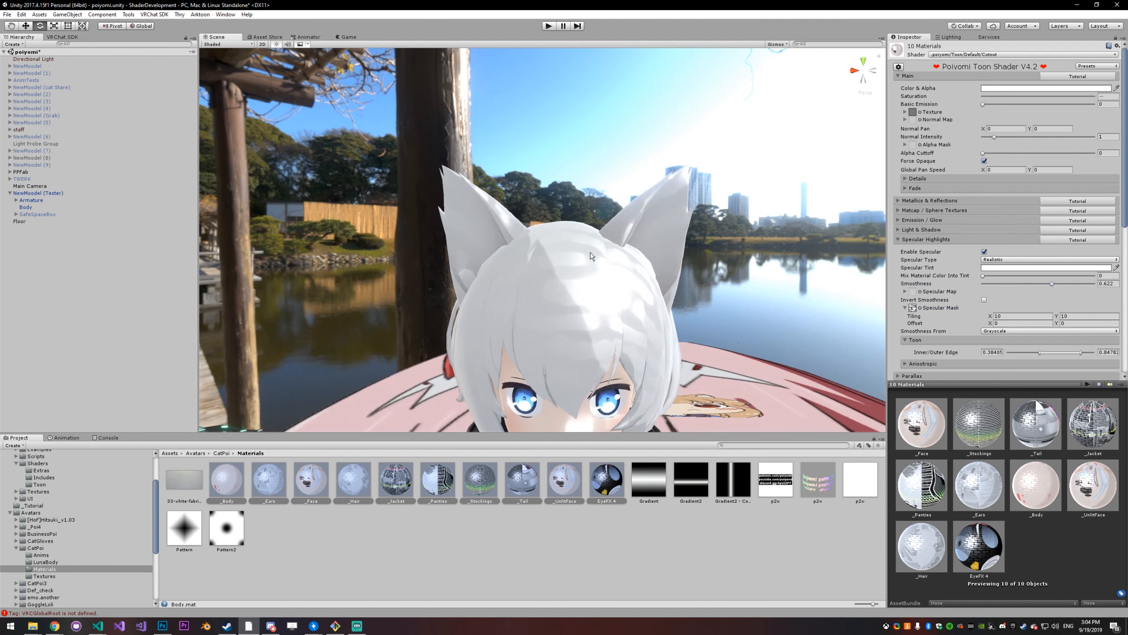
mouse_move(627, 274)
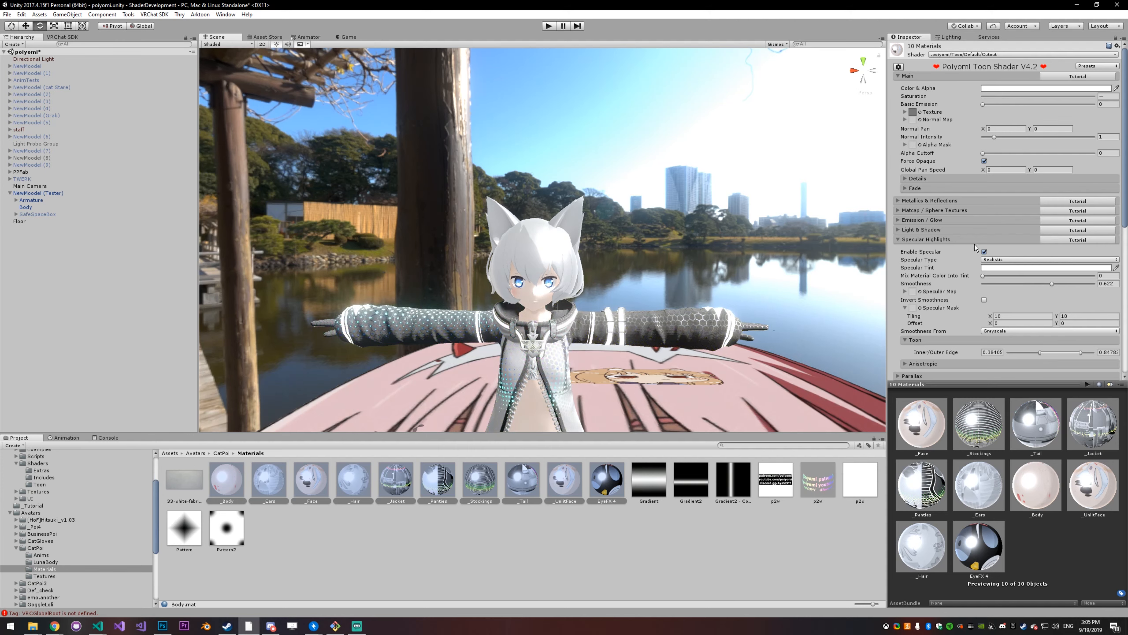
Step: Set Mix Material Color Into Tint to 1, then open the Hair material's Metallics & Reflections
click(984, 251)
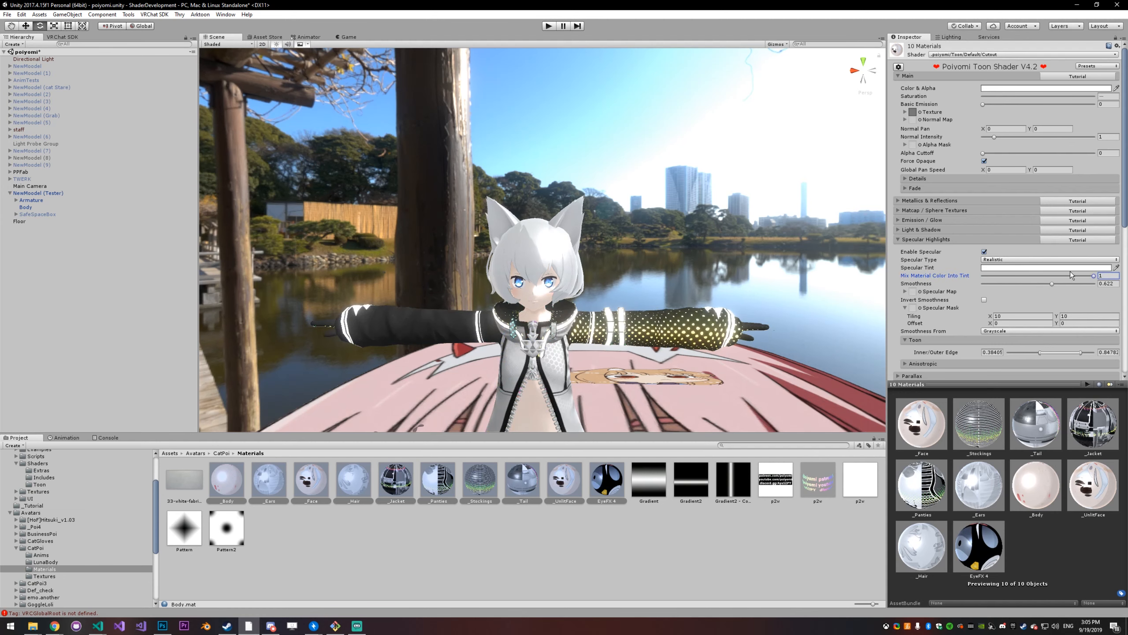
drag(1094, 275, 1009, 275)
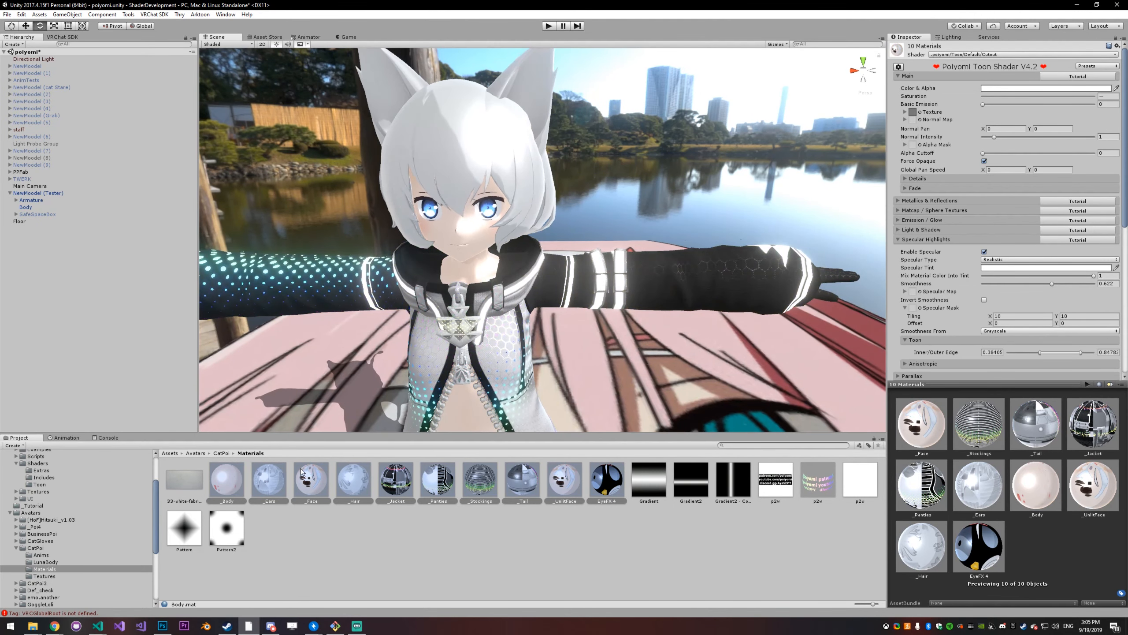
click(353, 480)
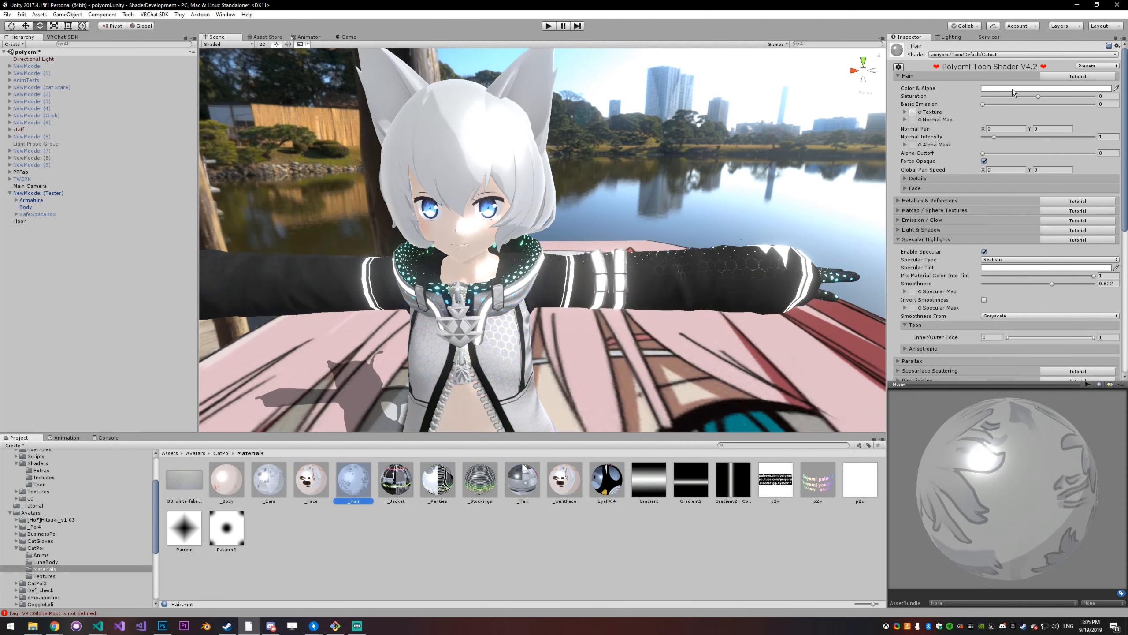
click(1048, 88)
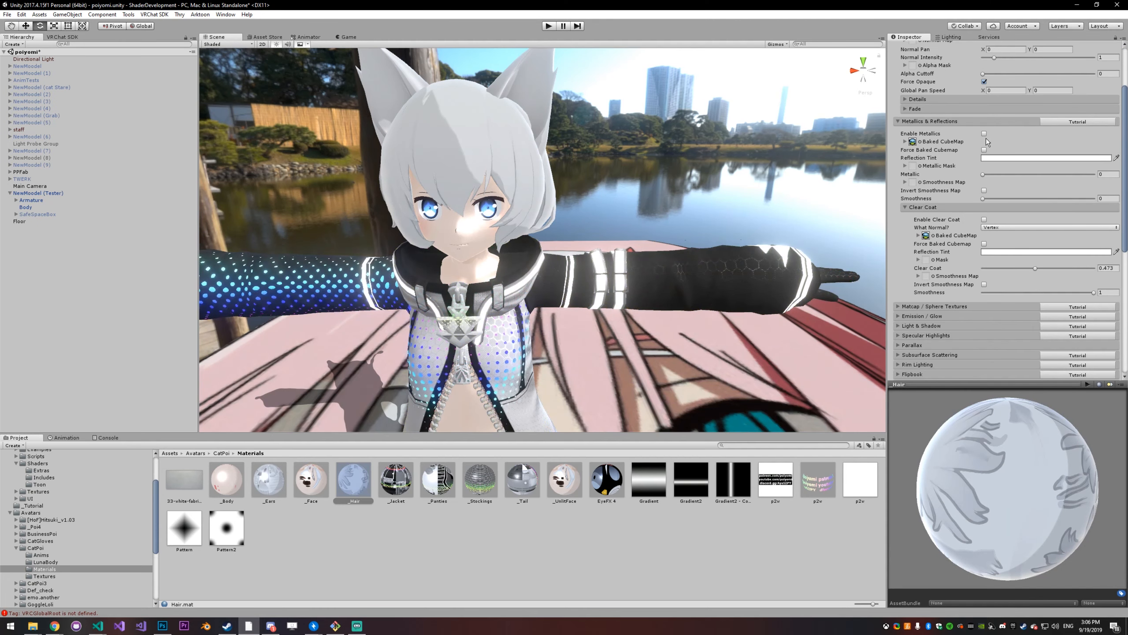
Step: Enable metallics on the Hair material with a red reflection tint, and select the Metallic Mask slot
click(984, 133)
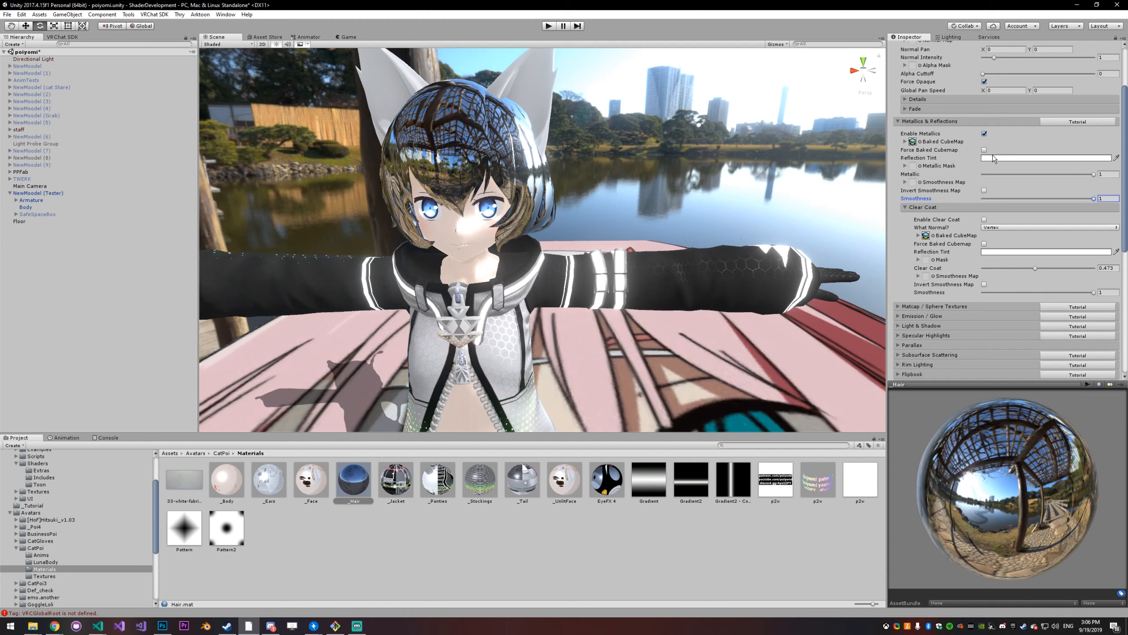
click(1046, 158)
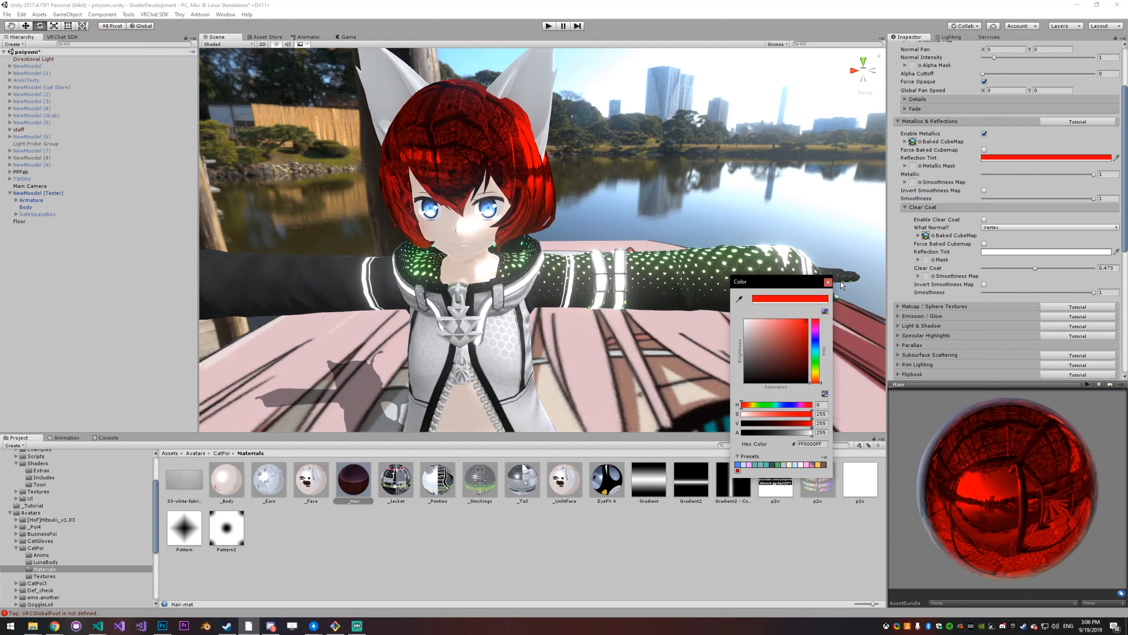
click(828, 282)
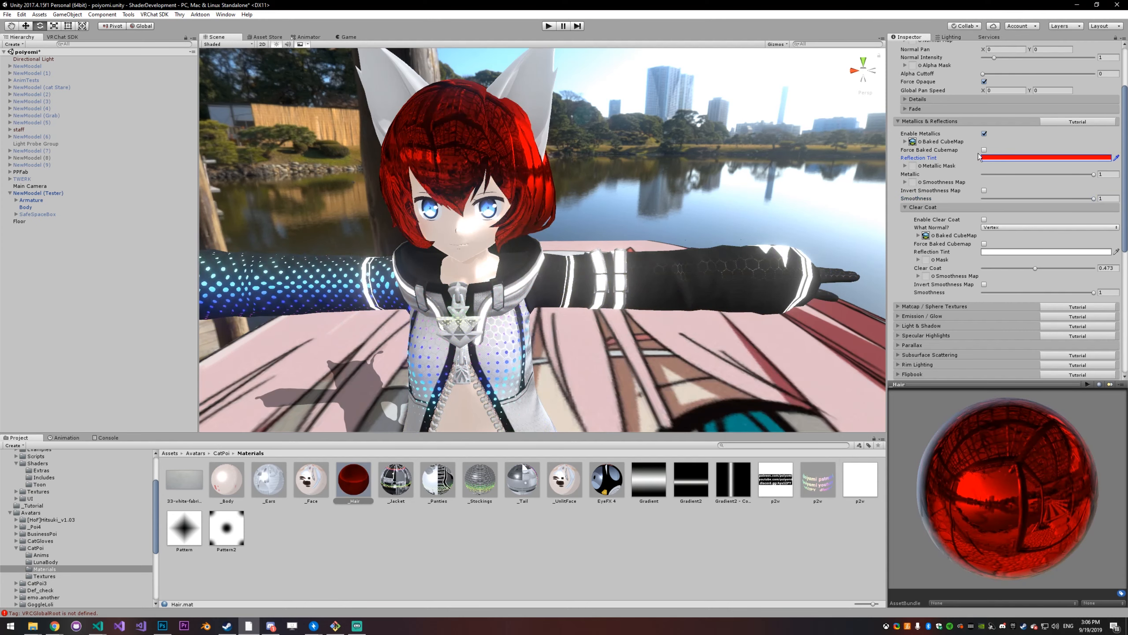
click(913, 182)
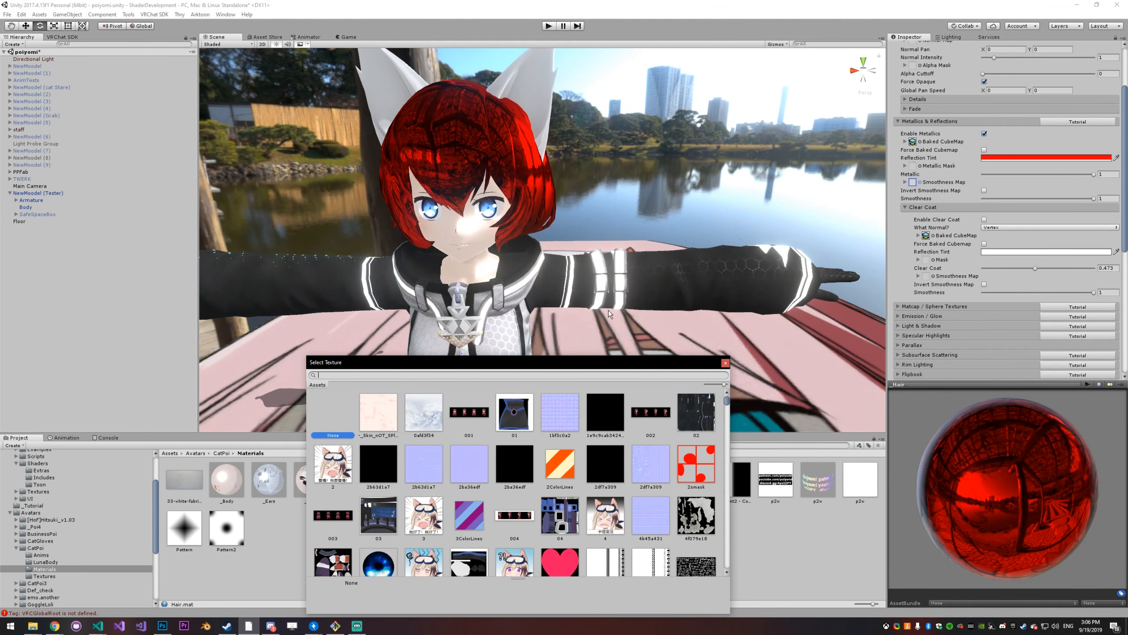
Step: Assign a 'noise' texture as the Hair's metallic mask and set the reflection tint to white
text(noi)
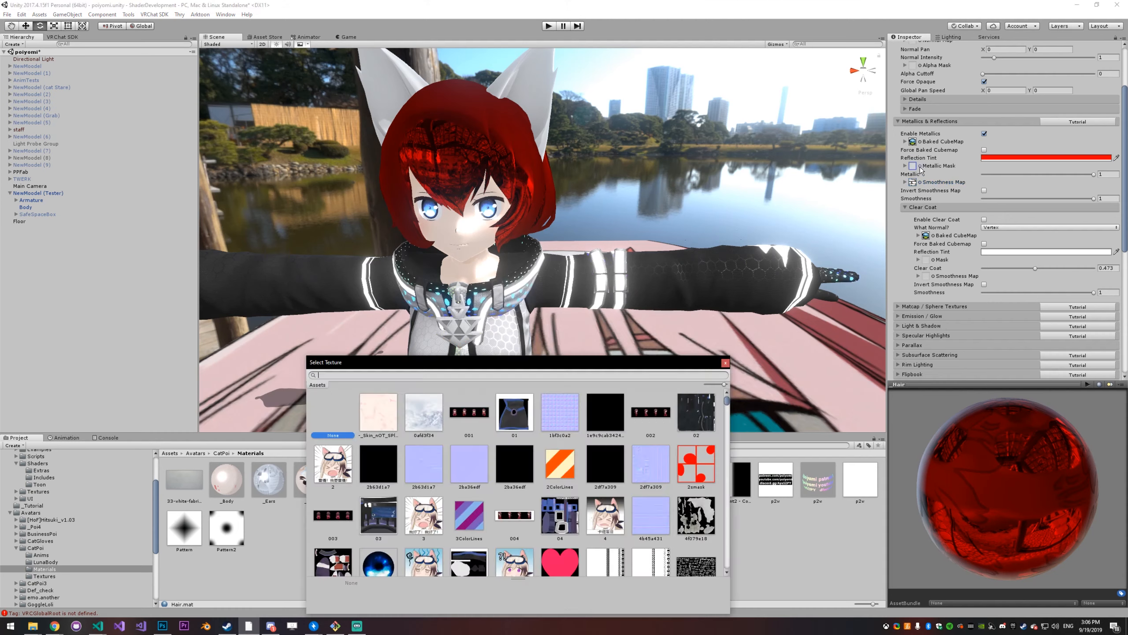
text(noise)
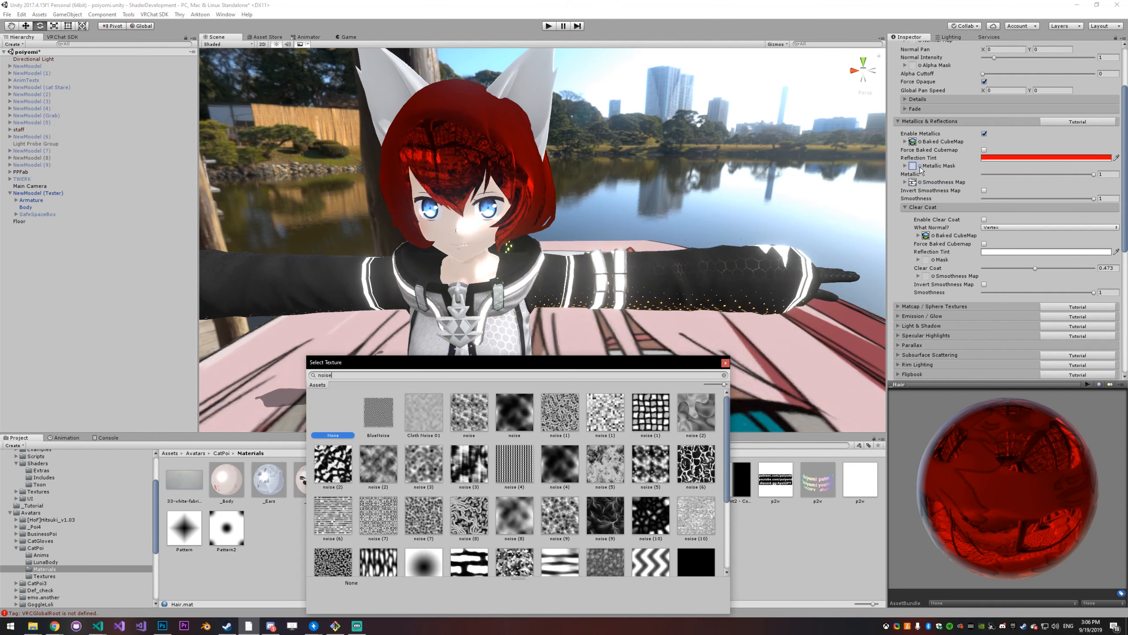
click(469, 544)
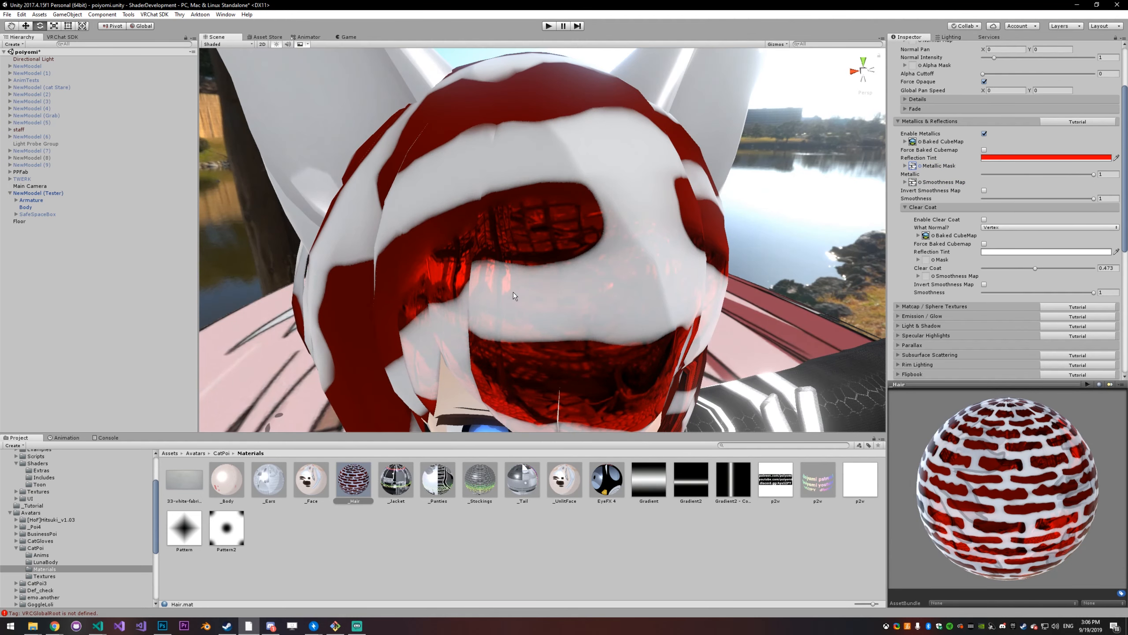
mouse_move(573, 216)
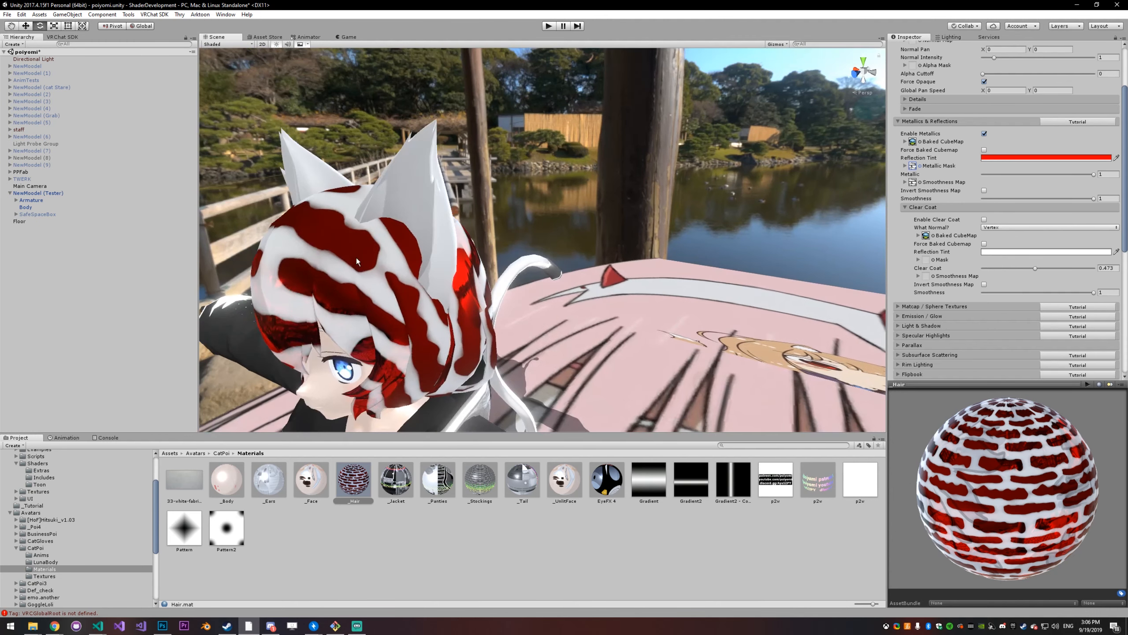
click(1046, 158)
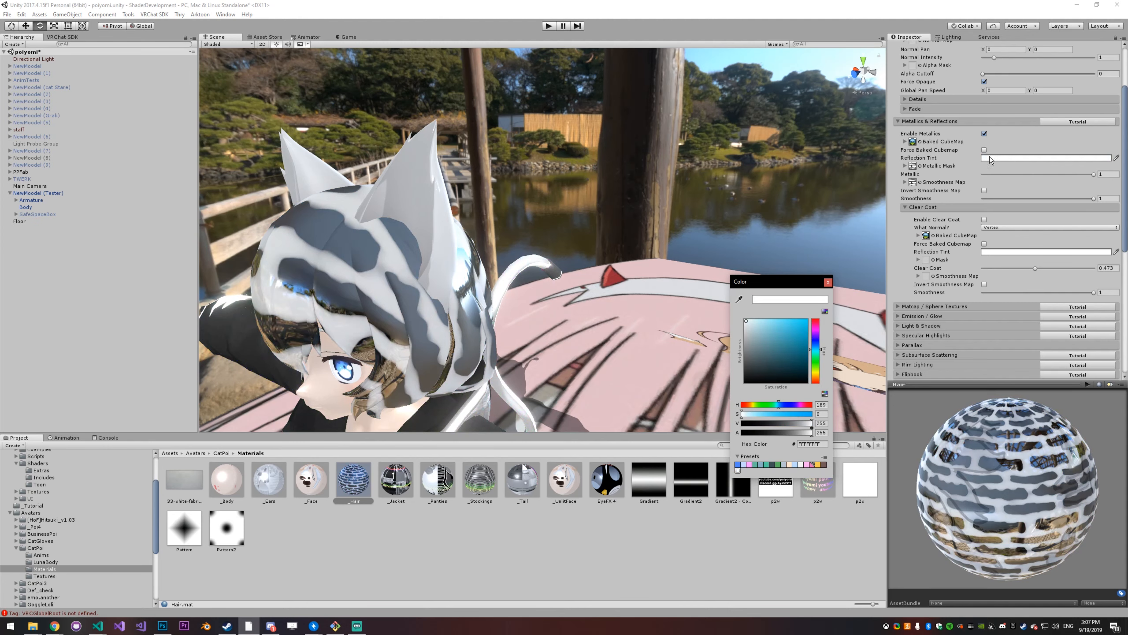
click(607, 480)
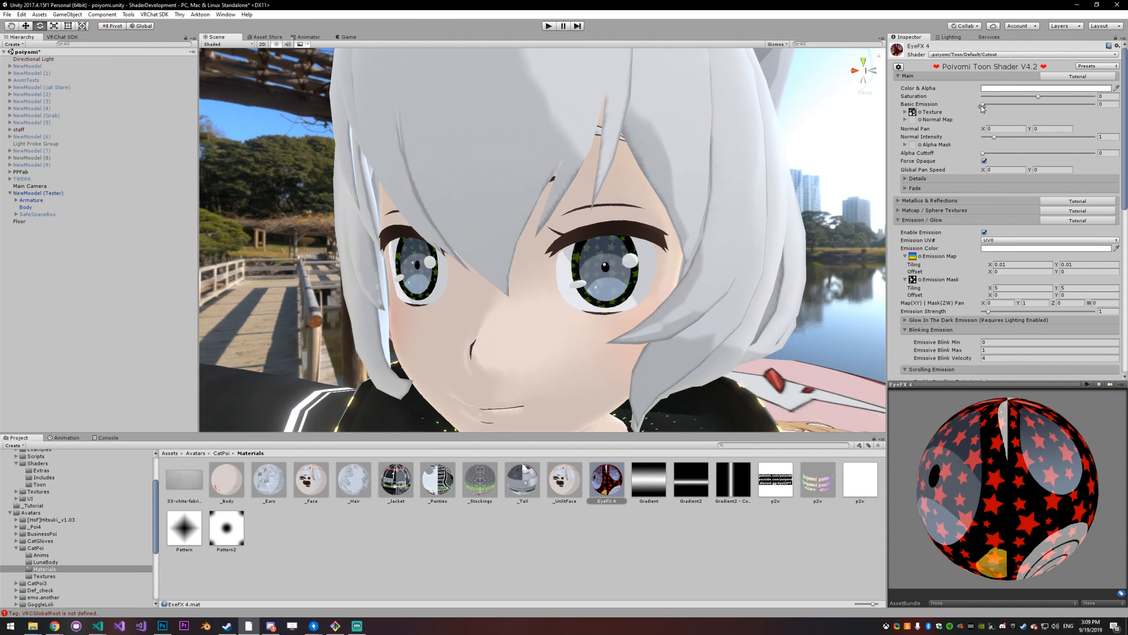
Step: Tune EyeFX 4's basic emission to about 1.7, then select the Hair material
drag(979, 104, 1108, 105)
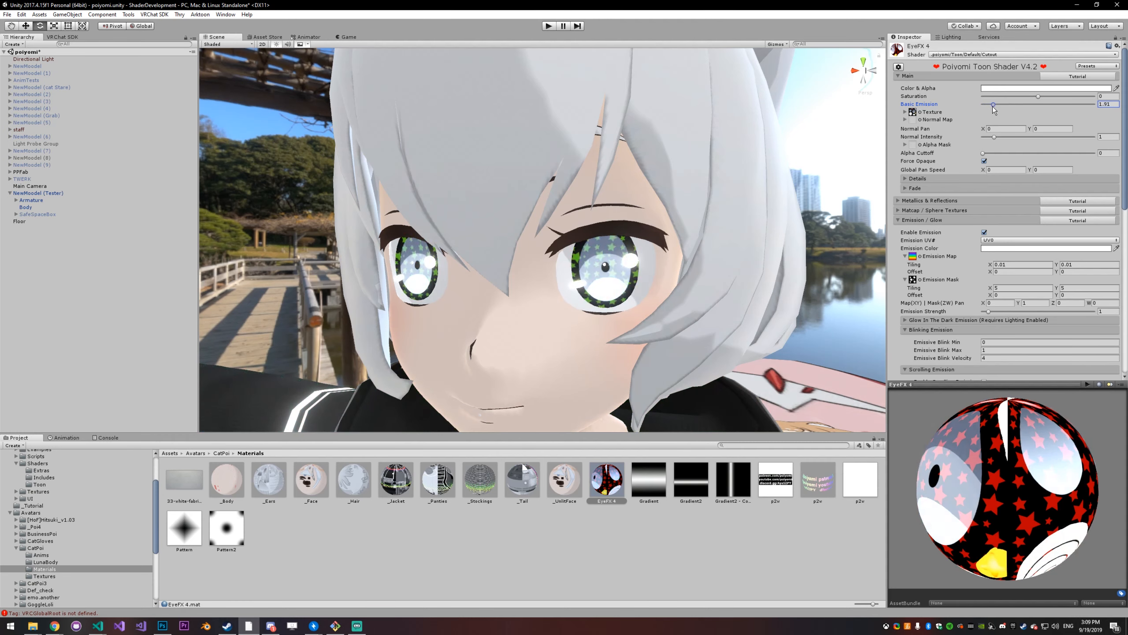
drag(994, 105, 992, 105)
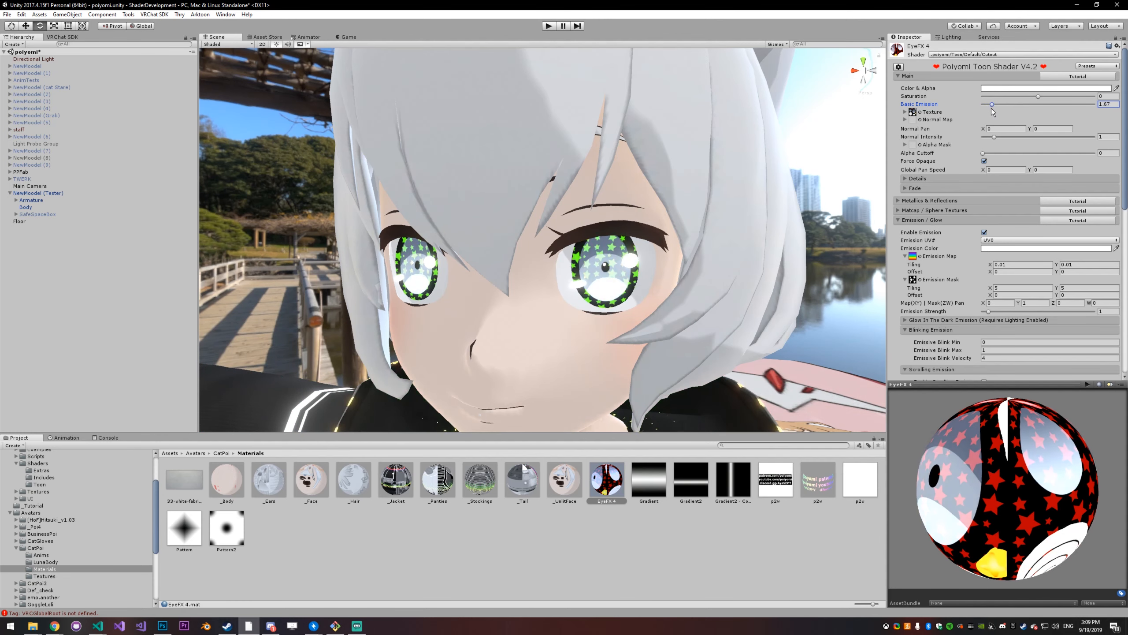
drag(993, 104, 1000, 105)
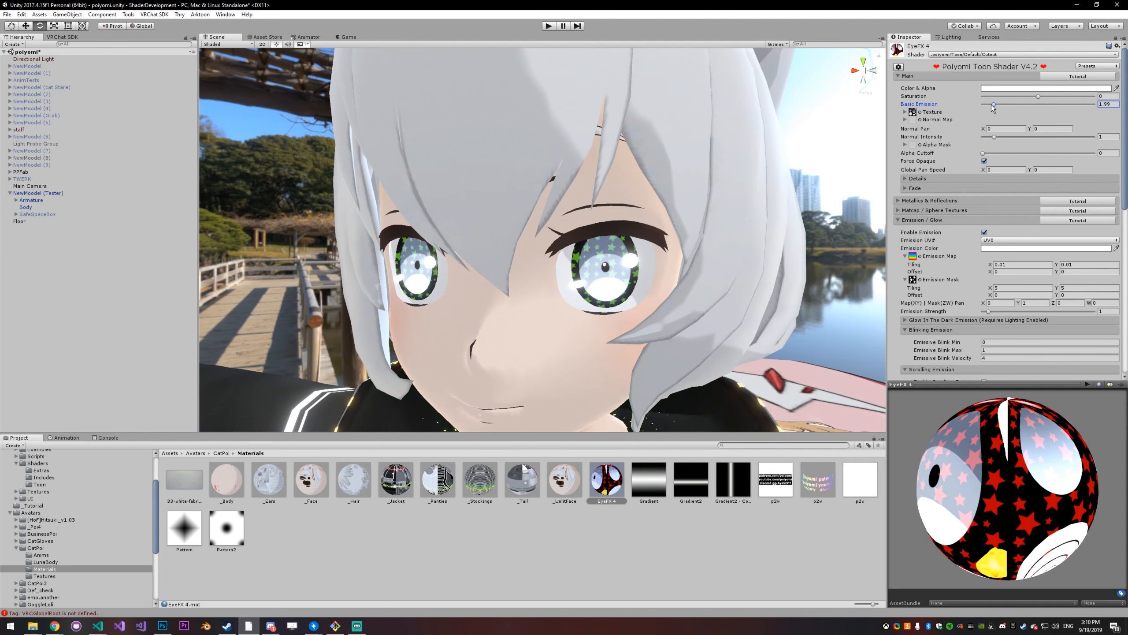
click(354, 479)
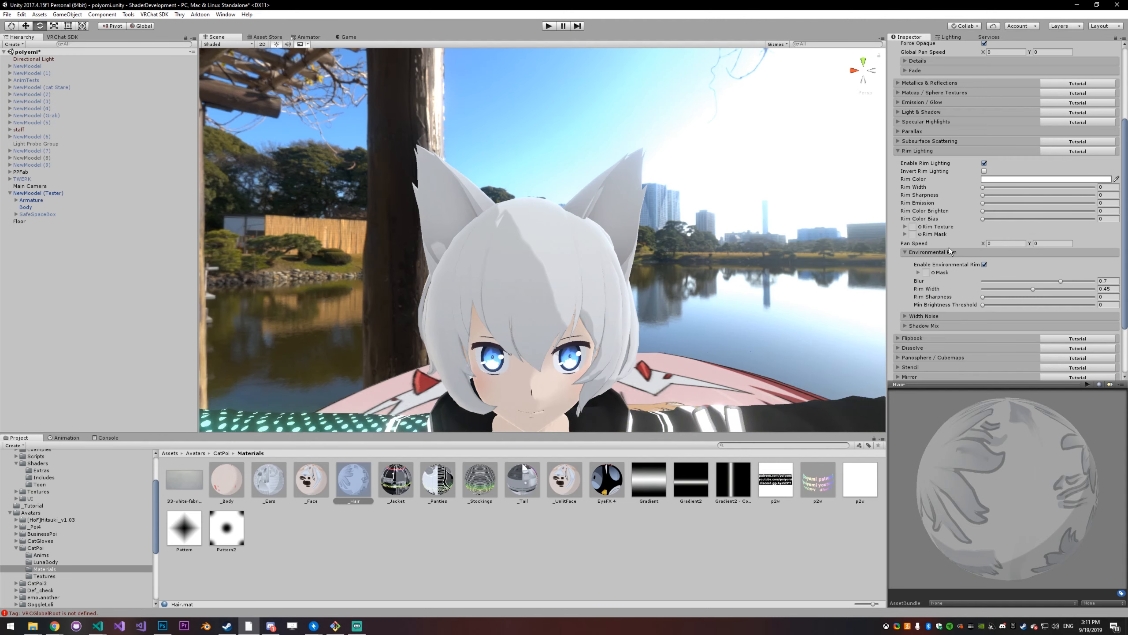
Step: Give the Hair's environmental rim 5×5 mask tiling, full width and blur, and 0.14 brightness threshold
click(984, 265)
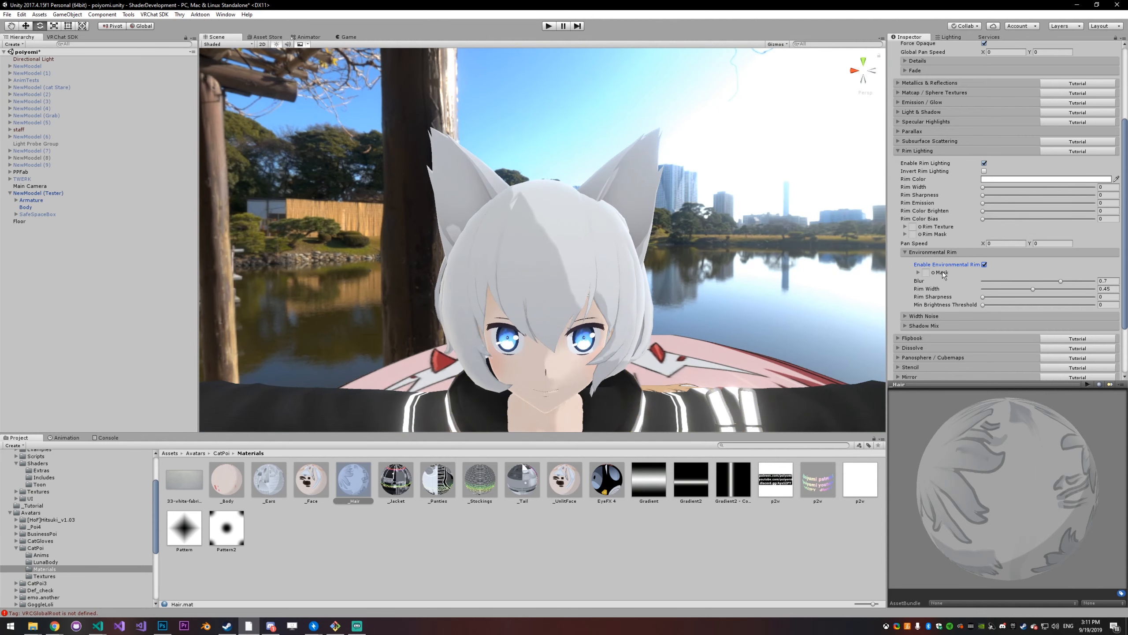
click(926, 273)
text(5)
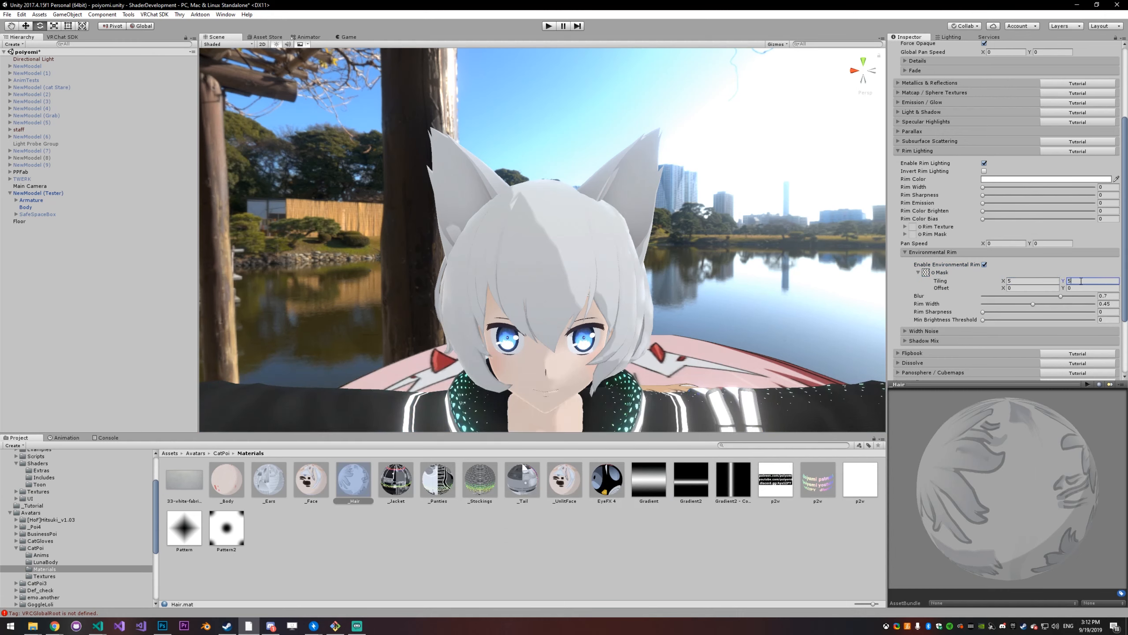
click(925, 273)
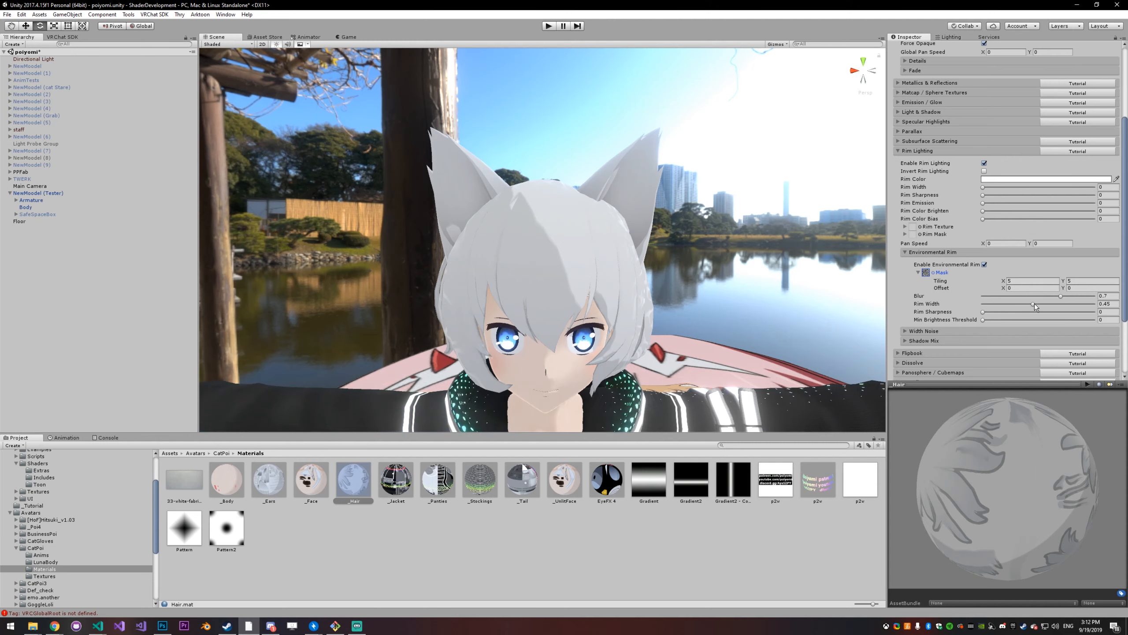
drag(986, 303, 1094, 303)
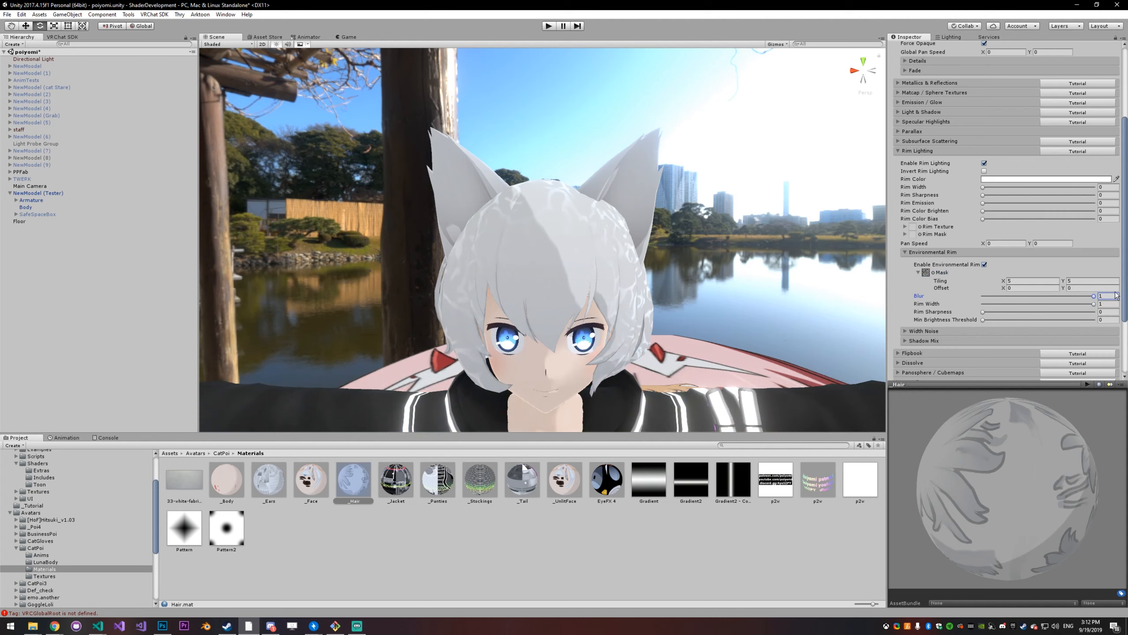
drag(984, 319, 993, 320)
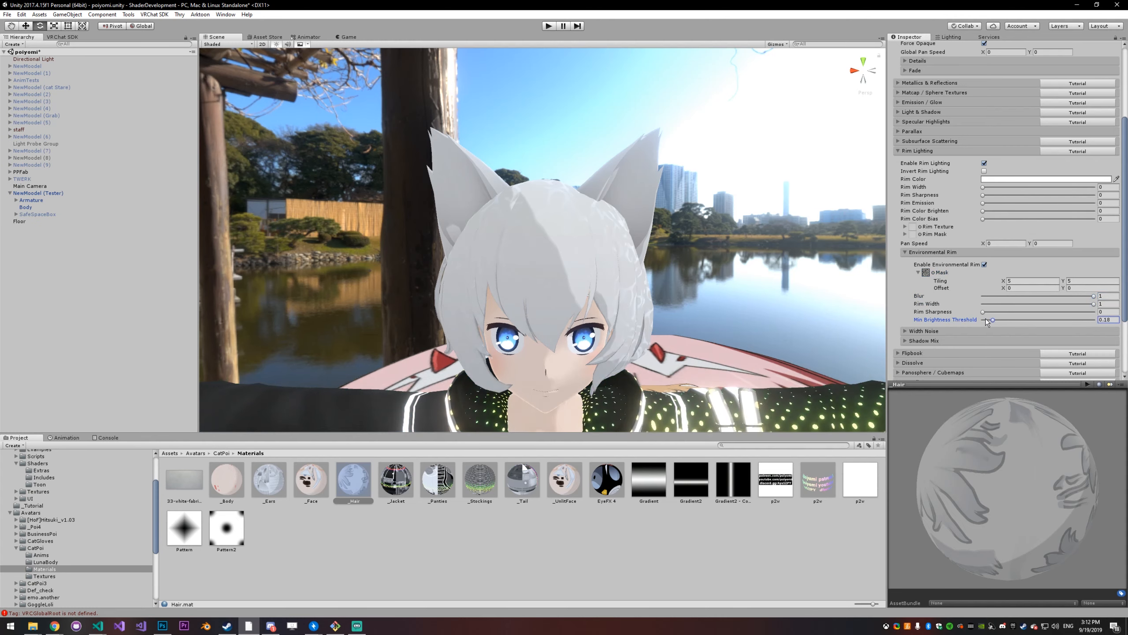
drag(993, 319, 983, 319)
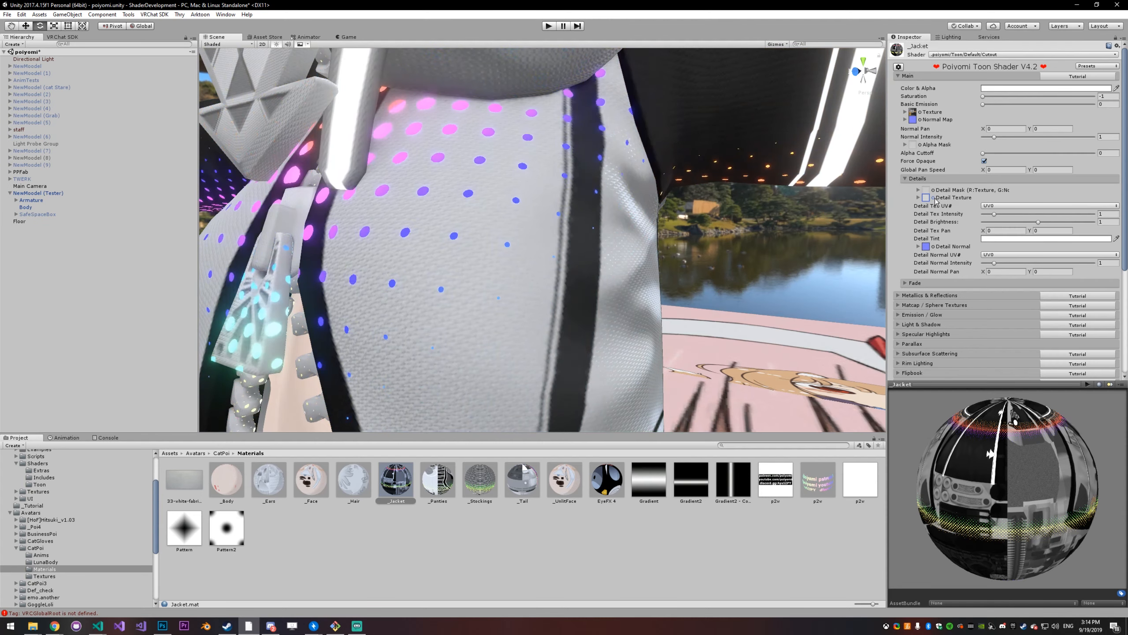
Step: Search 'fabr' and assign a Fabric_018 texture to the Jacket's Detail Texture slot
click(927, 197)
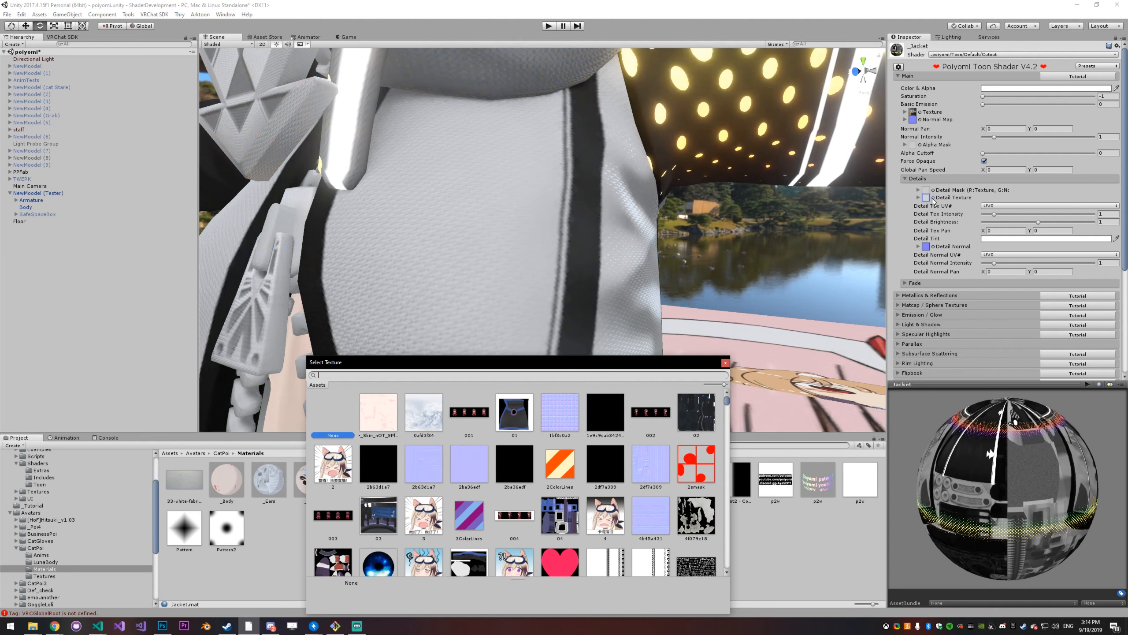
text(fabr)
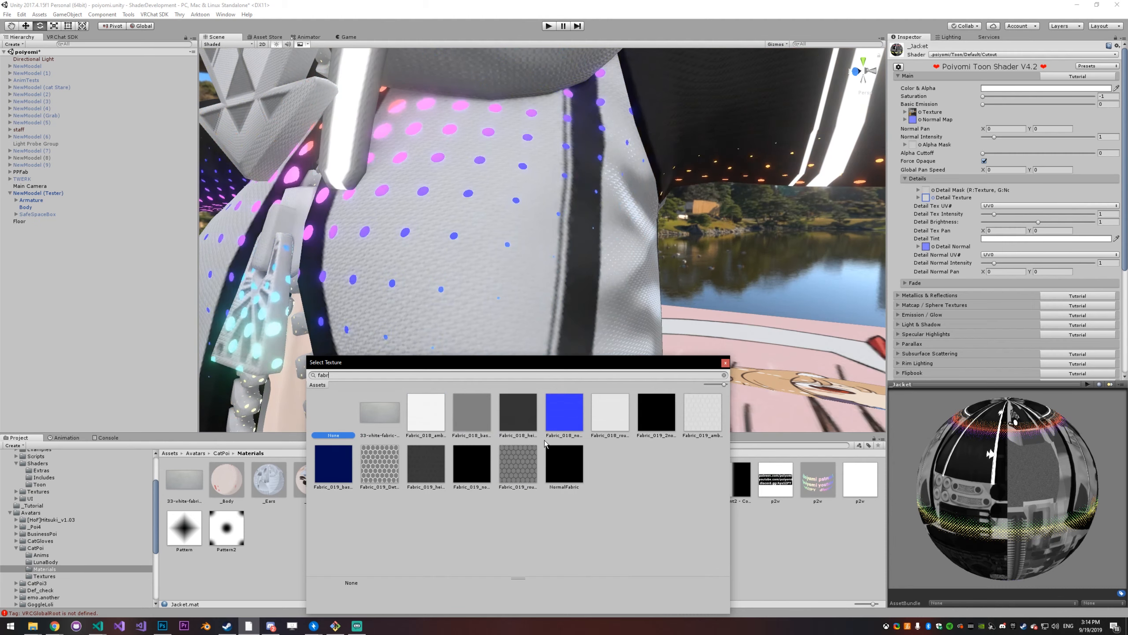
click(518, 412)
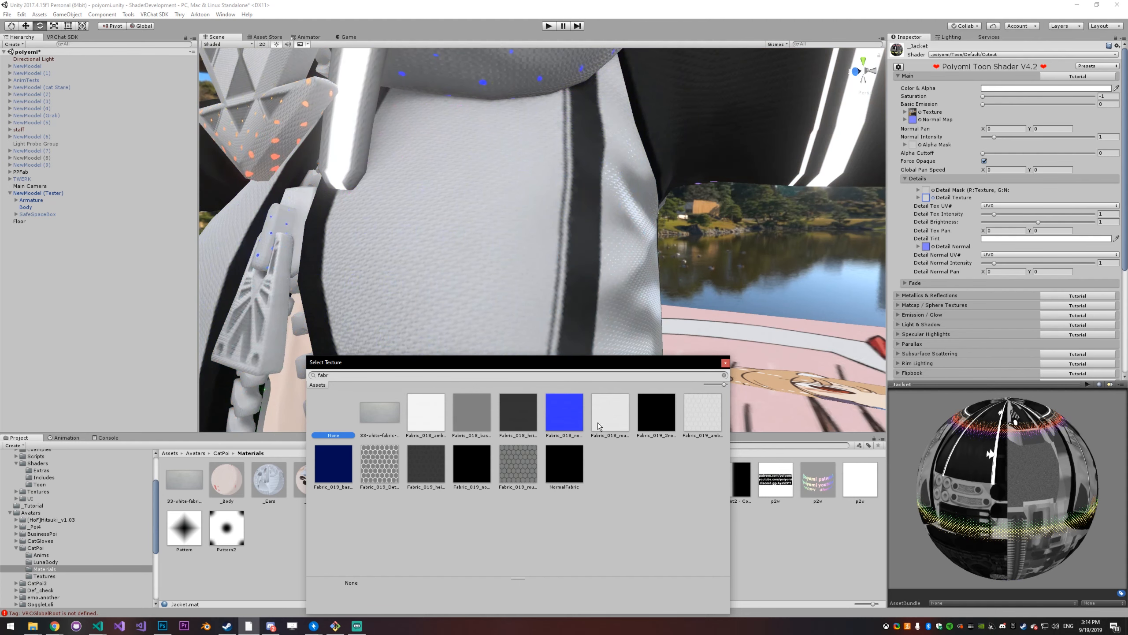
click(518, 412)
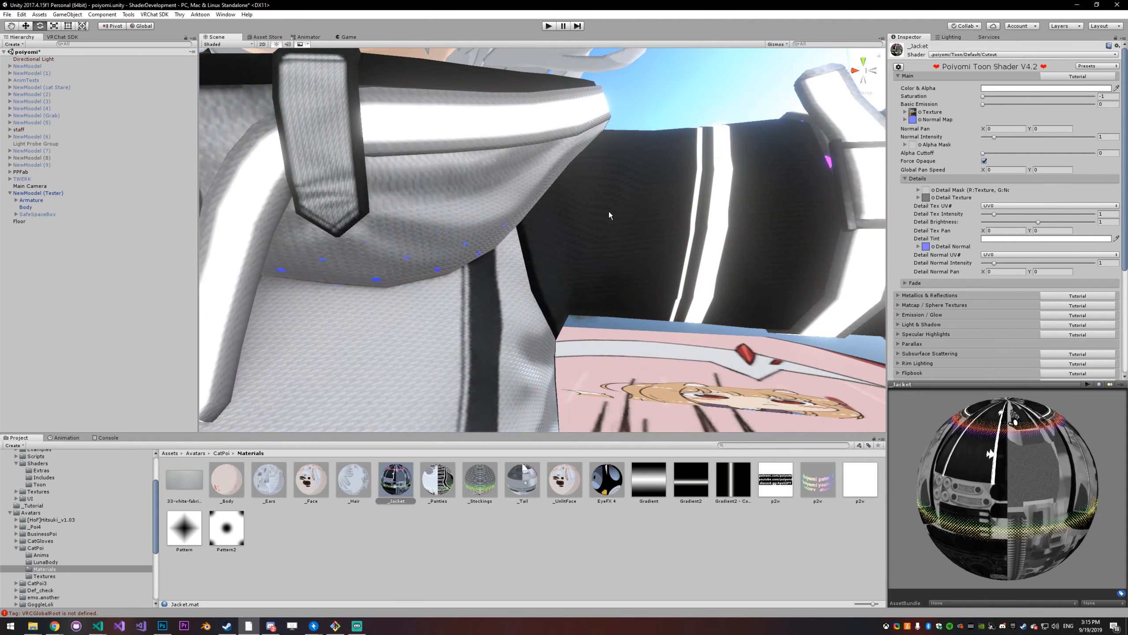
drag(609, 215, 514, 281)
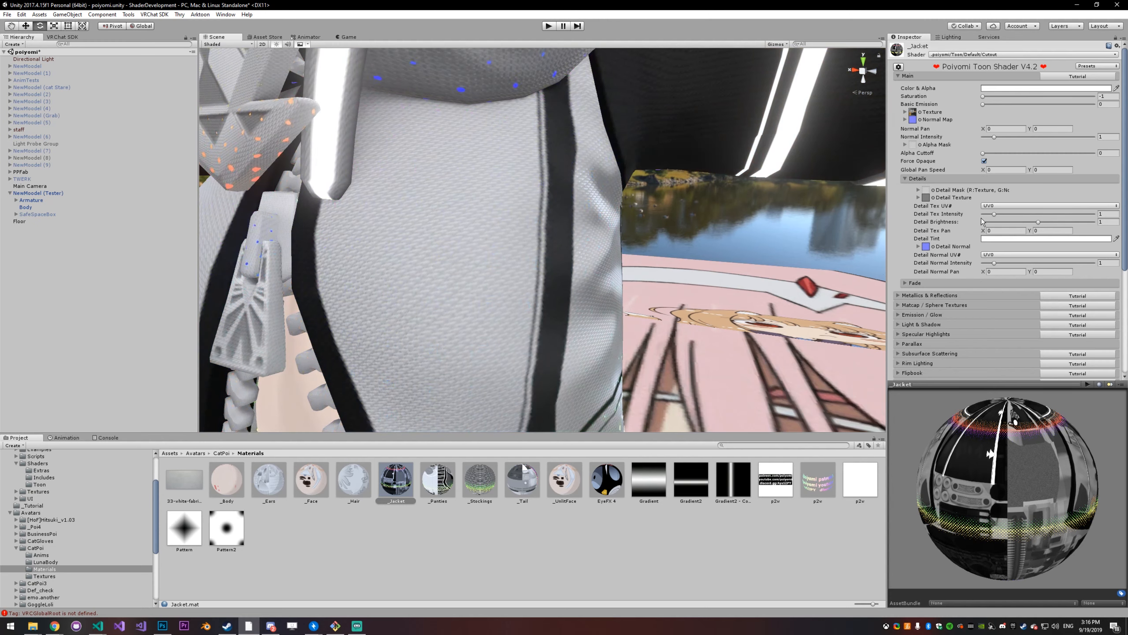
Step: Assign StarMask as the Jacket's detail texture and tile it 20×20
click(925, 198)
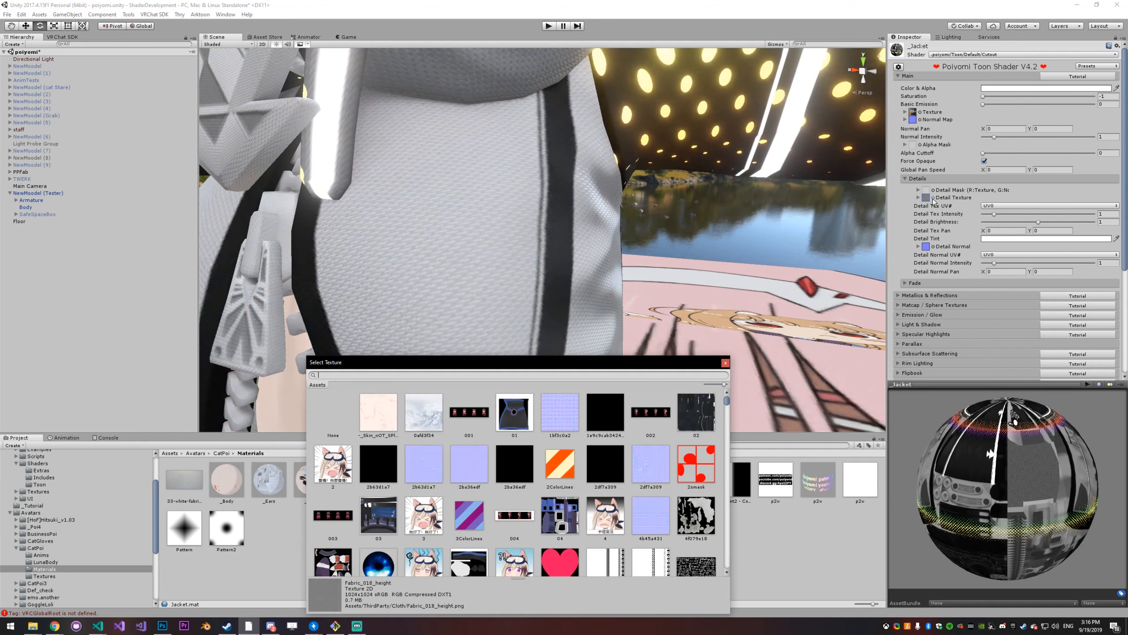
text(star)
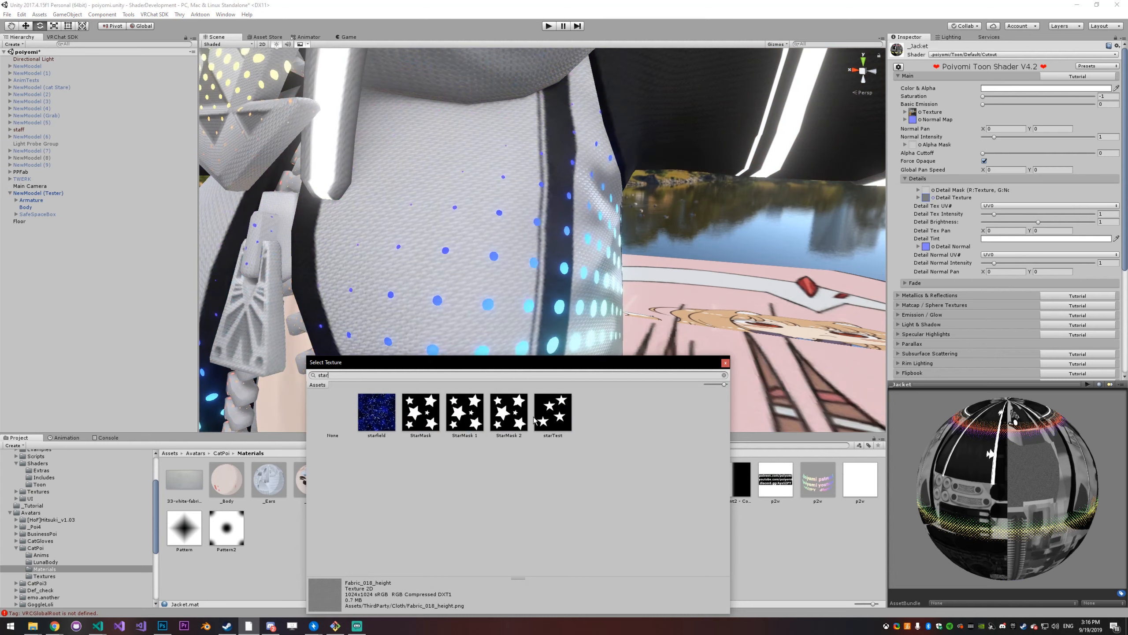
click(509, 412)
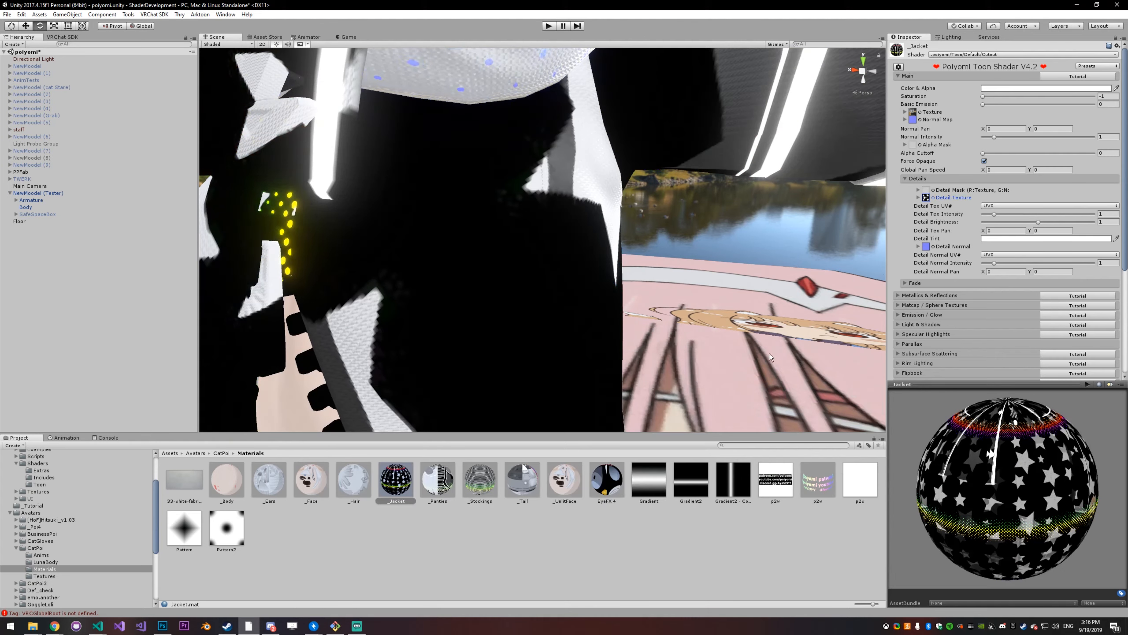
click(918, 197)
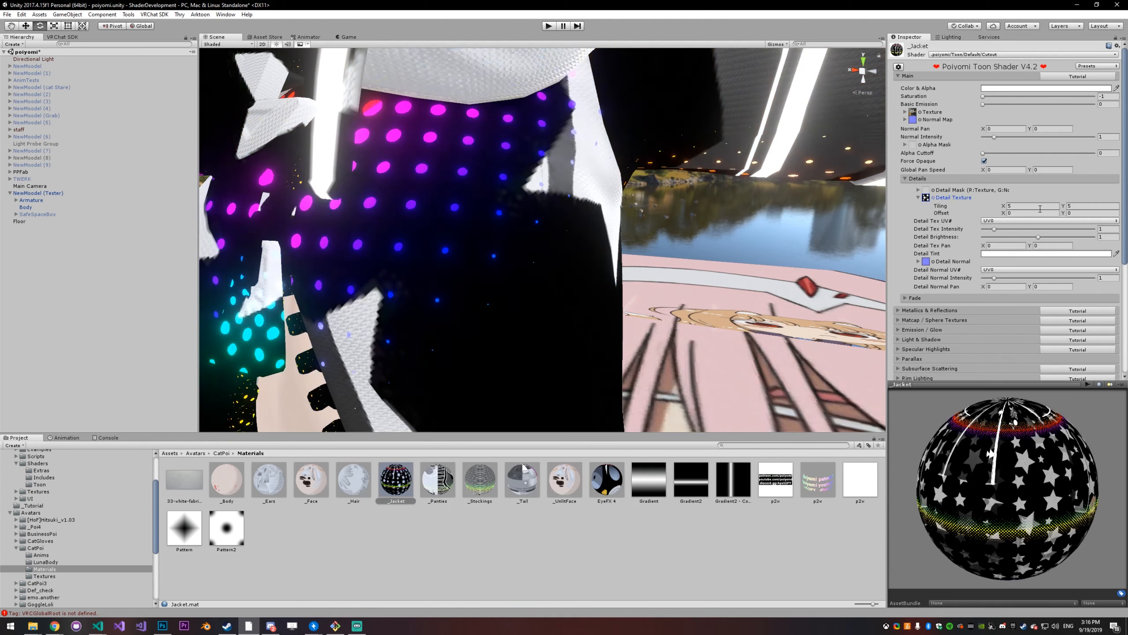
text(20)
text(rain)
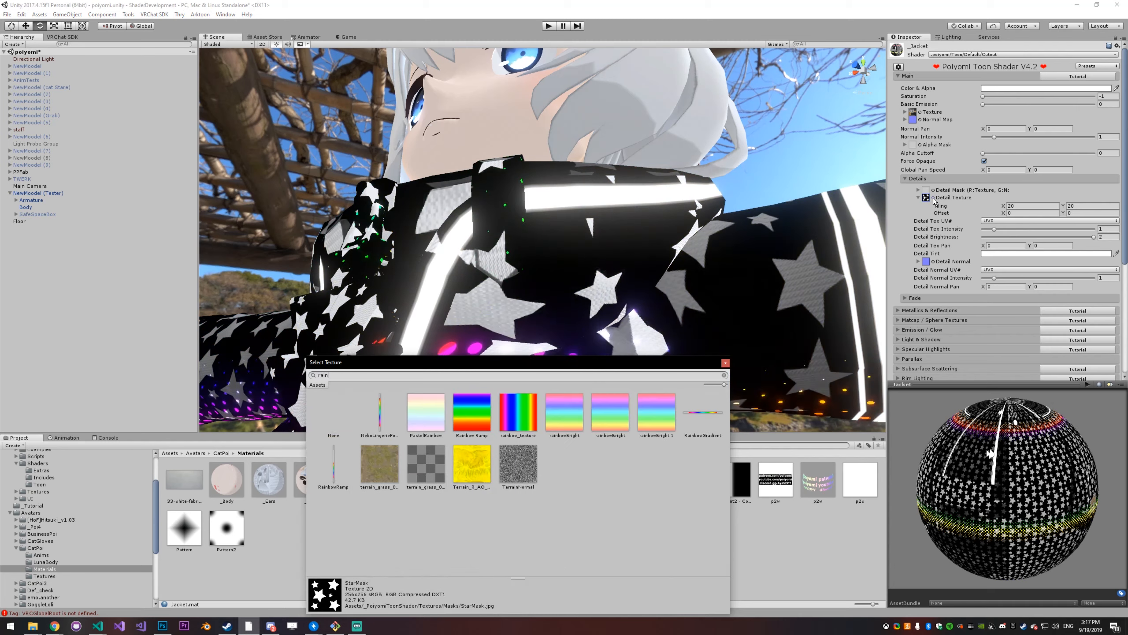
Step: Assign rainbow_texture as the Jacket's detail texture and set Detail Tex Pan X to 10
click(518, 411)
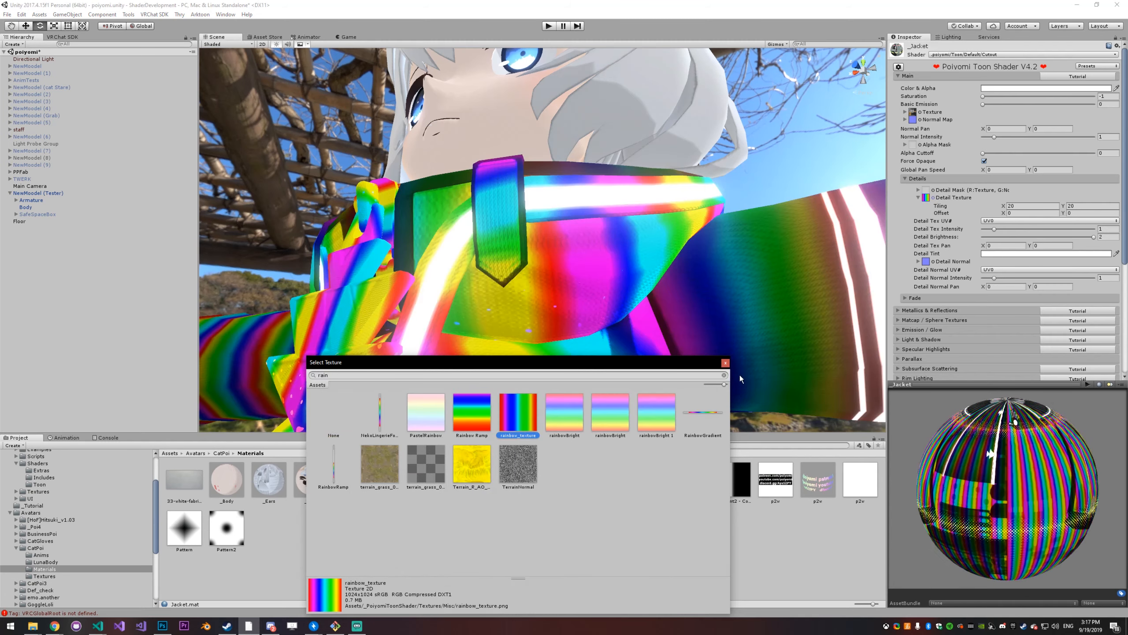
click(725, 363)
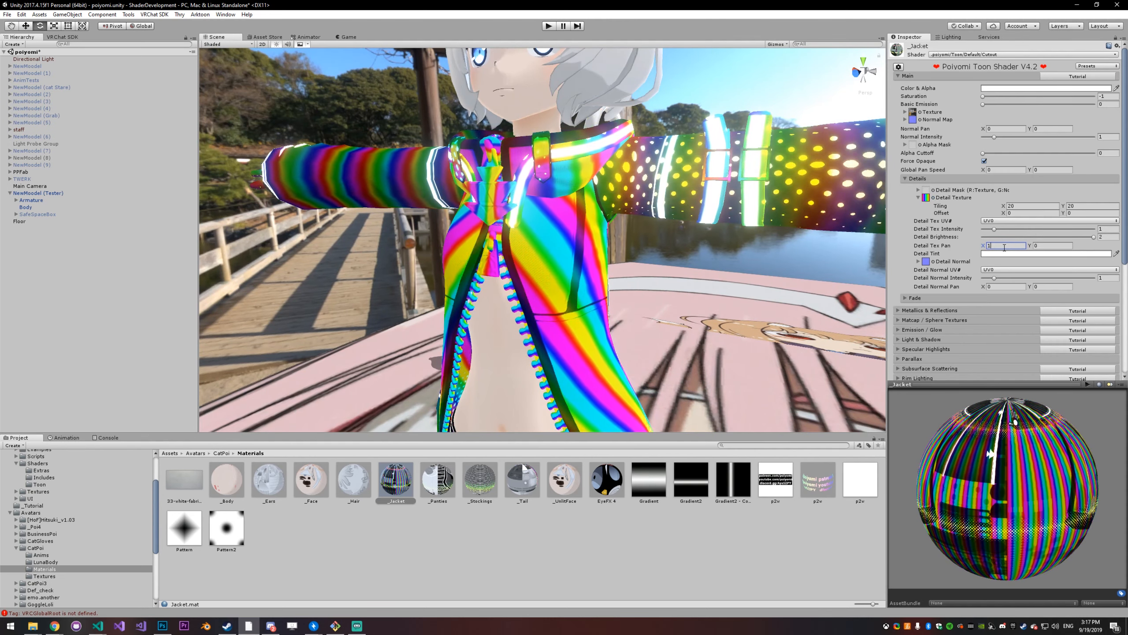
text(10)
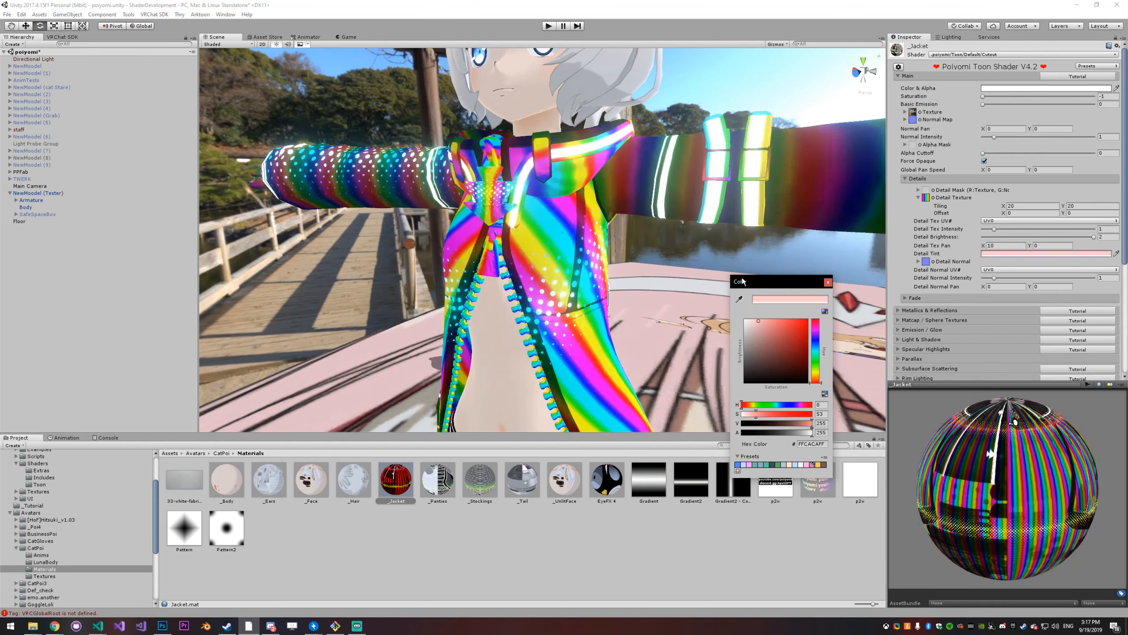
Step: Pick a pale pink Detail Tint colour for the Jacket's rainbow detail texture
click(828, 282)
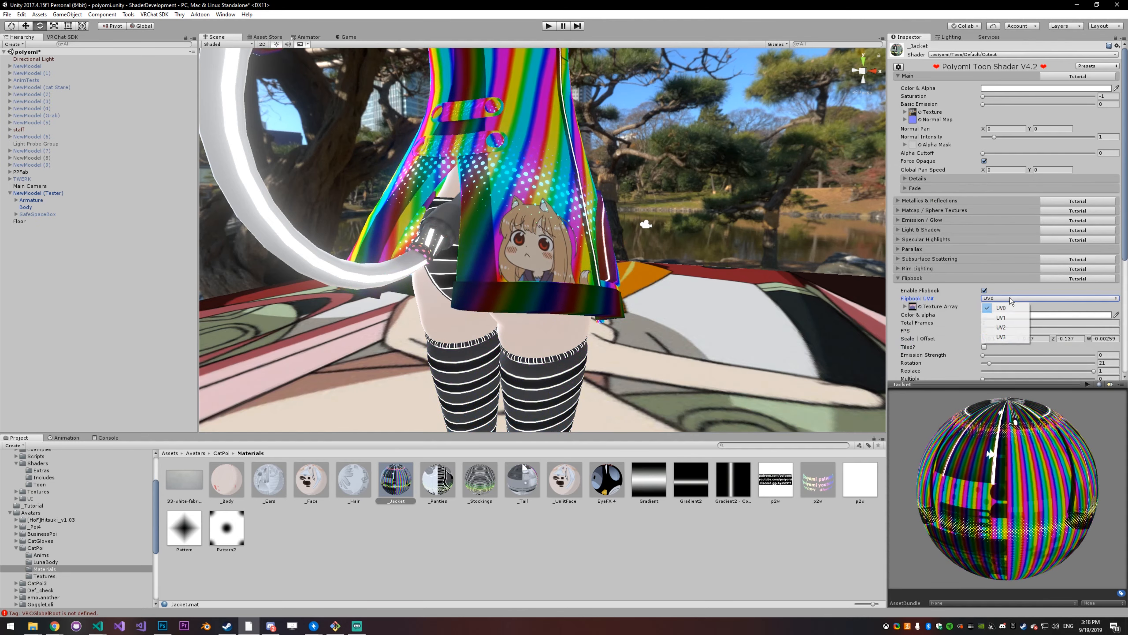
mouse_move(1001, 327)
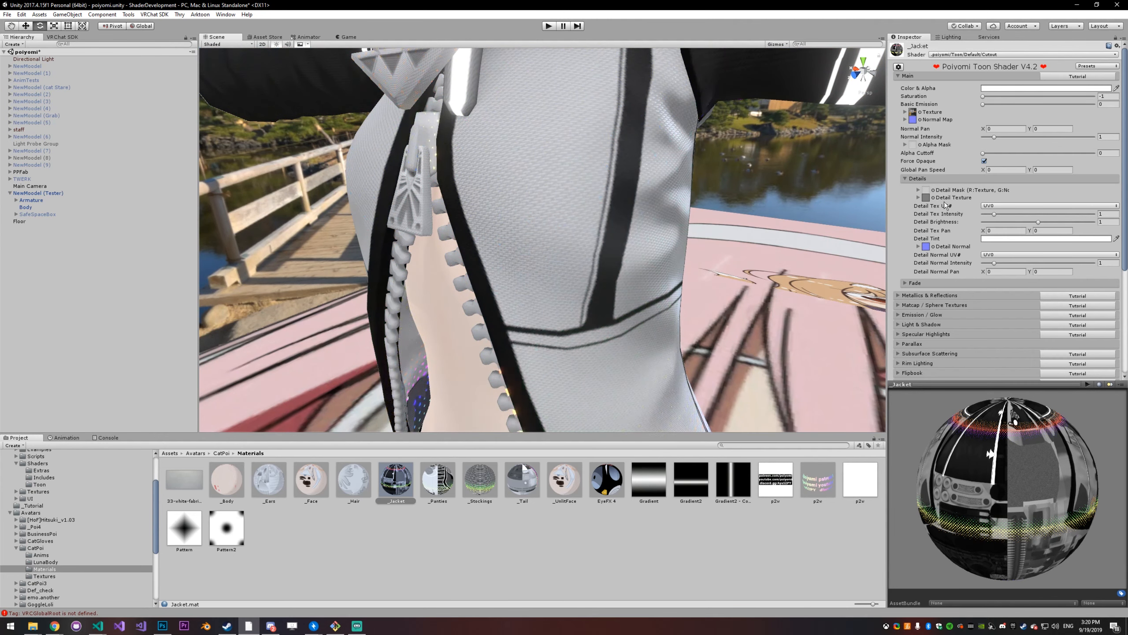
Step: Assign a noise texture from the Noise folder as the Jacket's detail, tiled 20×20
click(919, 198)
text(noise)
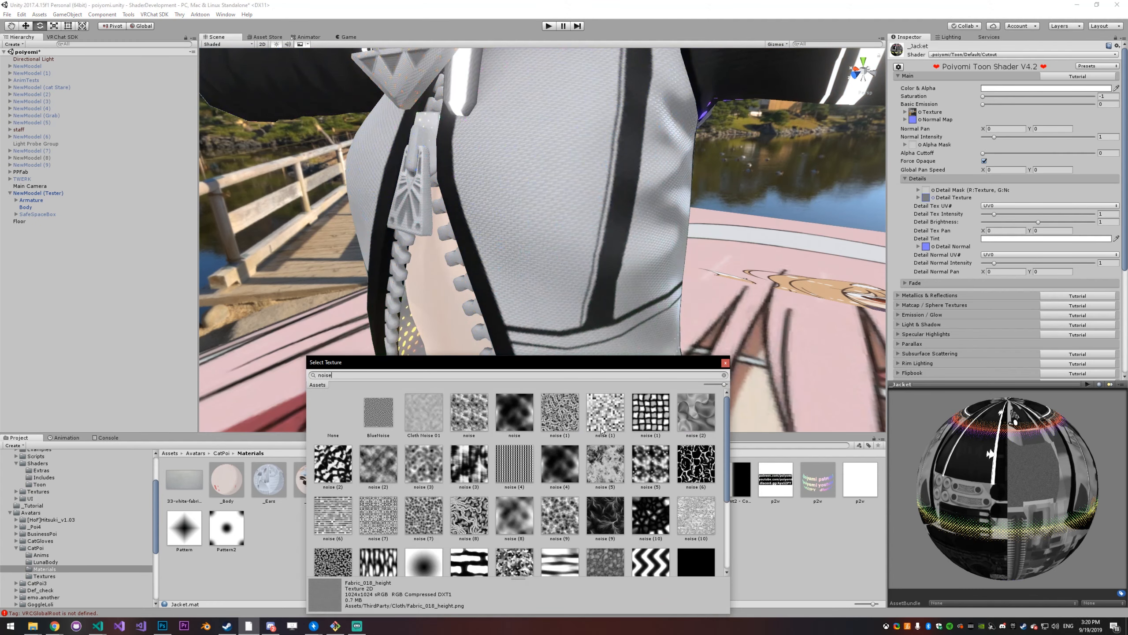
scroll(down, 3)
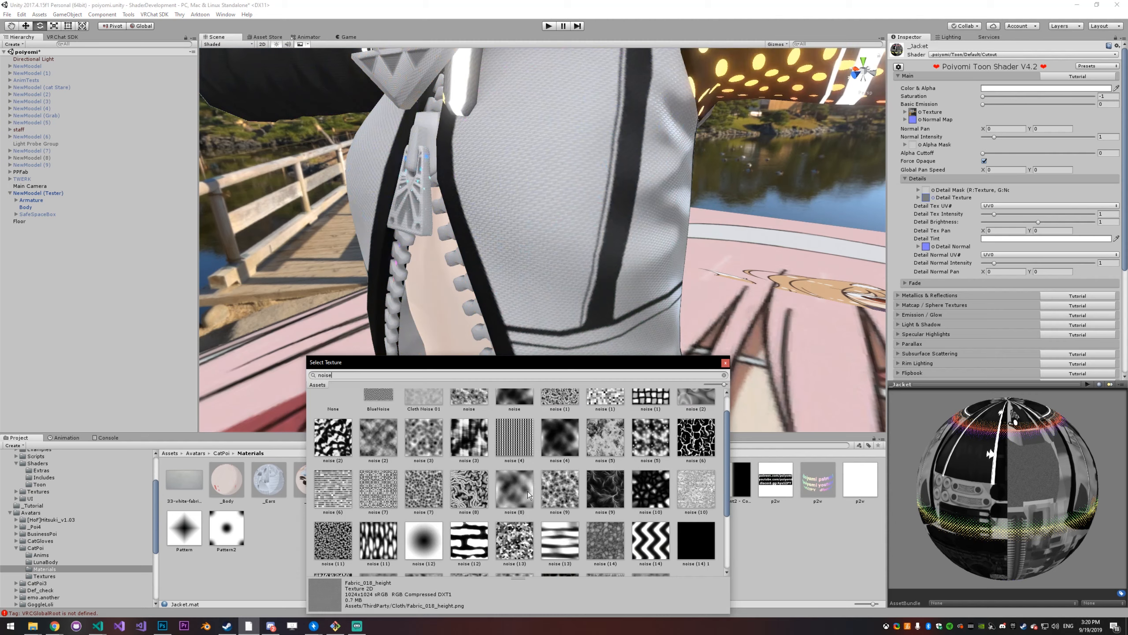
click(332, 540)
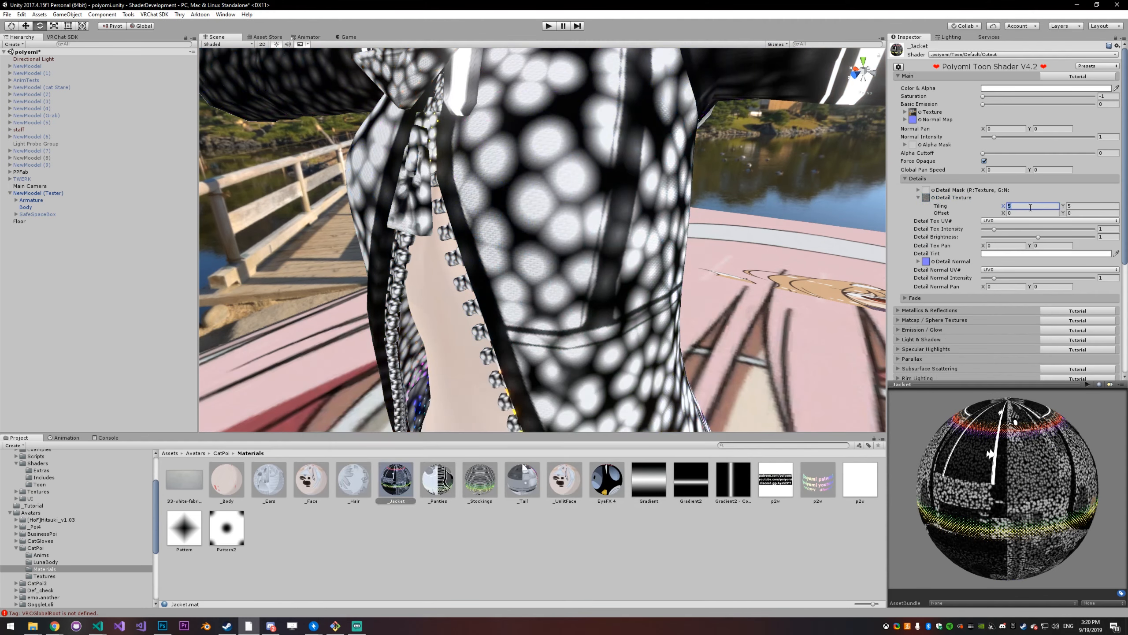
text(20)
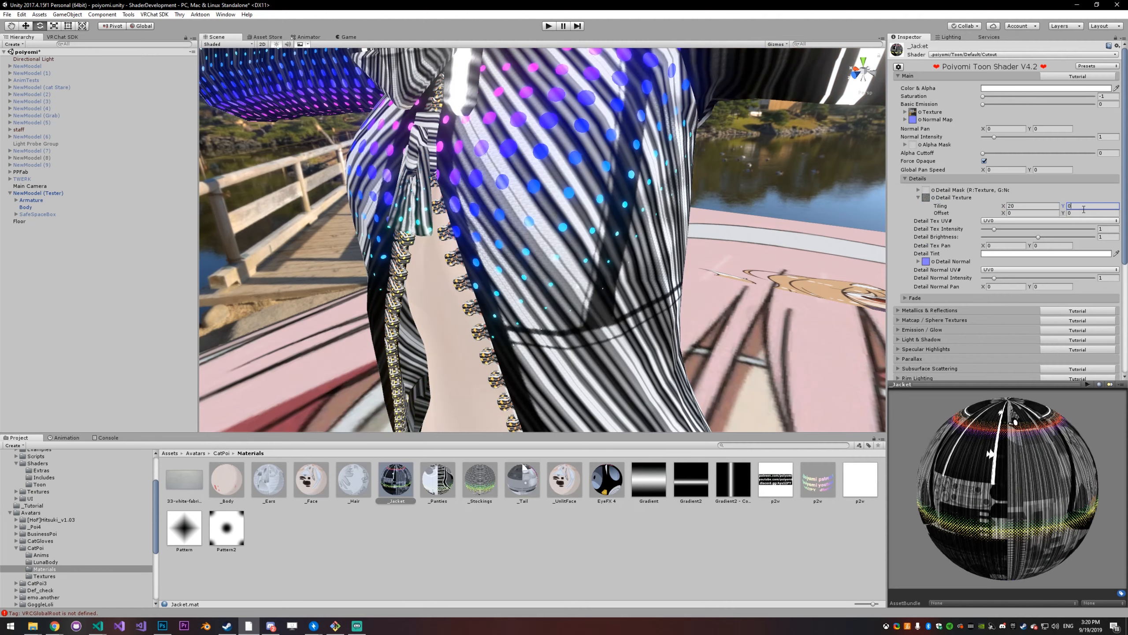
text(20)
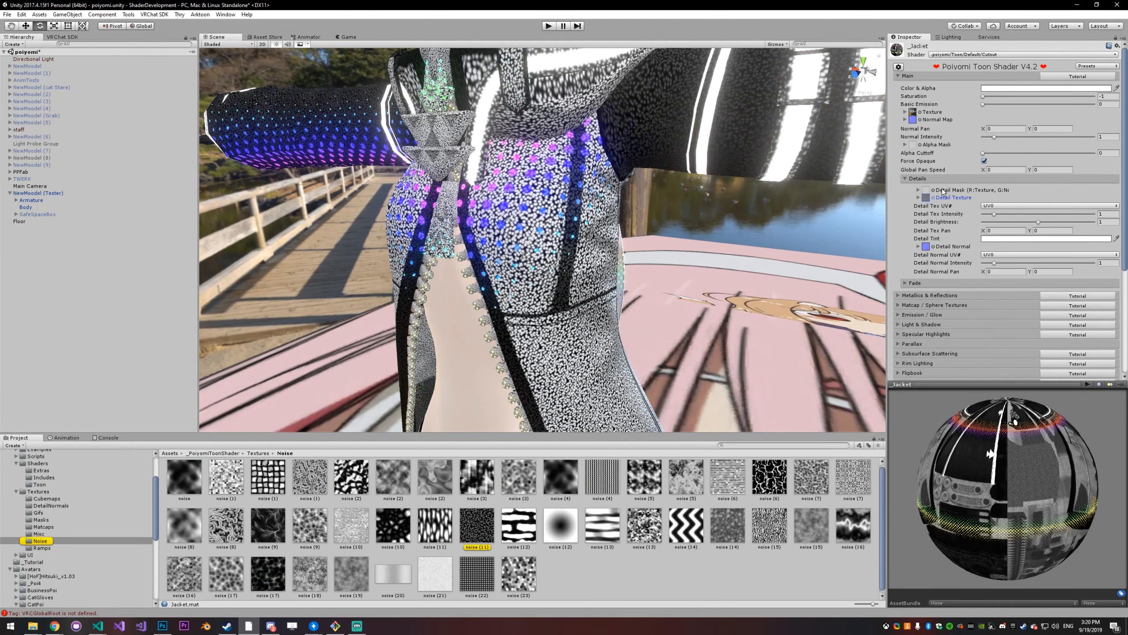
Step: Re-enable Generate Mip Maps on the noise texture and turn on Fadeout Mip Maps
click(477, 525)
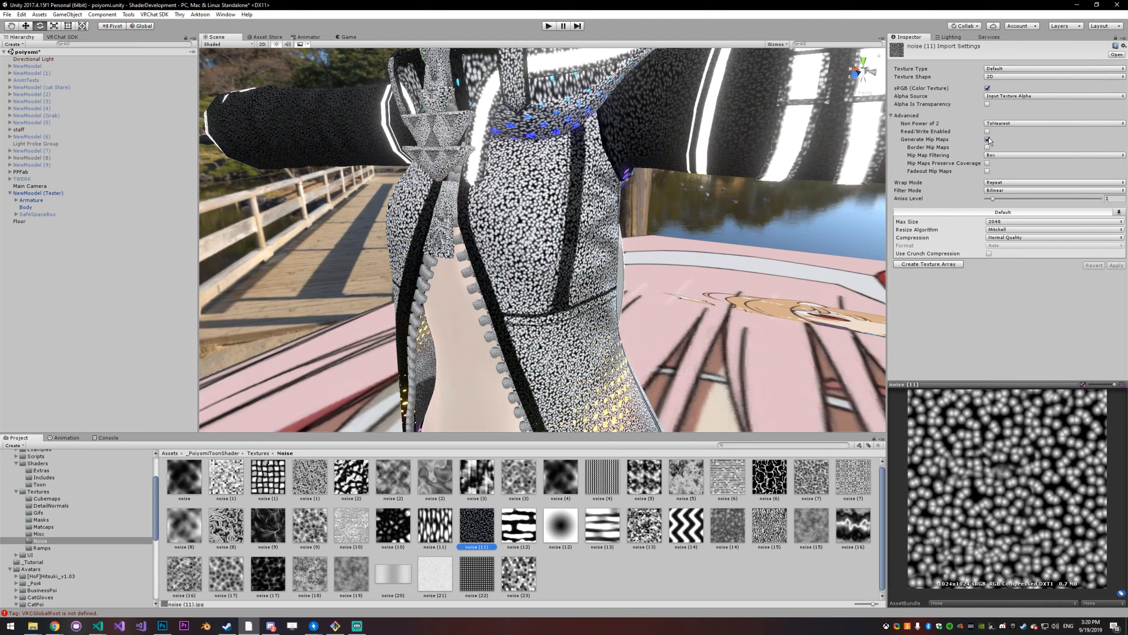
click(987, 140)
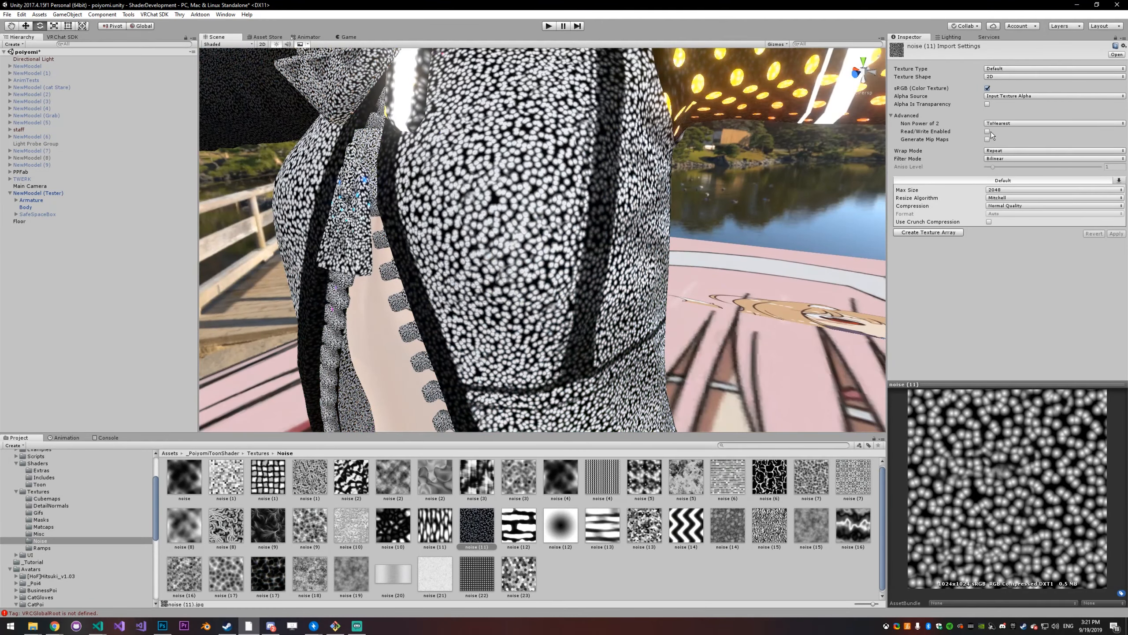
click(988, 139)
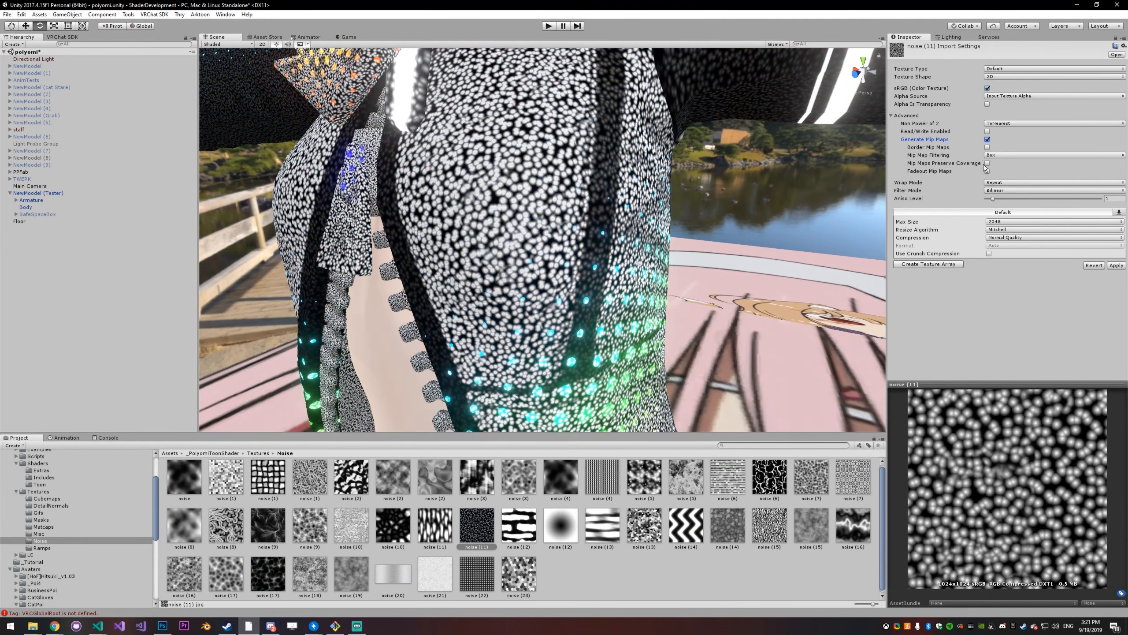
click(987, 171)
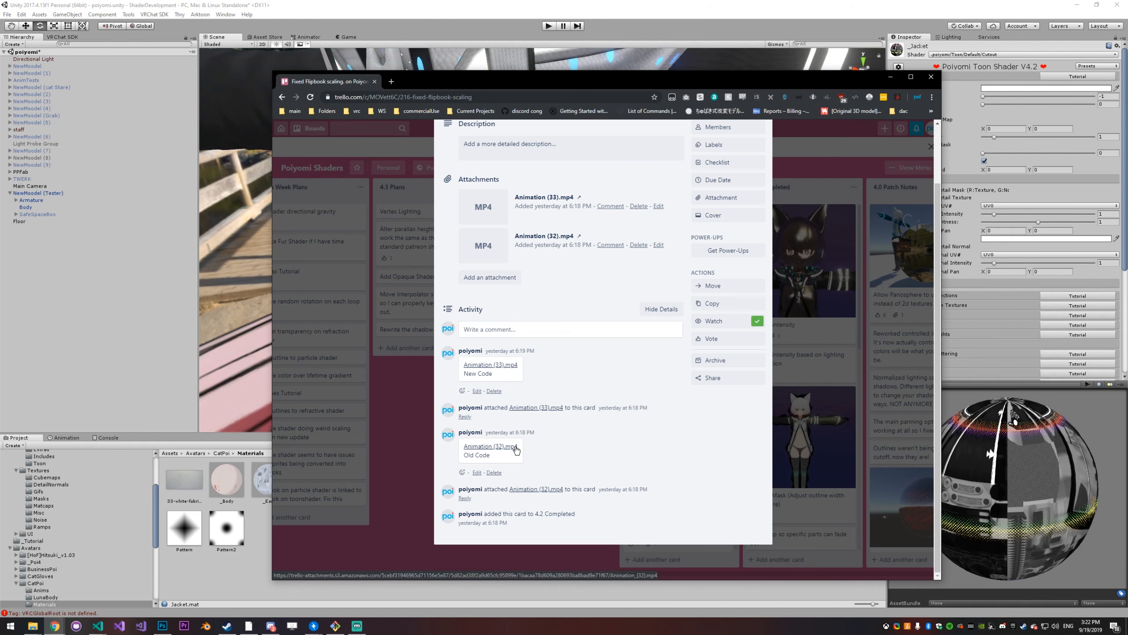
Step: Play the old-code flipbook video attachment twice, then open the other video to compare
click(489, 446)
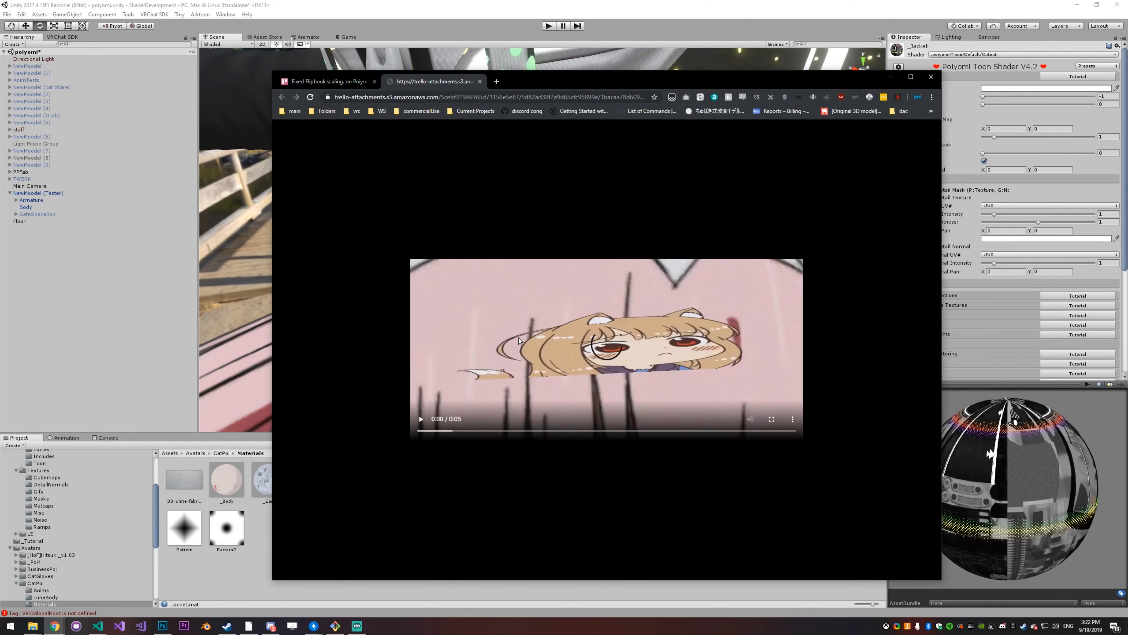
click(421, 418)
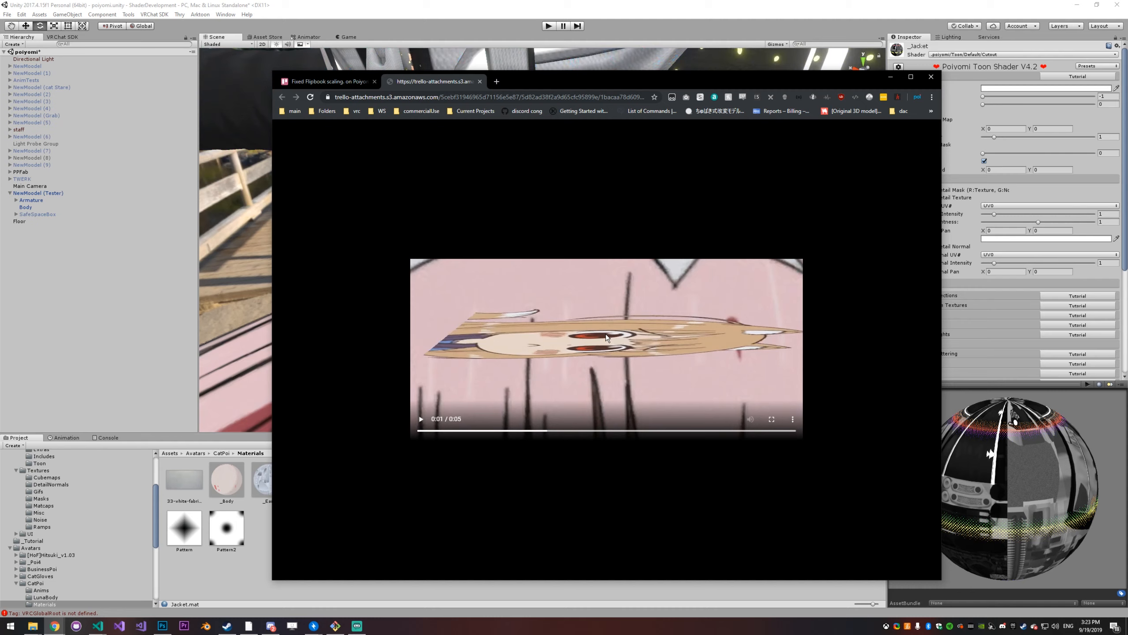
click(421, 419)
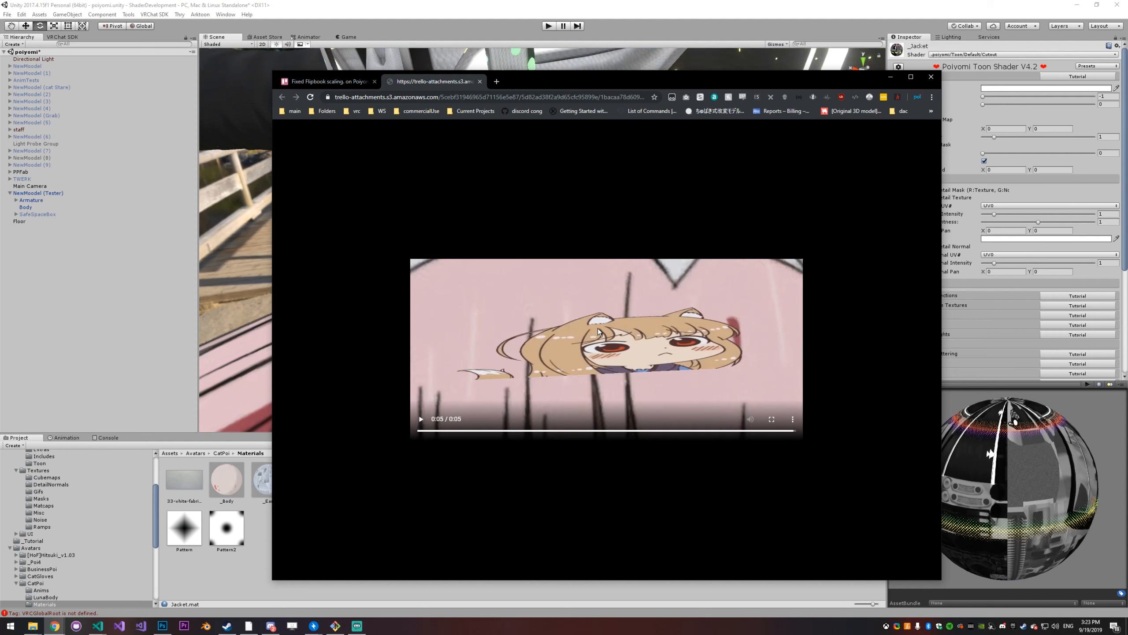
click(421, 419)
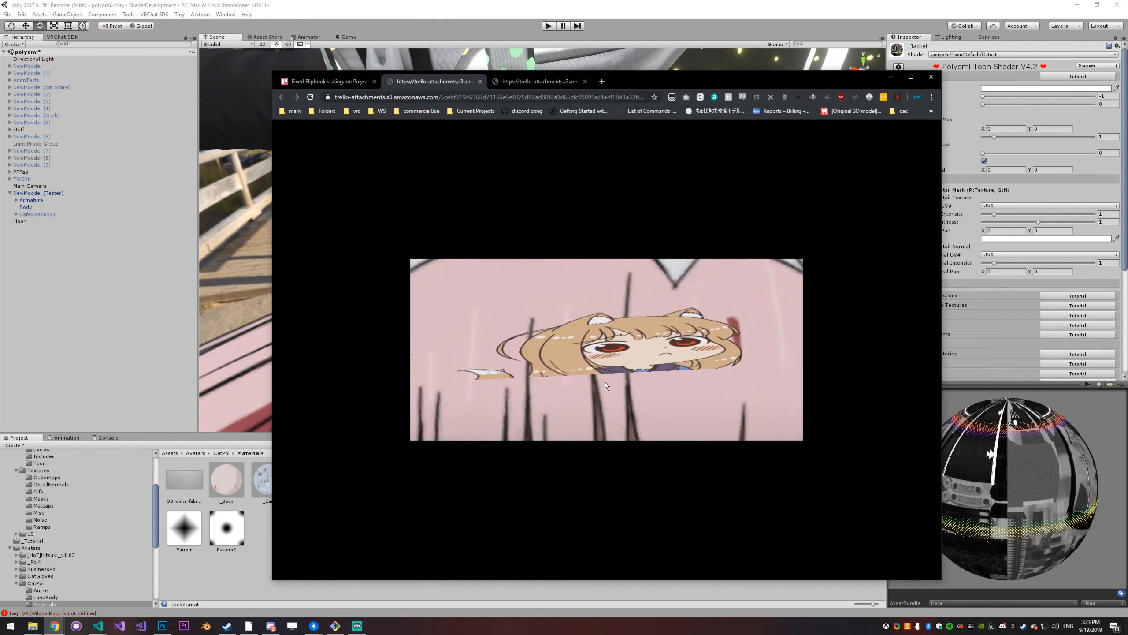
mouse_move(606, 385)
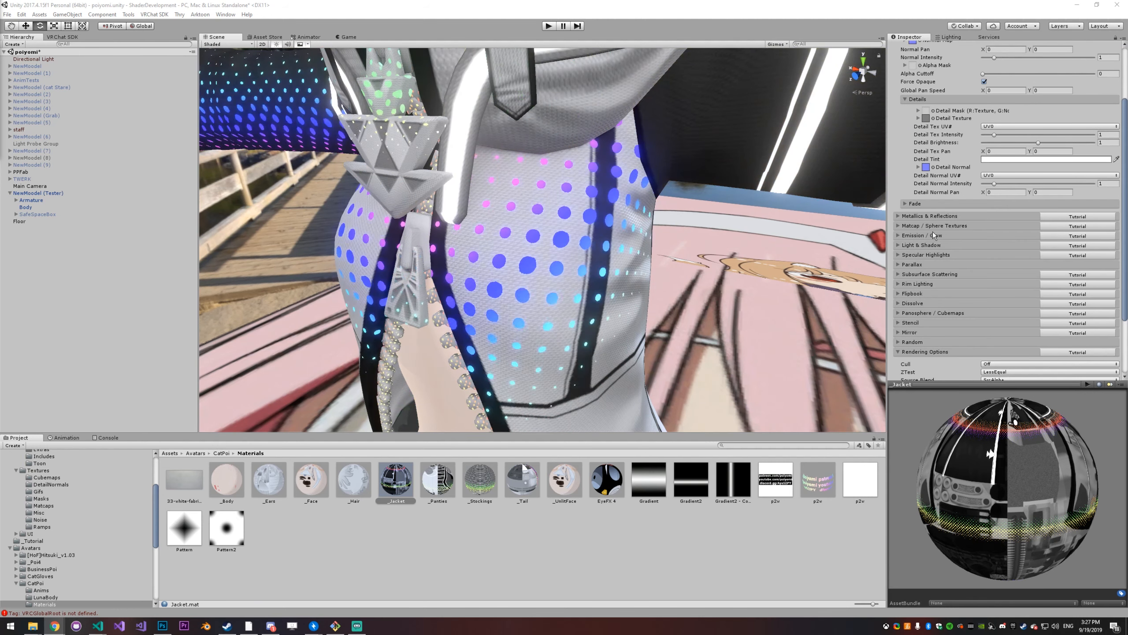
Step: Enable Clear Coat under Metallics & Reflections and open the Detail Normal texture picker
click(929, 216)
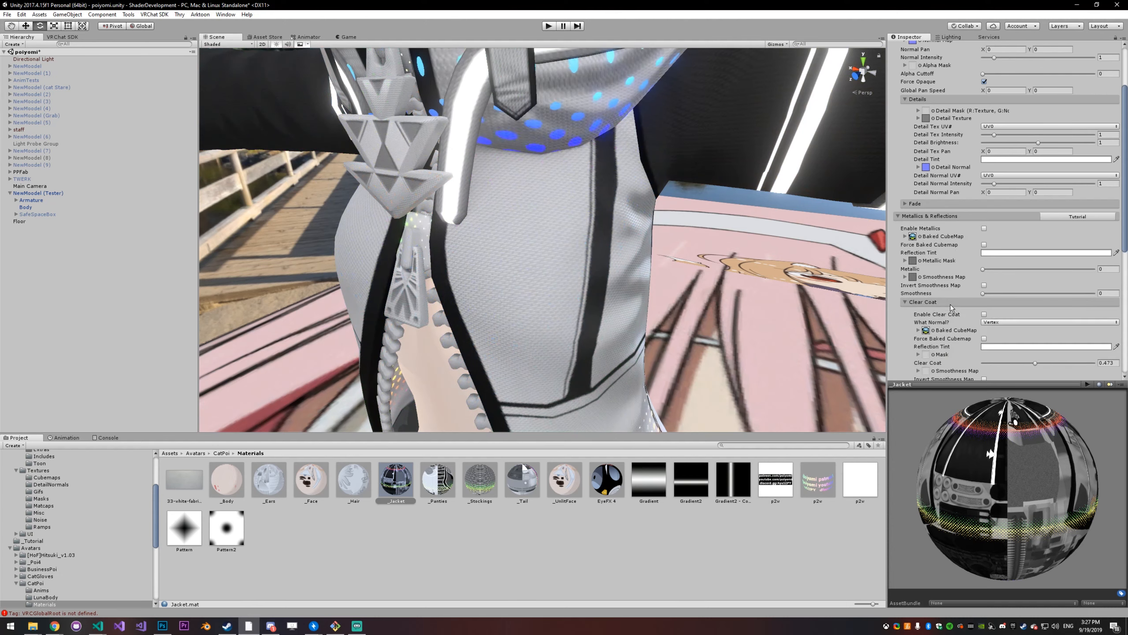
click(984, 314)
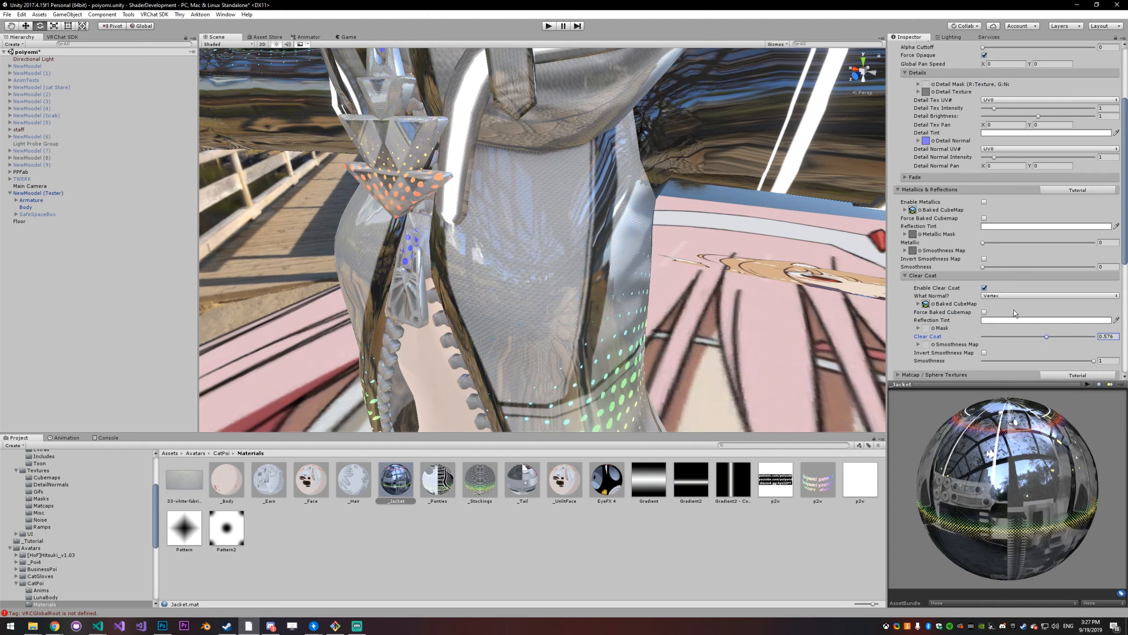
click(926, 220)
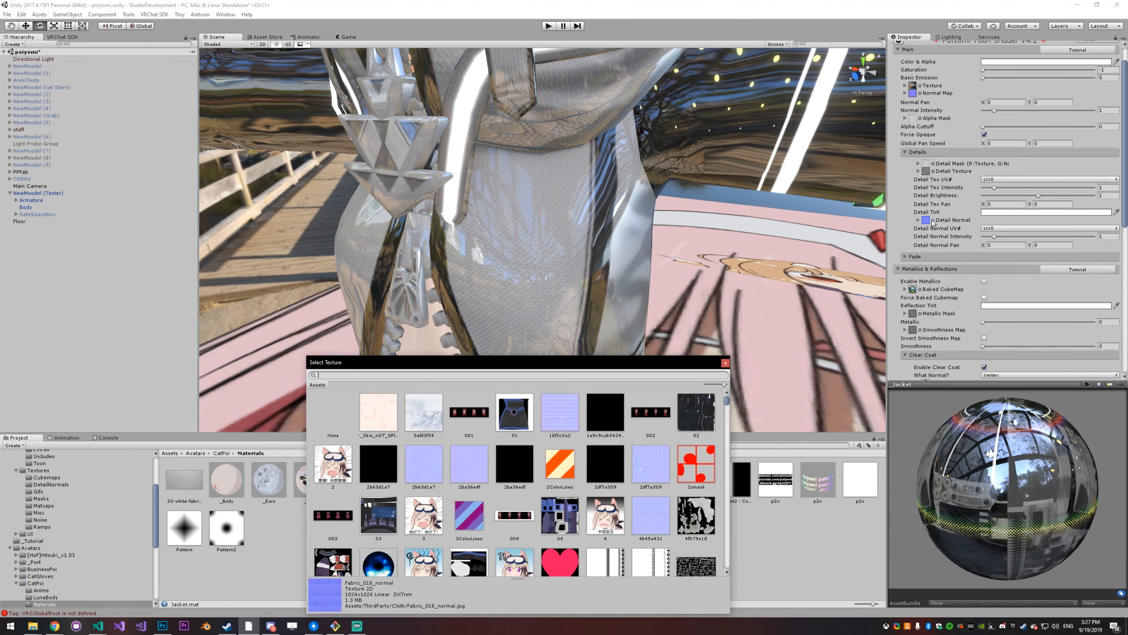
Step: Search 'water' and assign the WaterNorm texture as the jacket's detail normal
text(water)
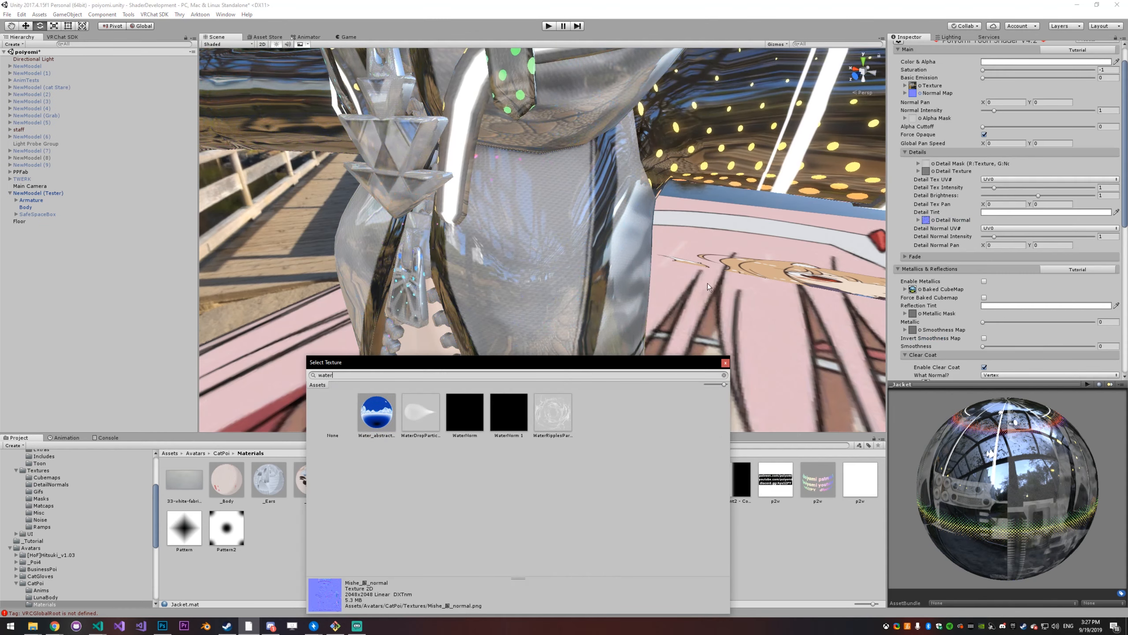
click(465, 412)
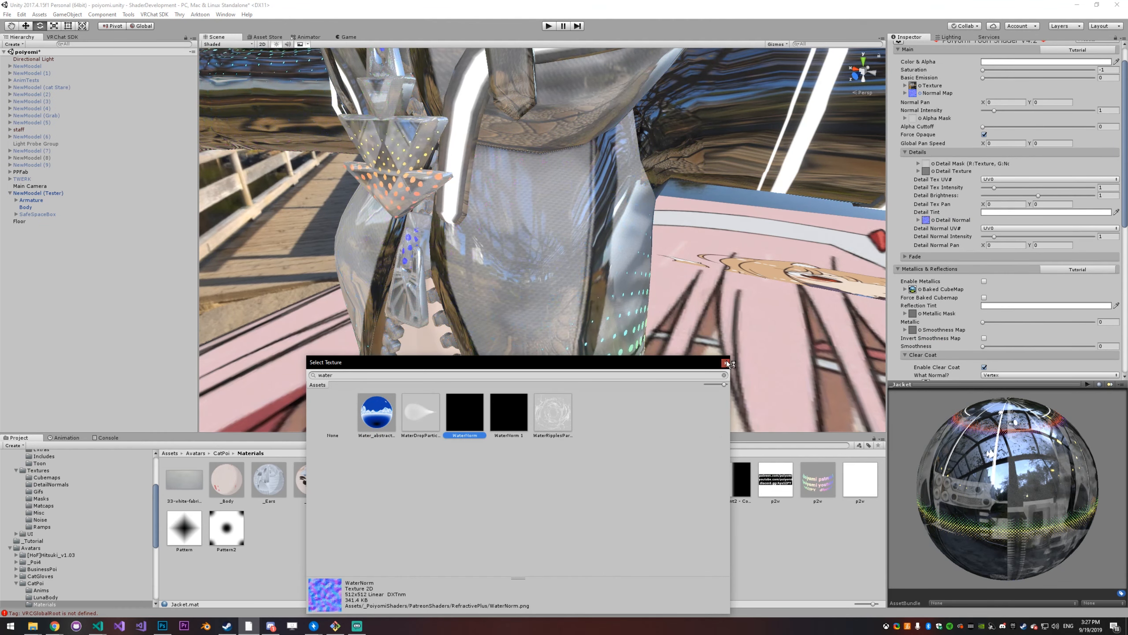
click(723, 362)
text(5)
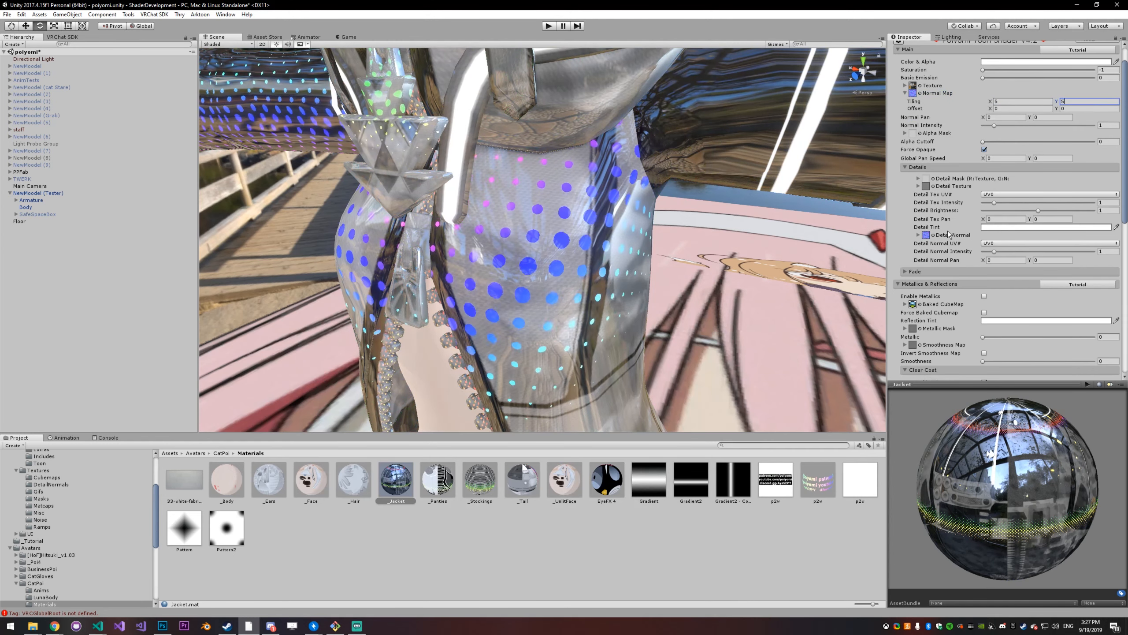
Step: Expand the detail normal's tiling and offset and set its horizontal pan to 5
click(918, 234)
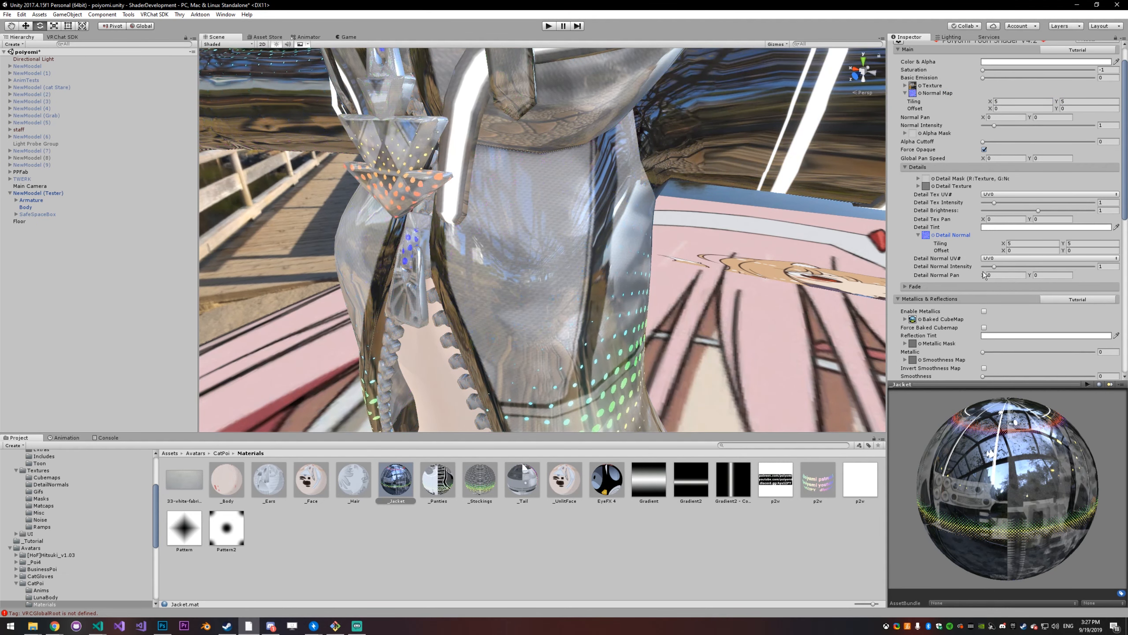
click(1005, 275)
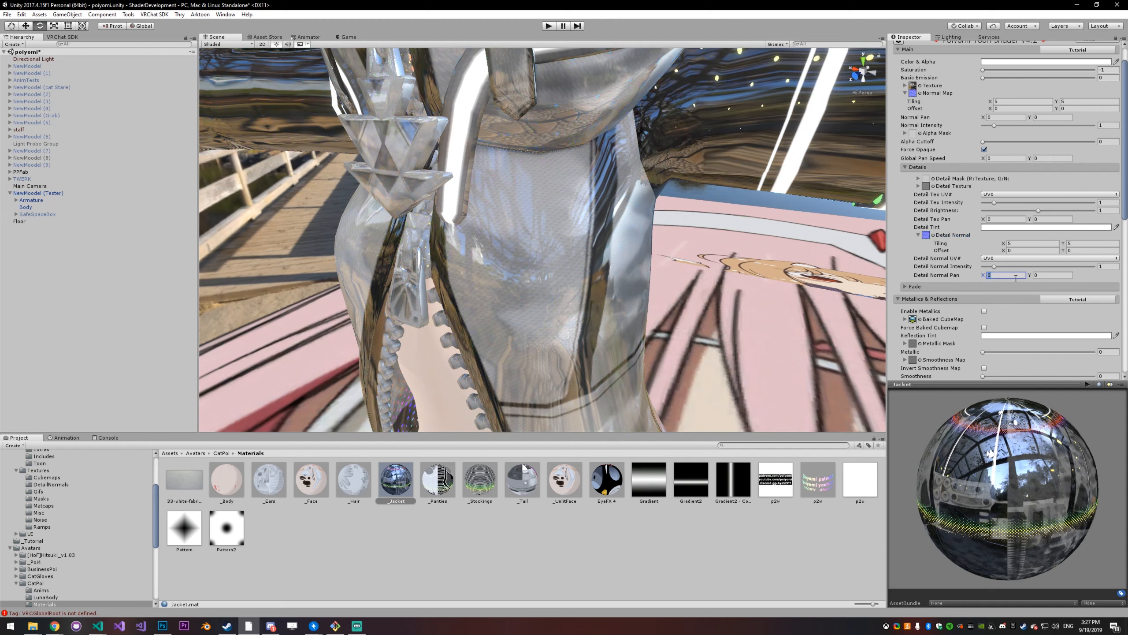
text(5)
text(1)
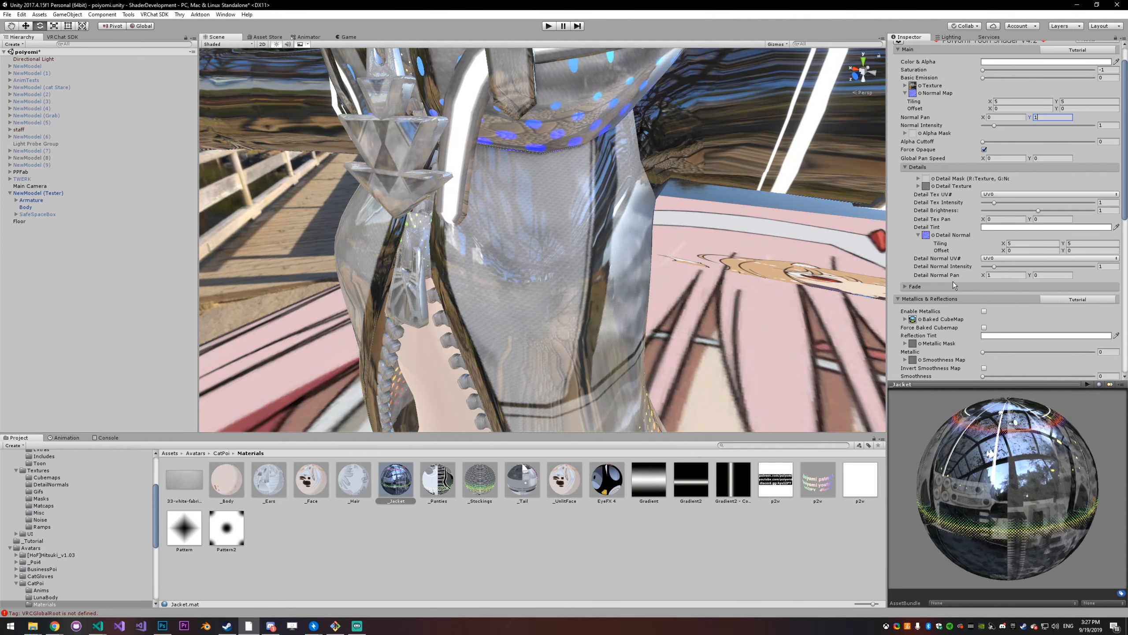
Step: Switch the clear coat's What Normal? to Pixel and drag a normal intensity slider
scroll(down, 3)
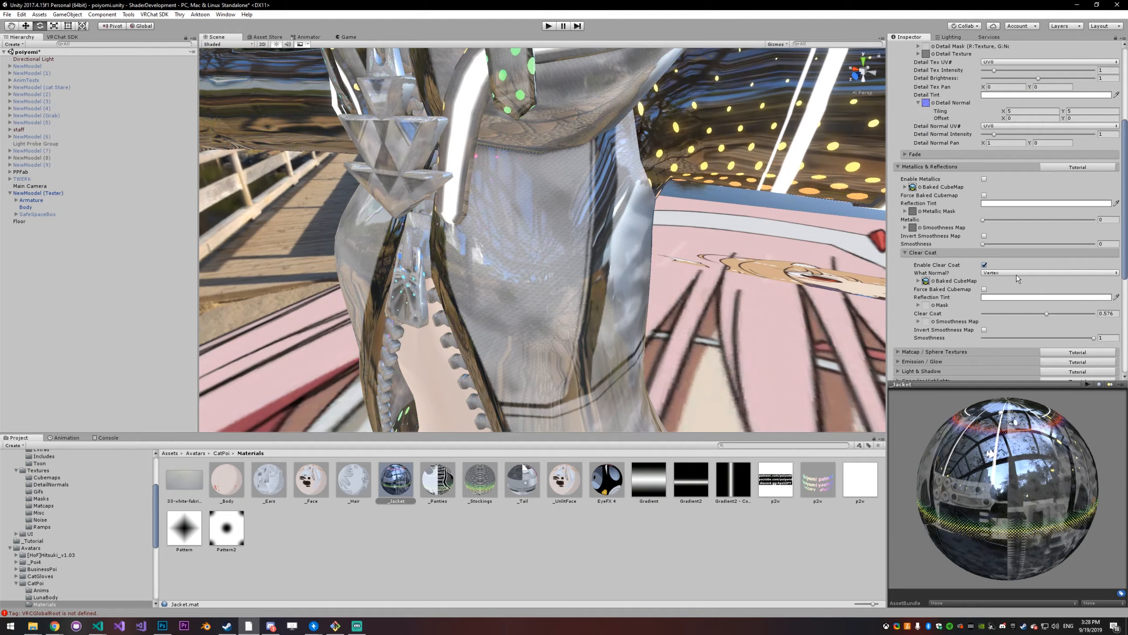
click(1050, 272)
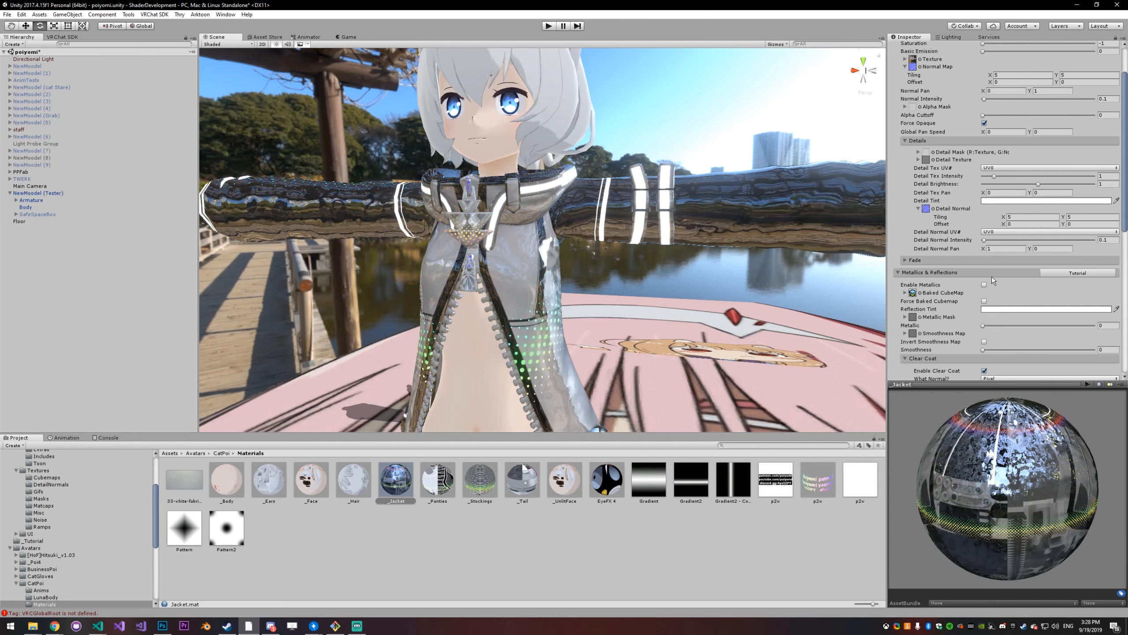
scroll(down, 3)
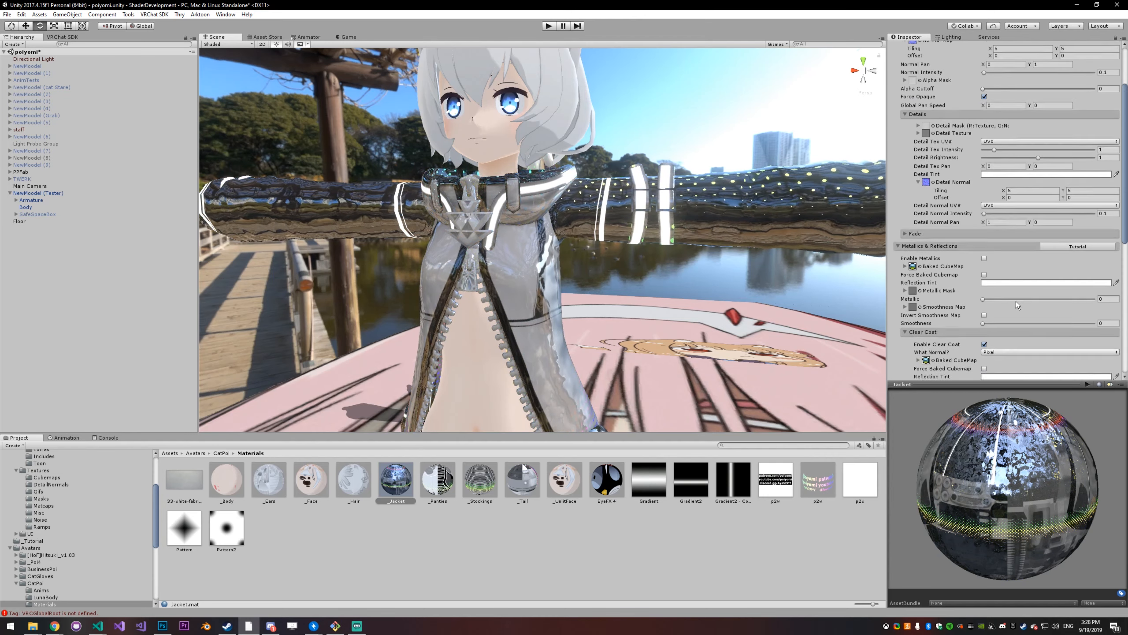
drag(982, 286, 1047, 286)
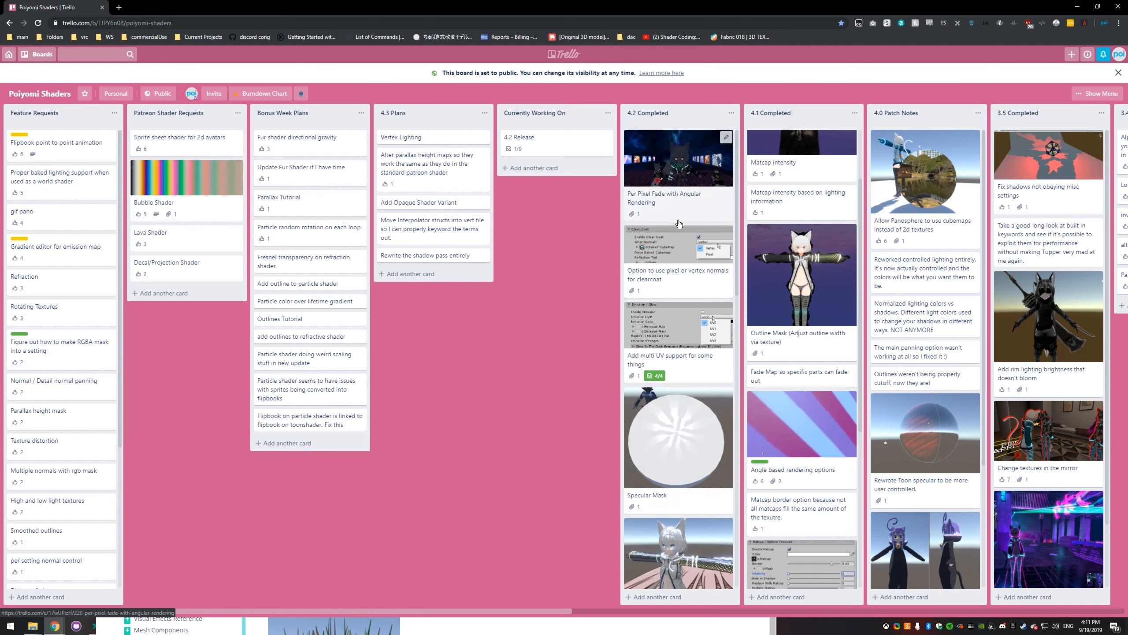
Step: Scroll down the 4.2 Completed list on the Poiyomi Shaders Trello board
scroll(down, 3)
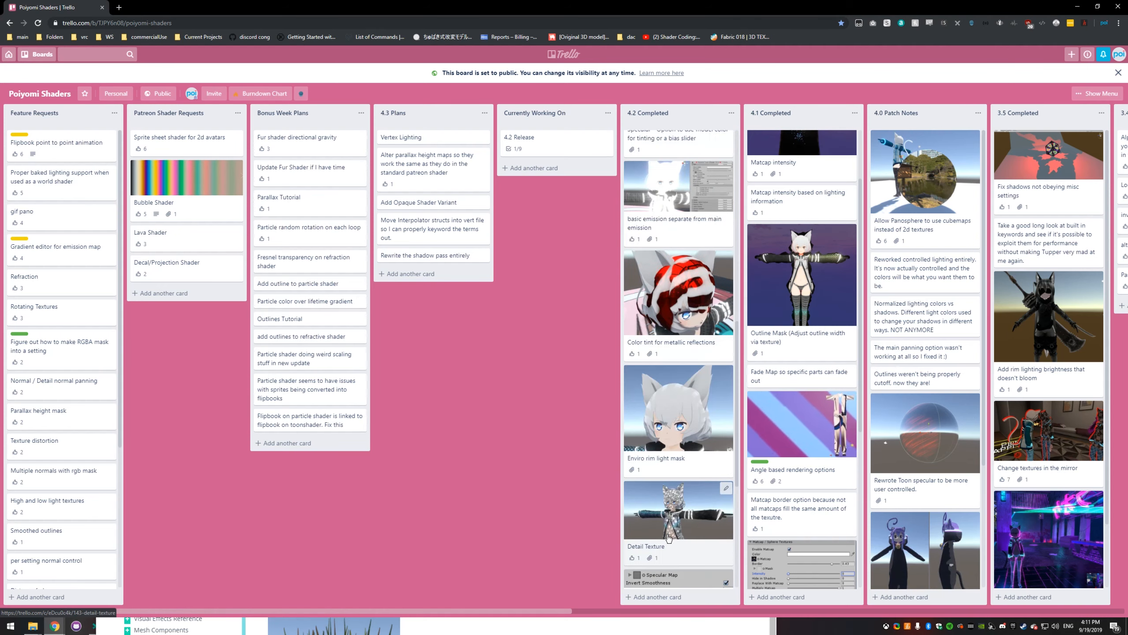